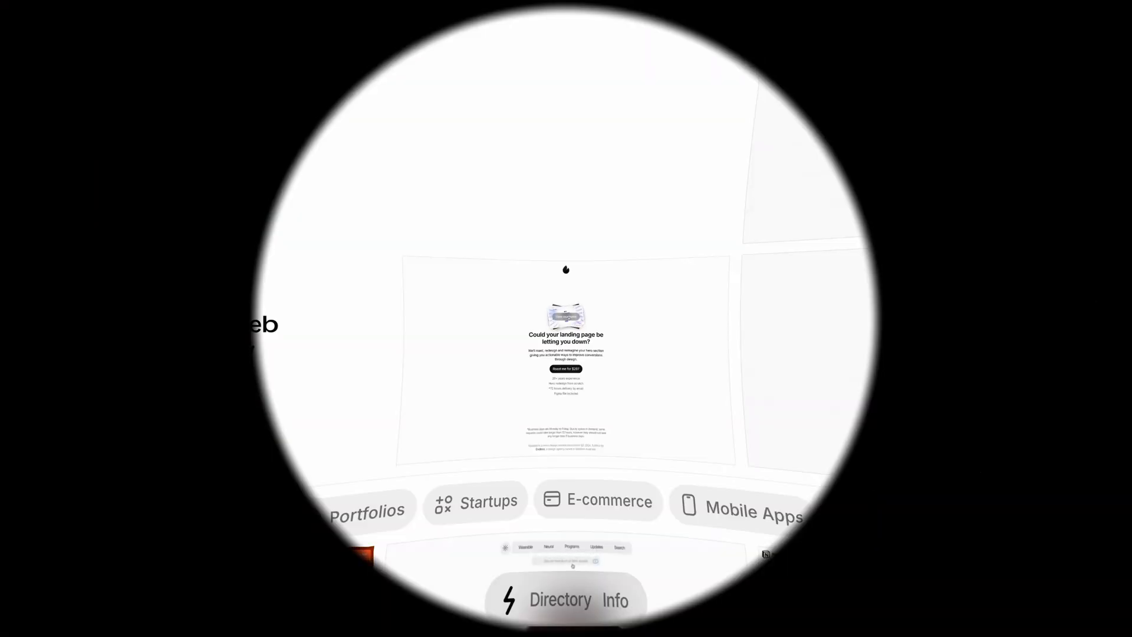
Step: Add the loader div with a count-wrapper div inside it using Emmet abbreviations
scroll("down", 3)
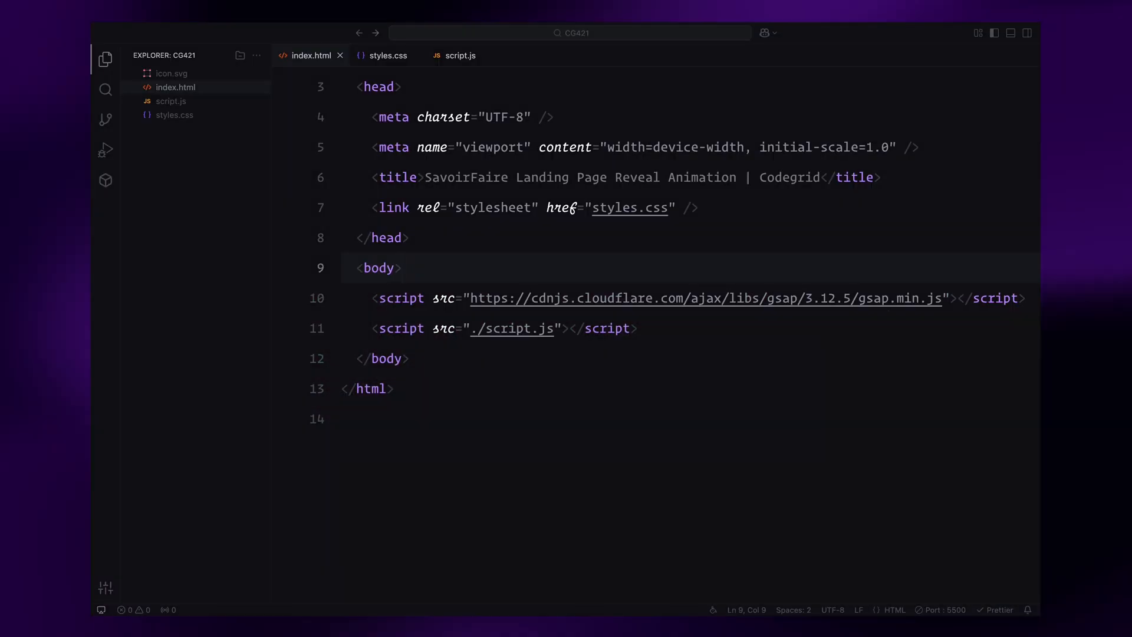
type(".loader\"></div>")
type("<div class=\"container\"></div>")
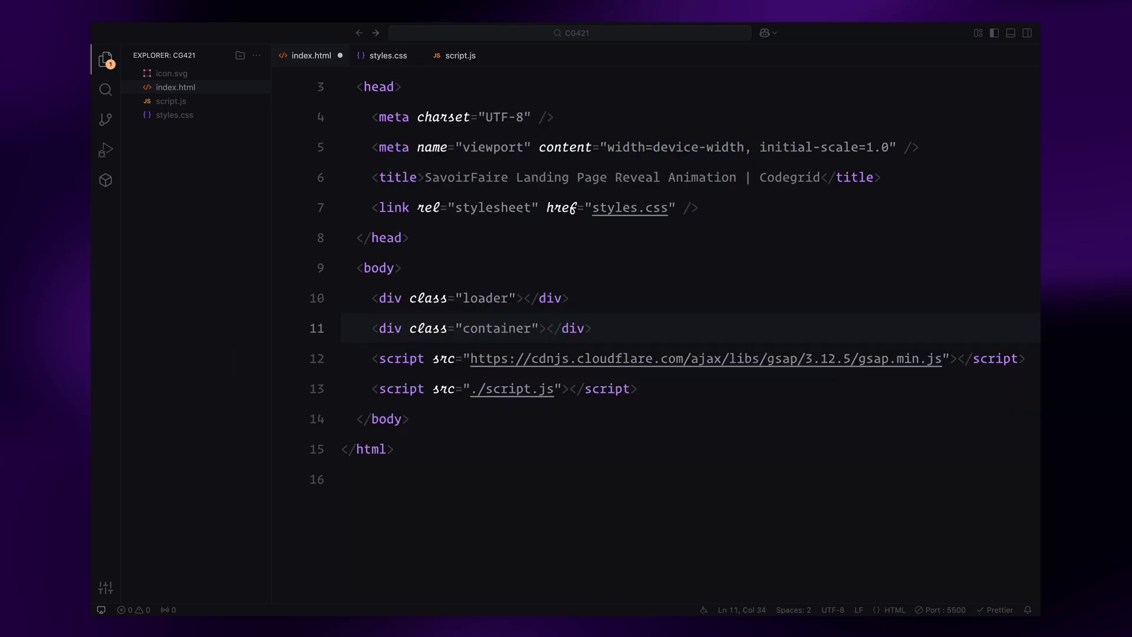
left_click(521, 297)
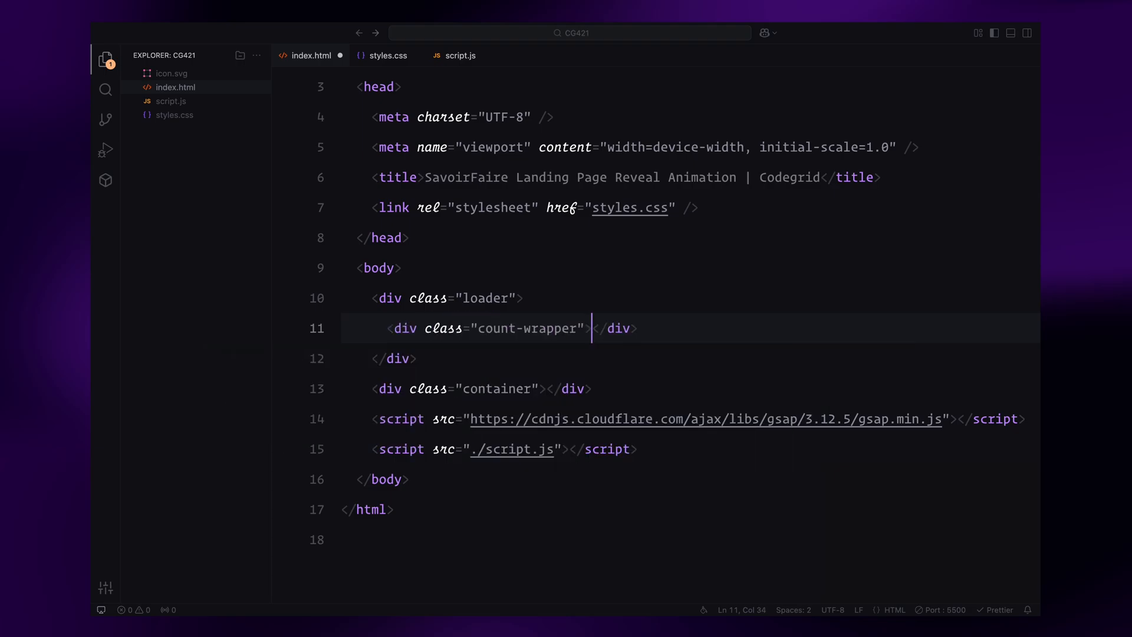
type(".coun")
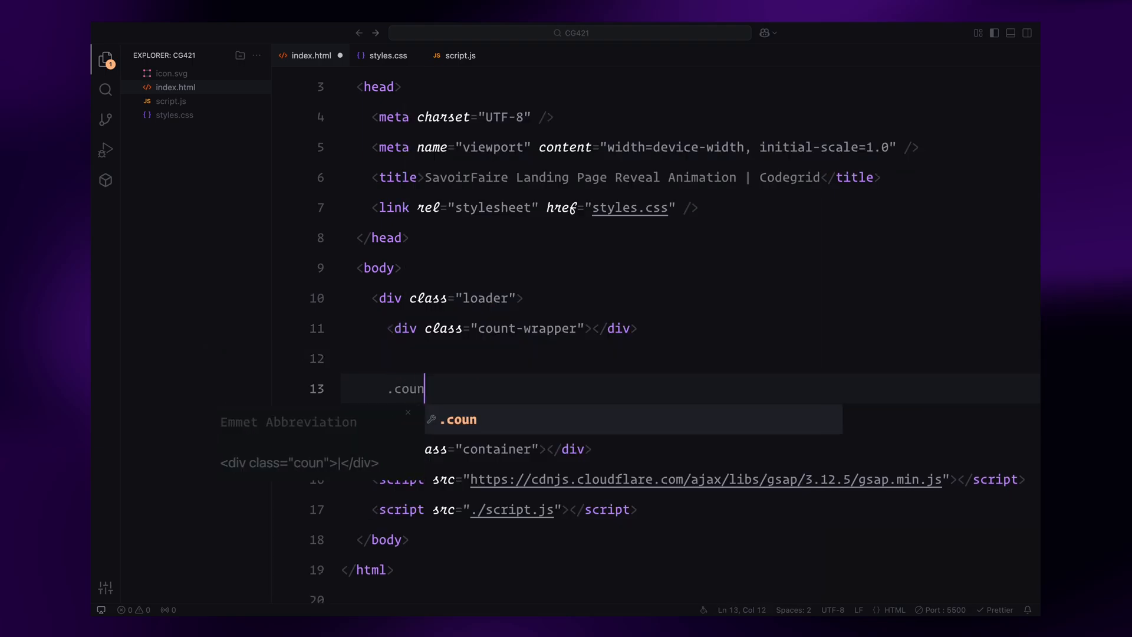
key("Enter")
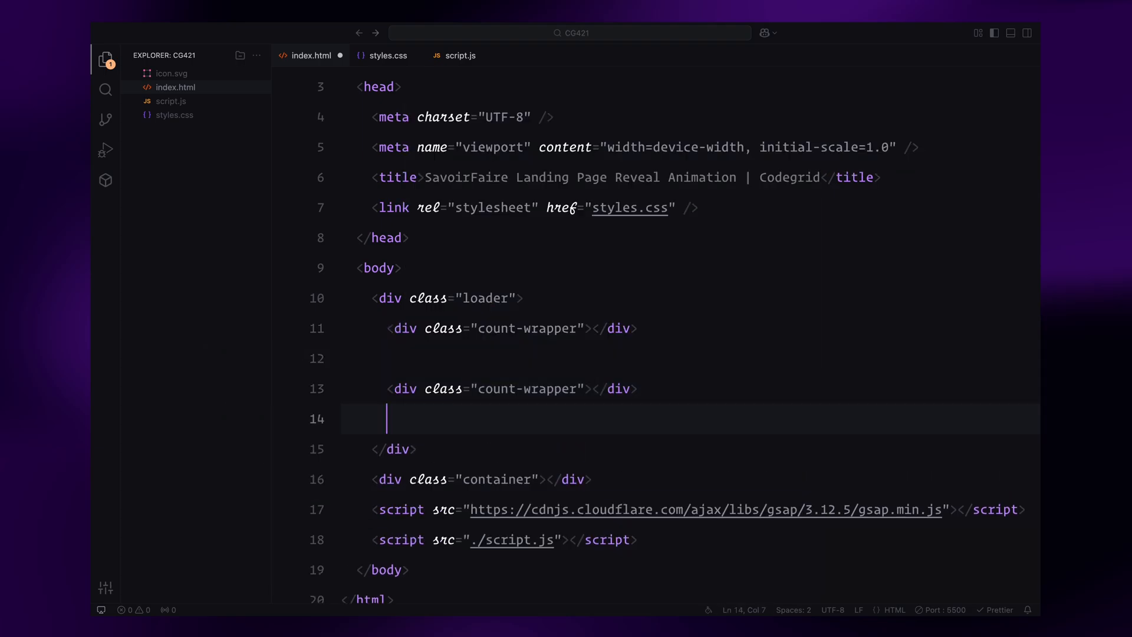
Step: Add the revealer divs and start the digit h1s with the digit 9
type(".revealer.rev")
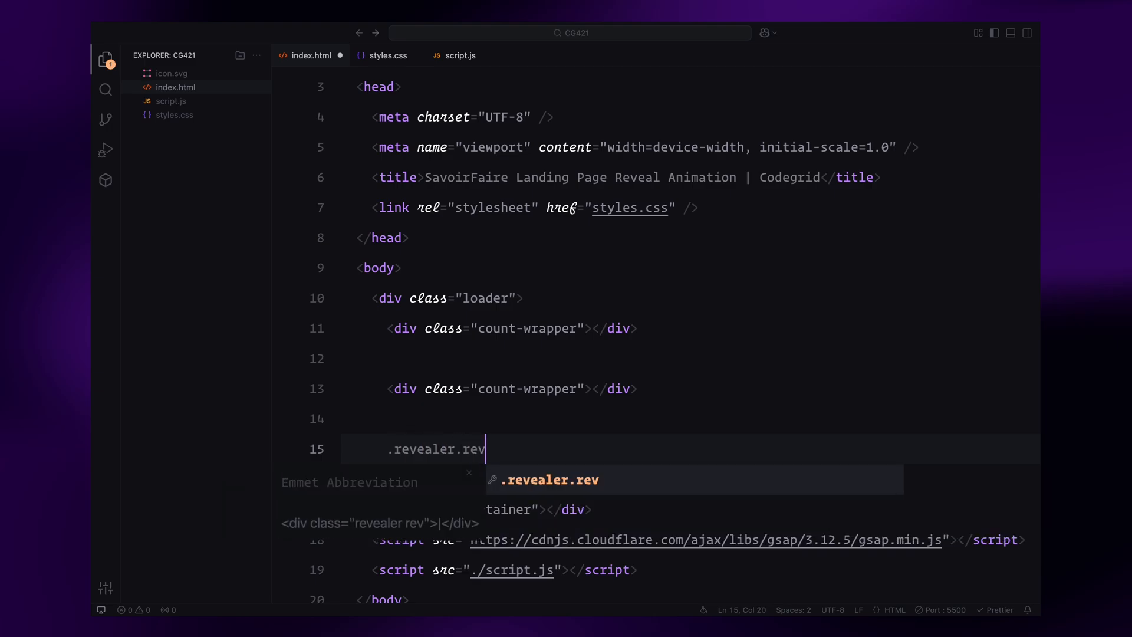
key("Tab")
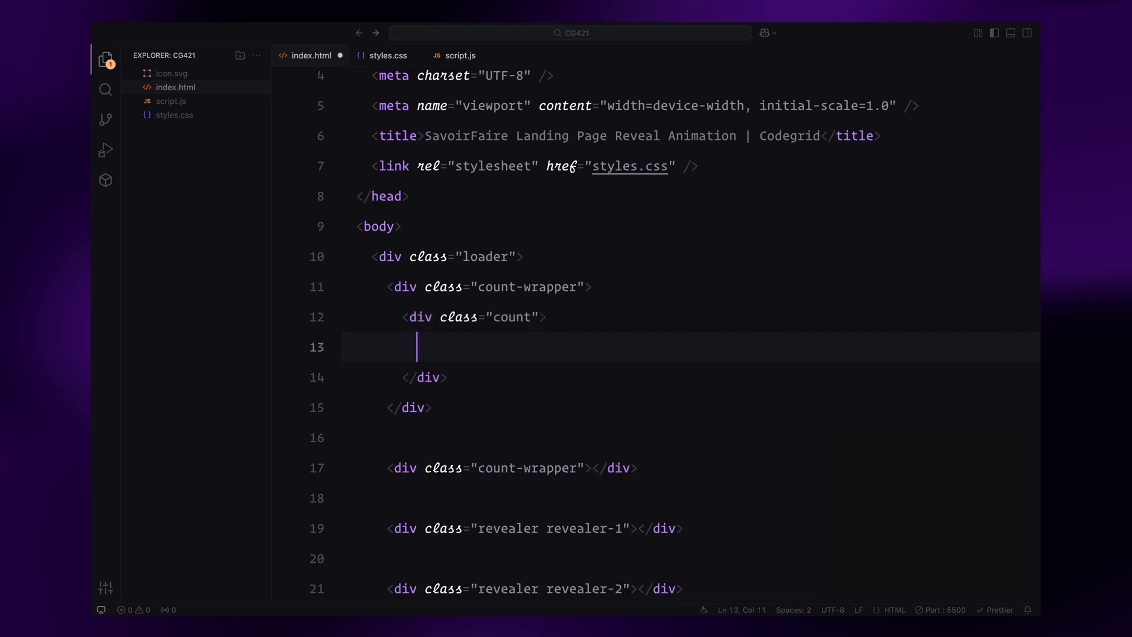
type("<div class=\"digit\"><h1></h1></div>")
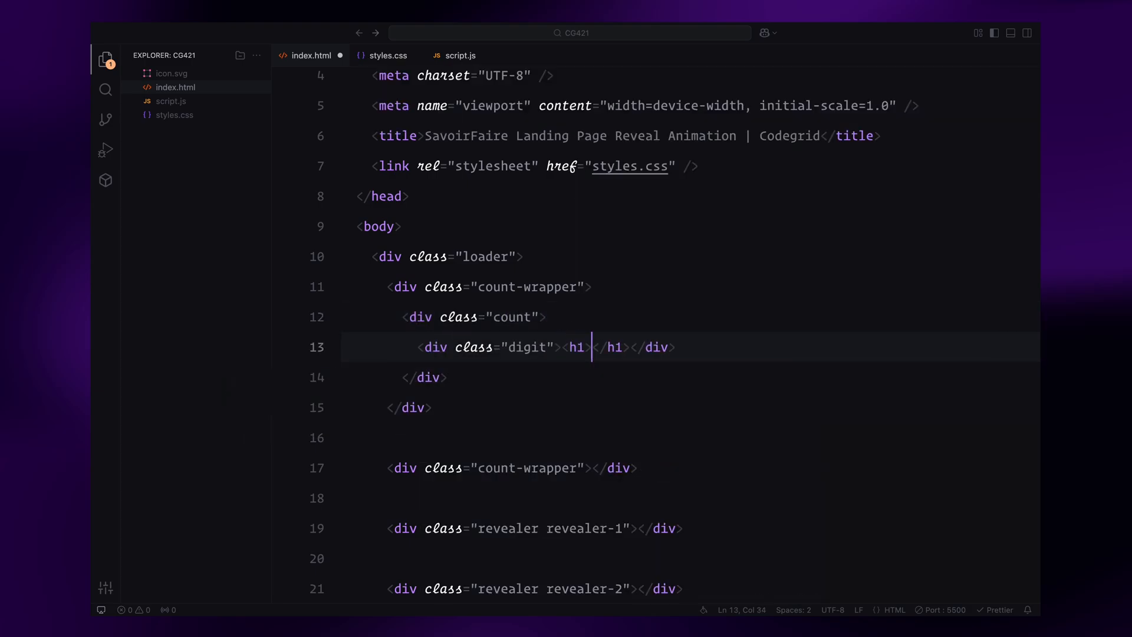
type("9")
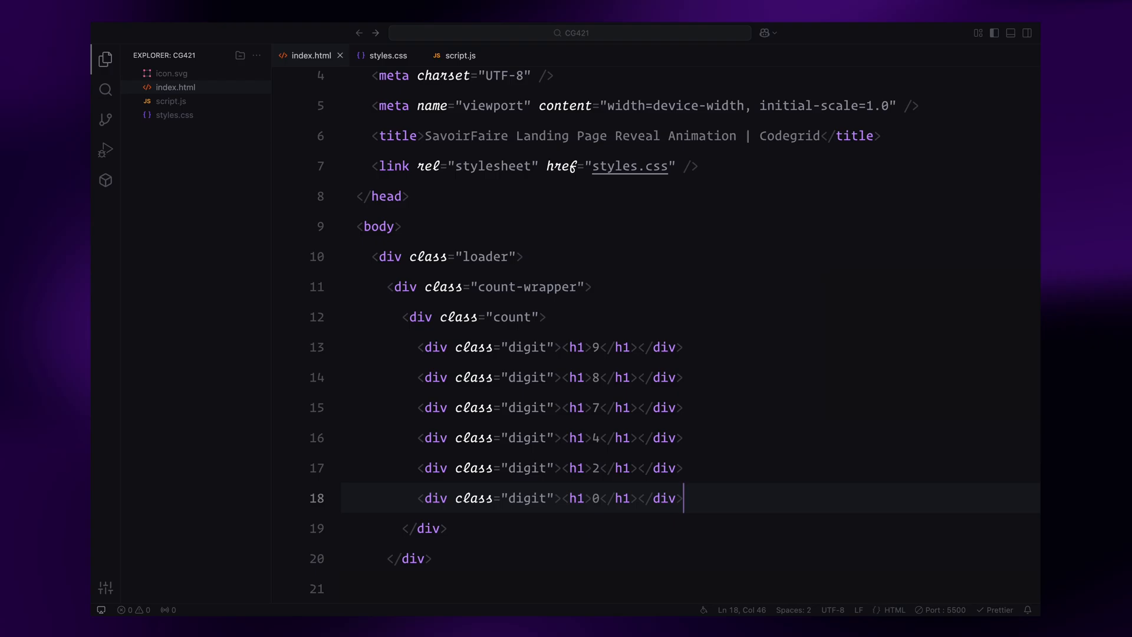
Step: Begin filling the second count-wrapper with a .co Emmet abbreviation
scroll("down", 3)
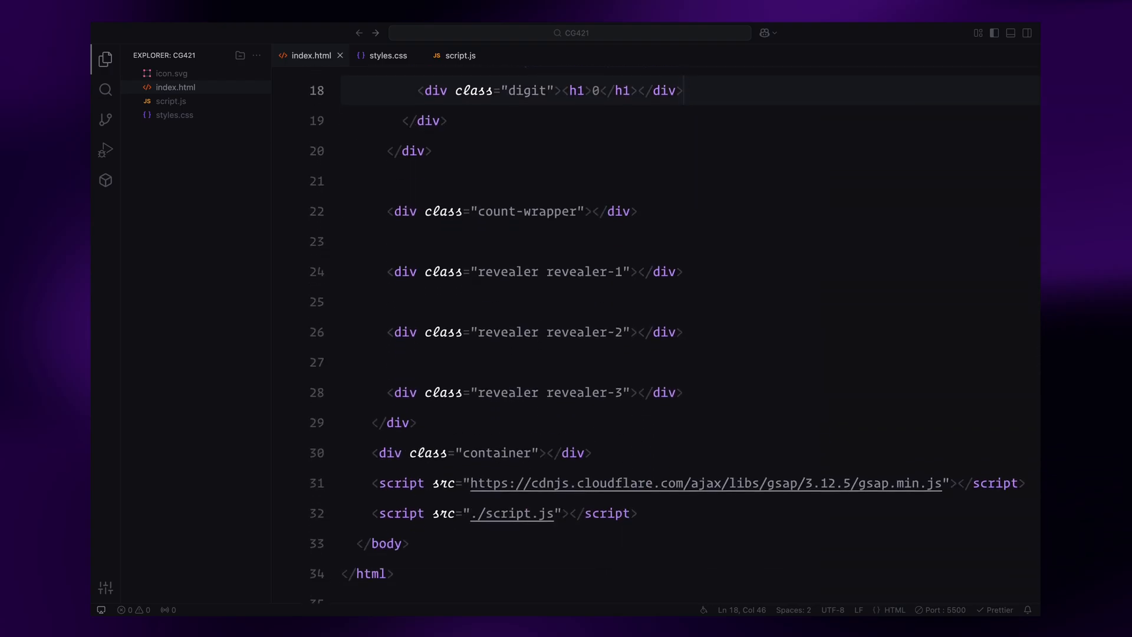
type(".co")
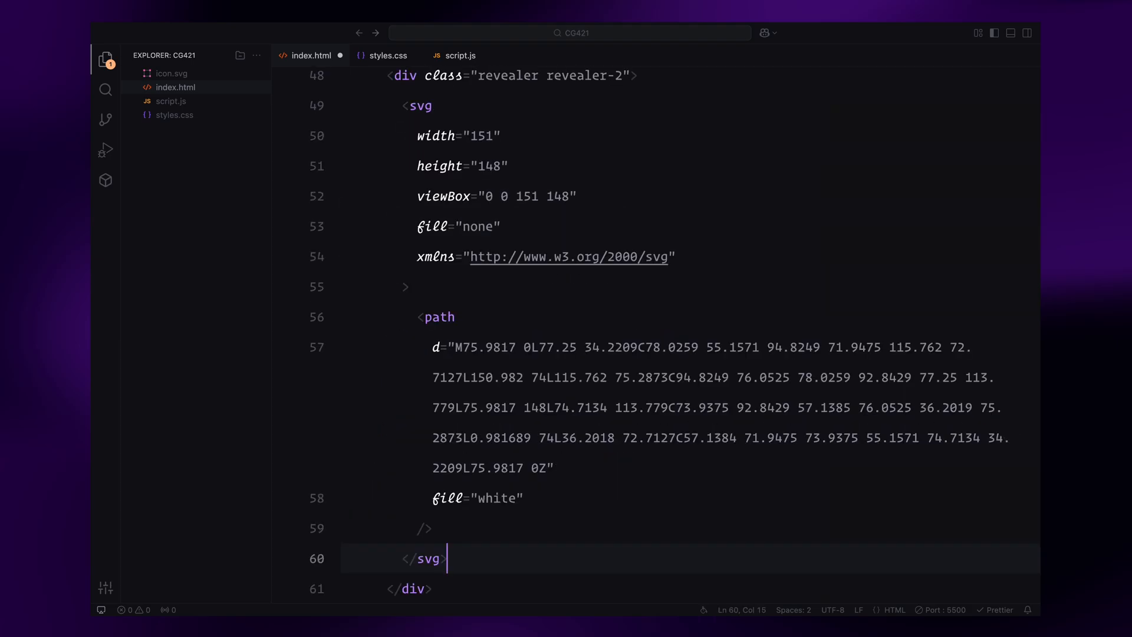
Step: Change revealer-2's star fill from white to #CDFD50 and revealer-3's to black
scroll("down", 3)
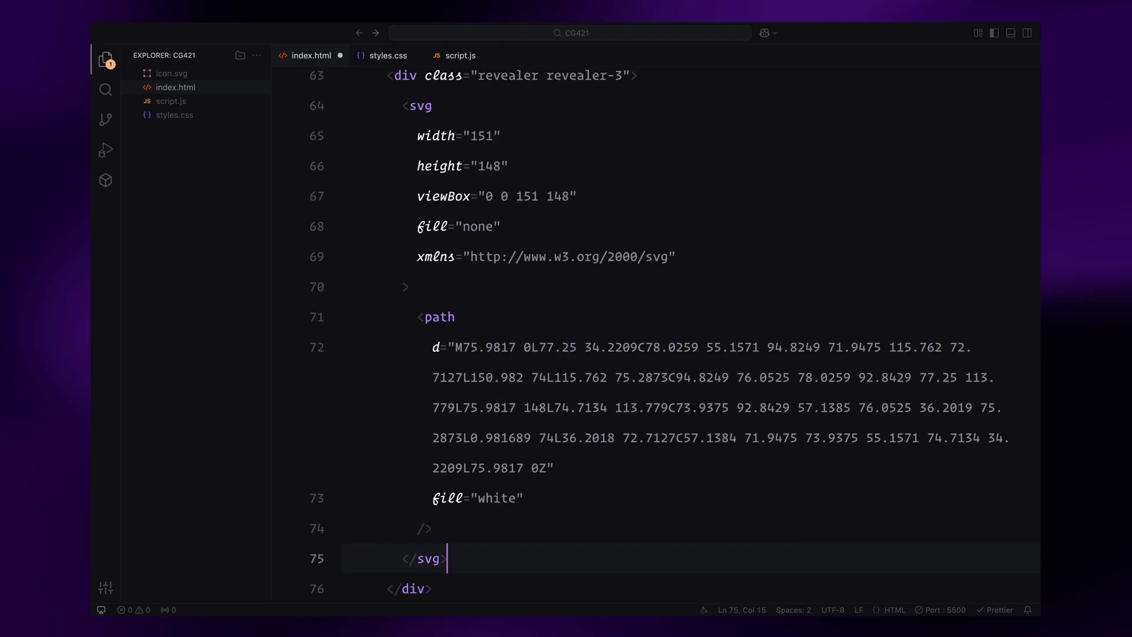
scroll("up", 3)
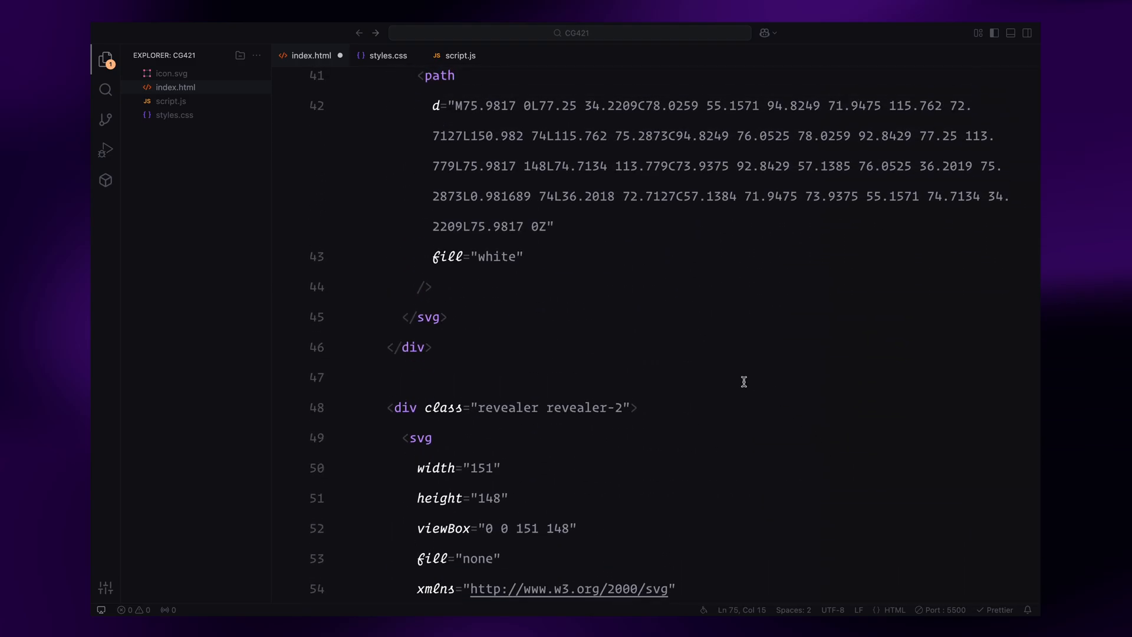
double_click(496, 256)
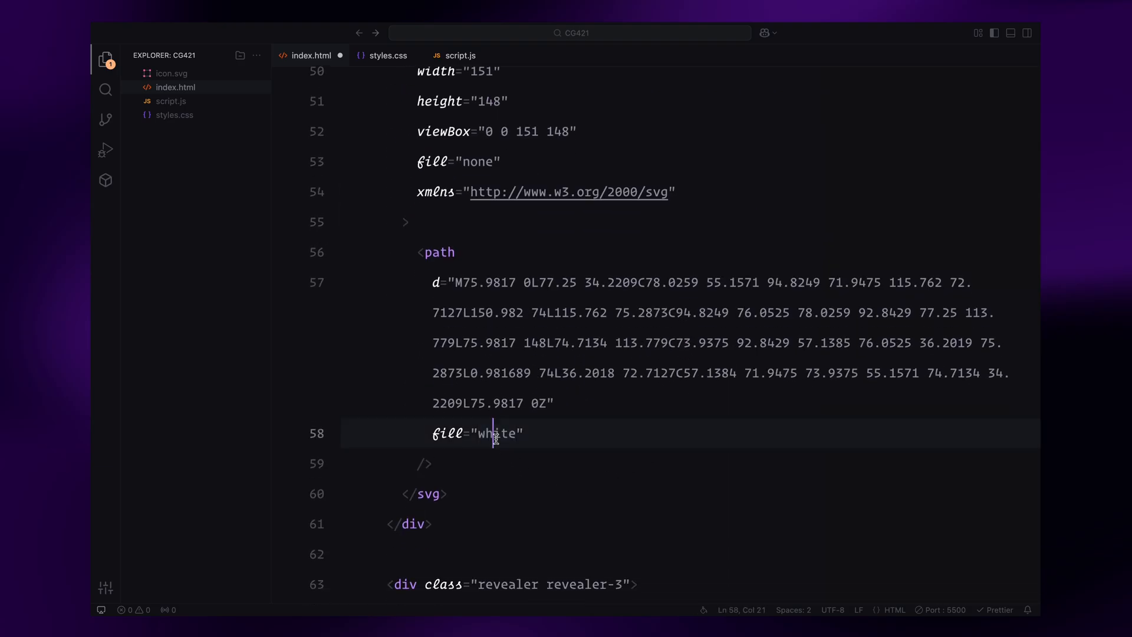
type("#CDFD50")
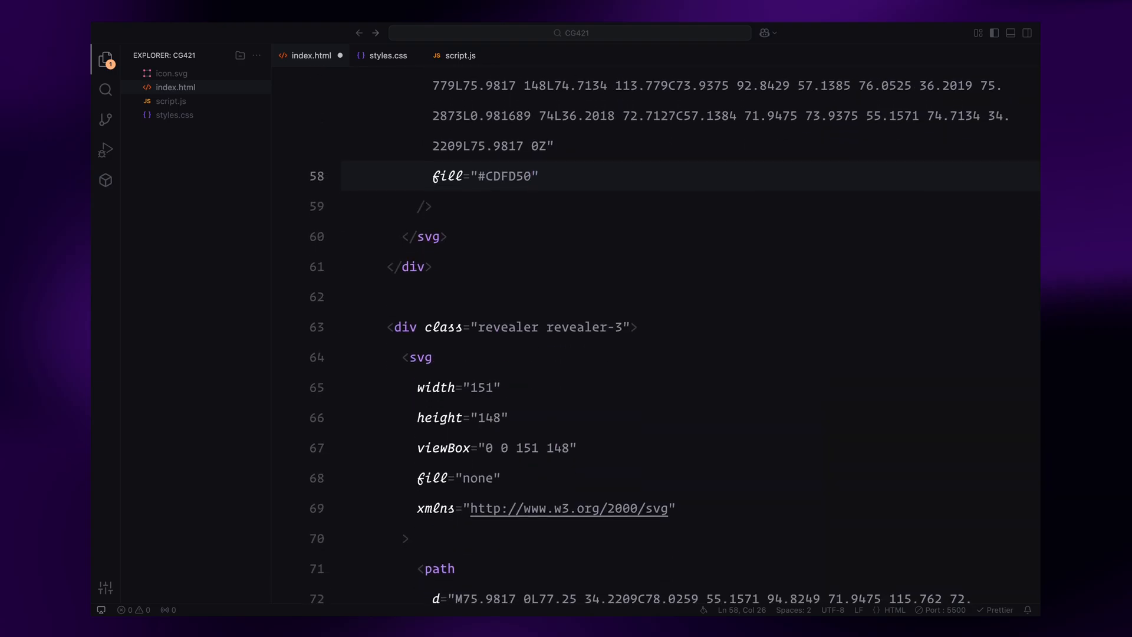
scroll("down", 3)
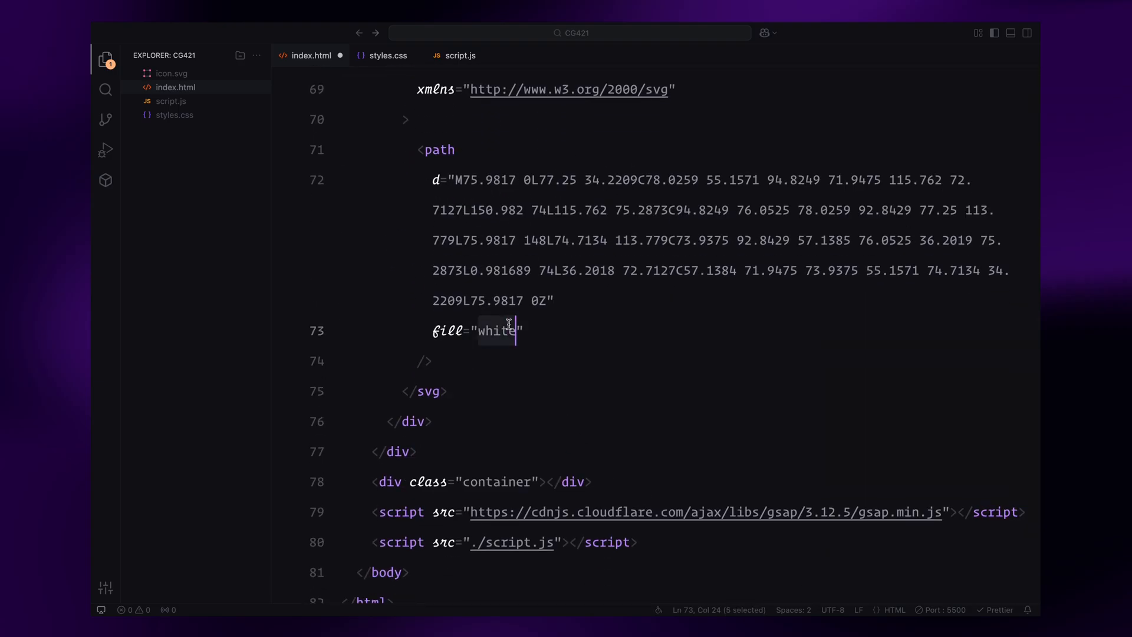
type("black")
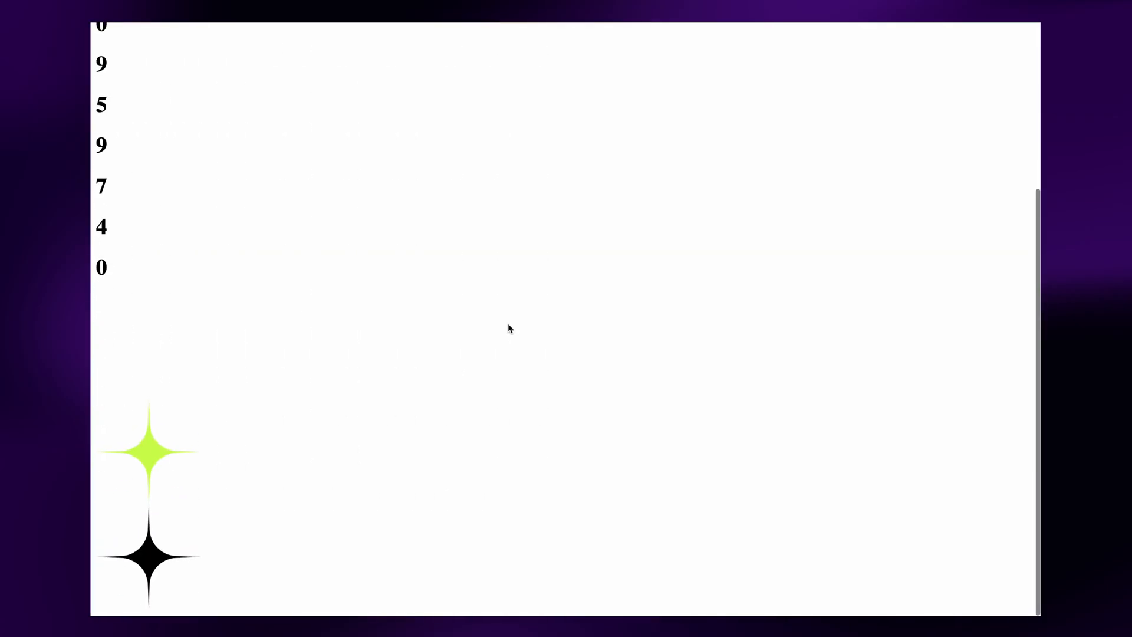
scroll("up", 3)
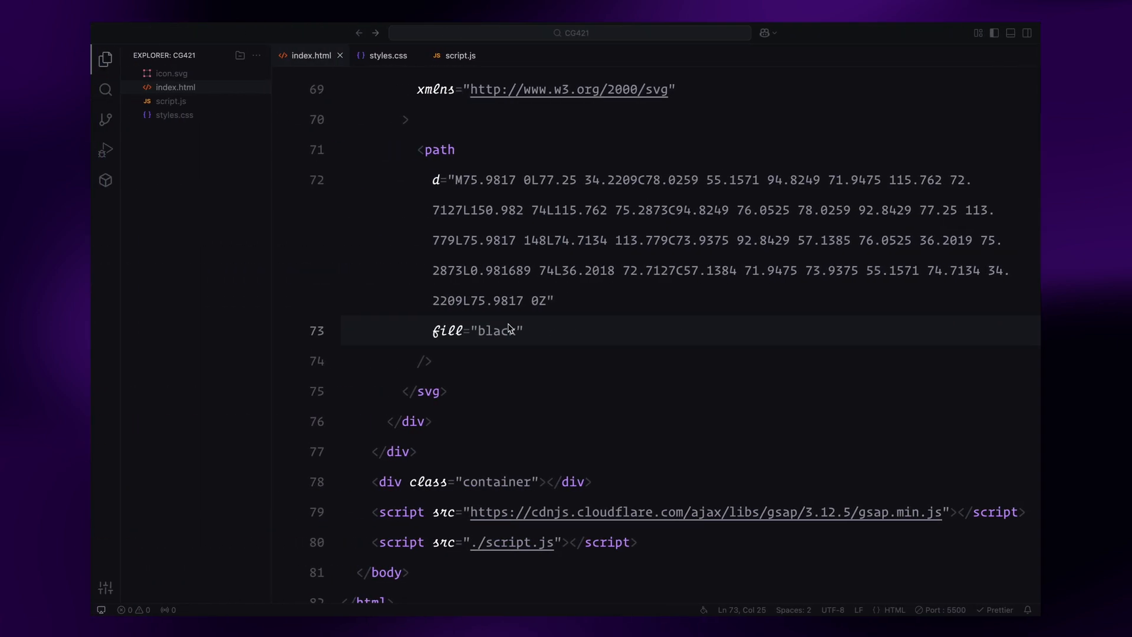
left_click(456, 482)
type("<div class=\"site-info\"></div>")
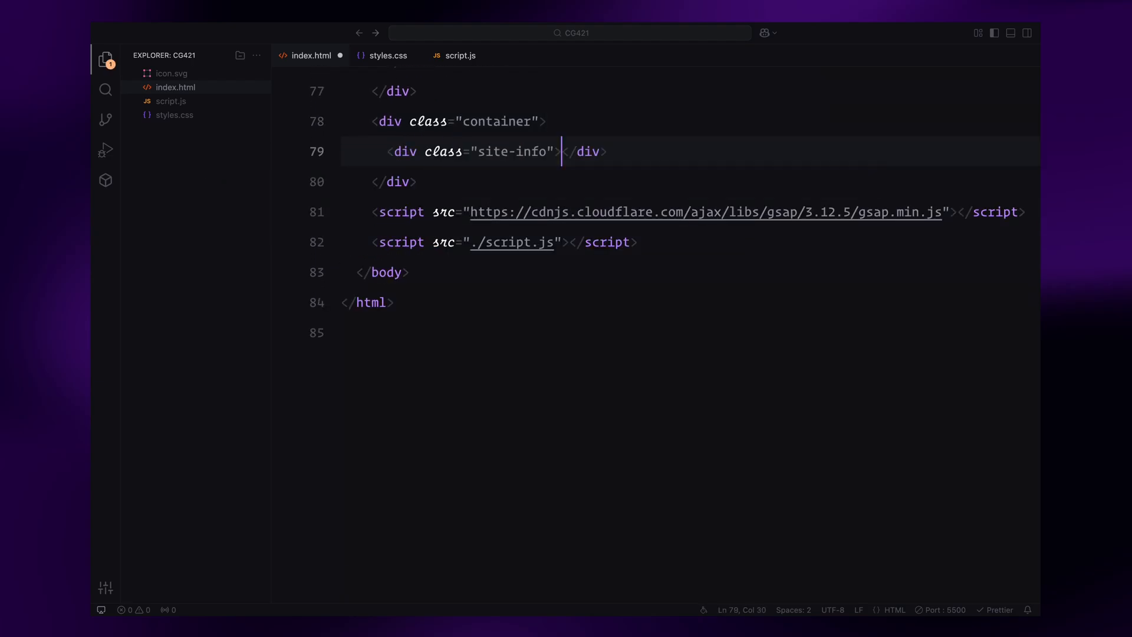
Step: Add a toggle button with ./icon.svg image, site-info line text, and a 'HauteMuse' h1
type(".toggle-btn\"></div>")
type("<div class=\"line\"><p></p></div>")
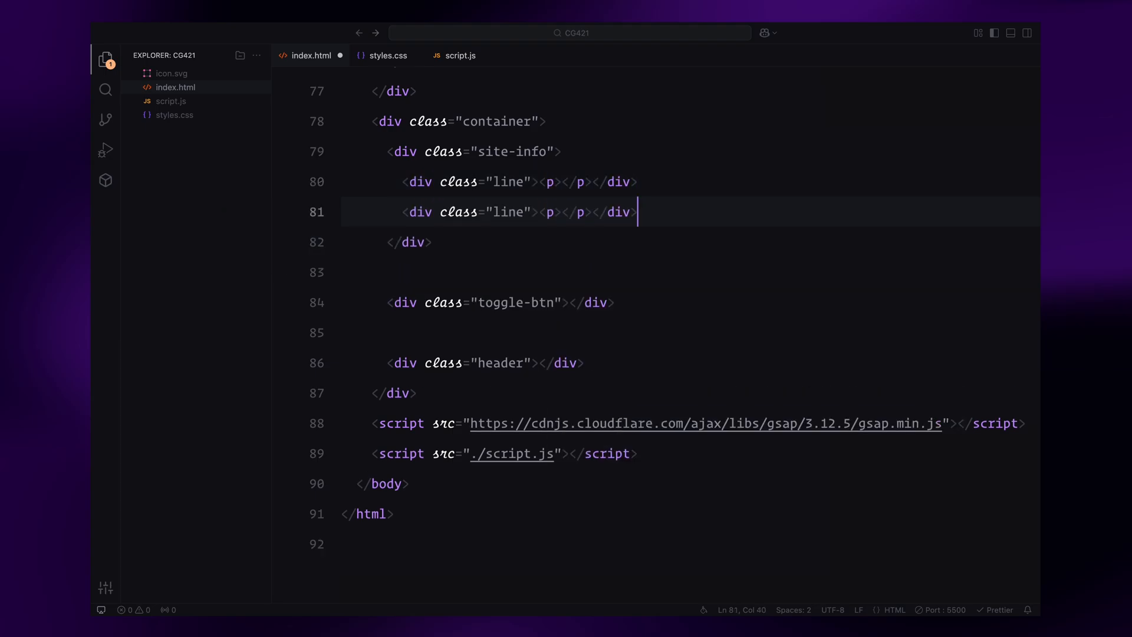
left_click_drag(635, 212, 403, 181)
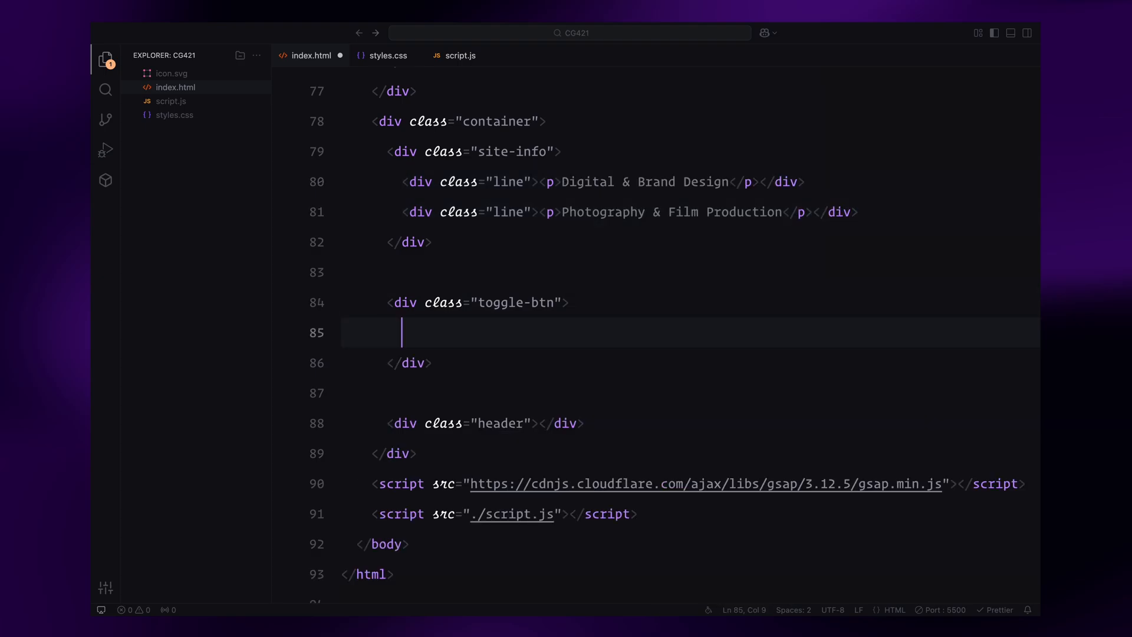
type("<img src=\"./icon\" alt=\"\">")
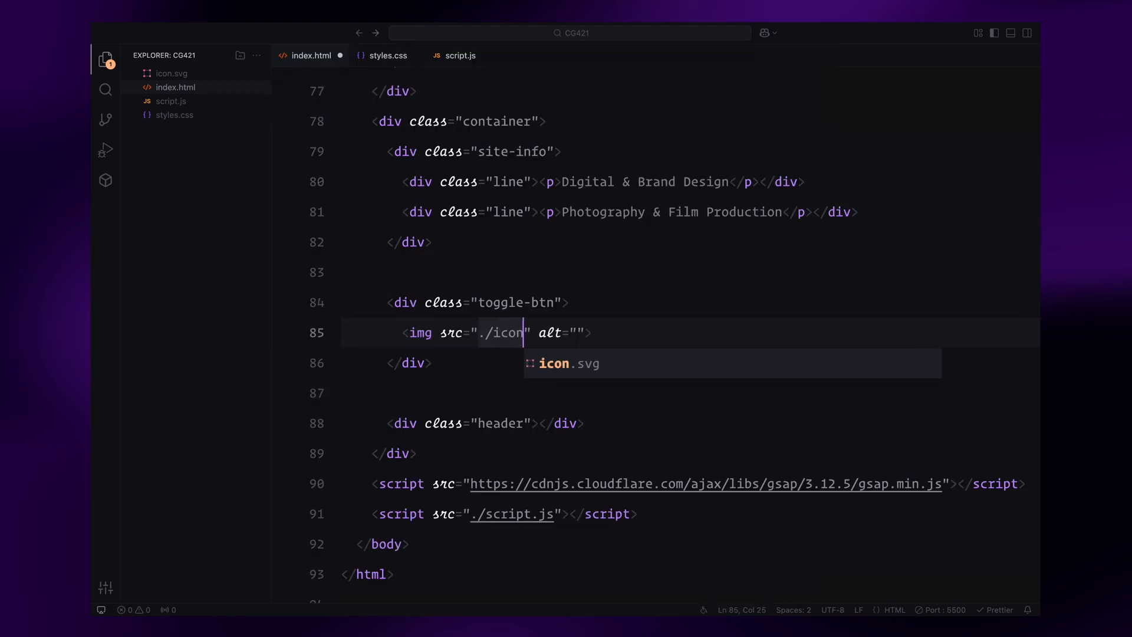
key("Tab")
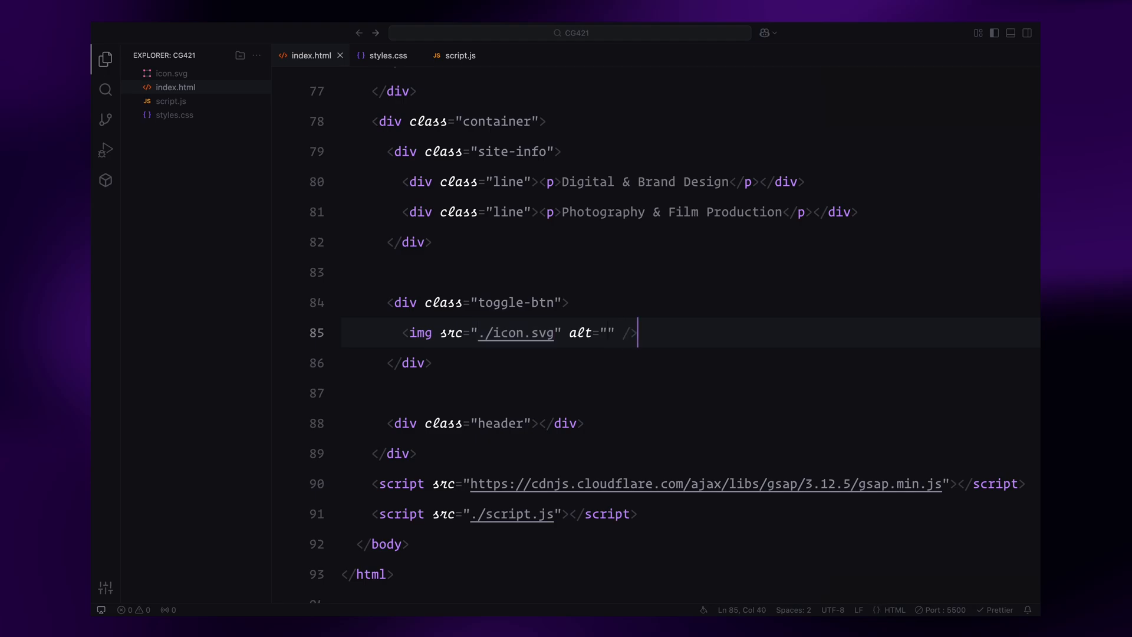
type("h1")
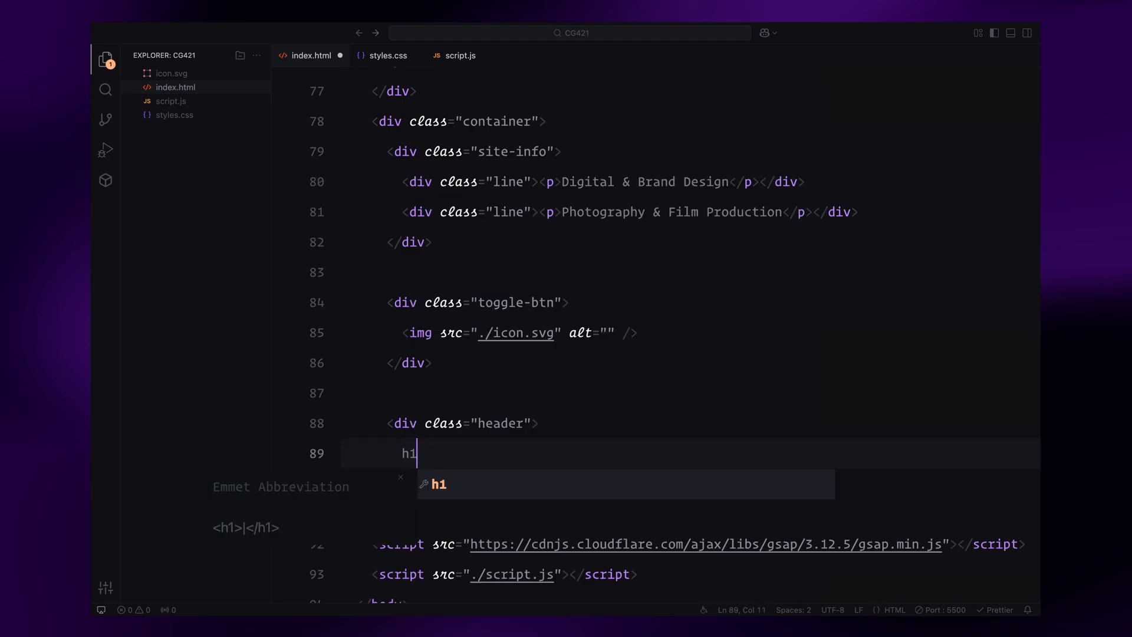
type("HauteMuse")
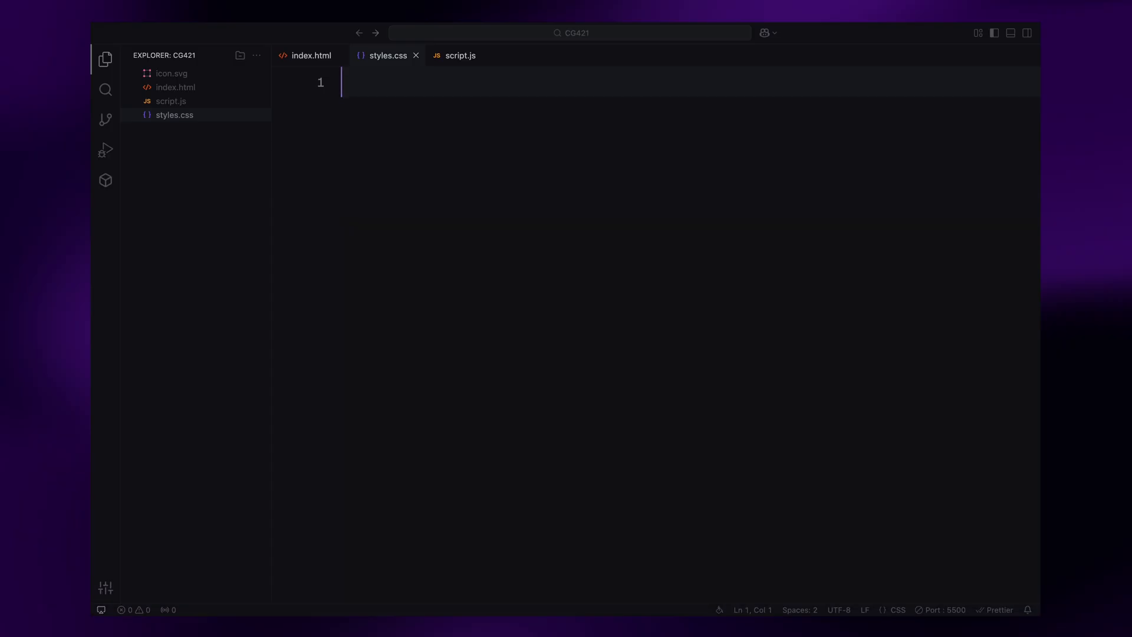
Step: Add a padding reset, html/body with PP Editorial Old, #000 background, #fff text, and cover images
type("*")
type("margin: 0;")
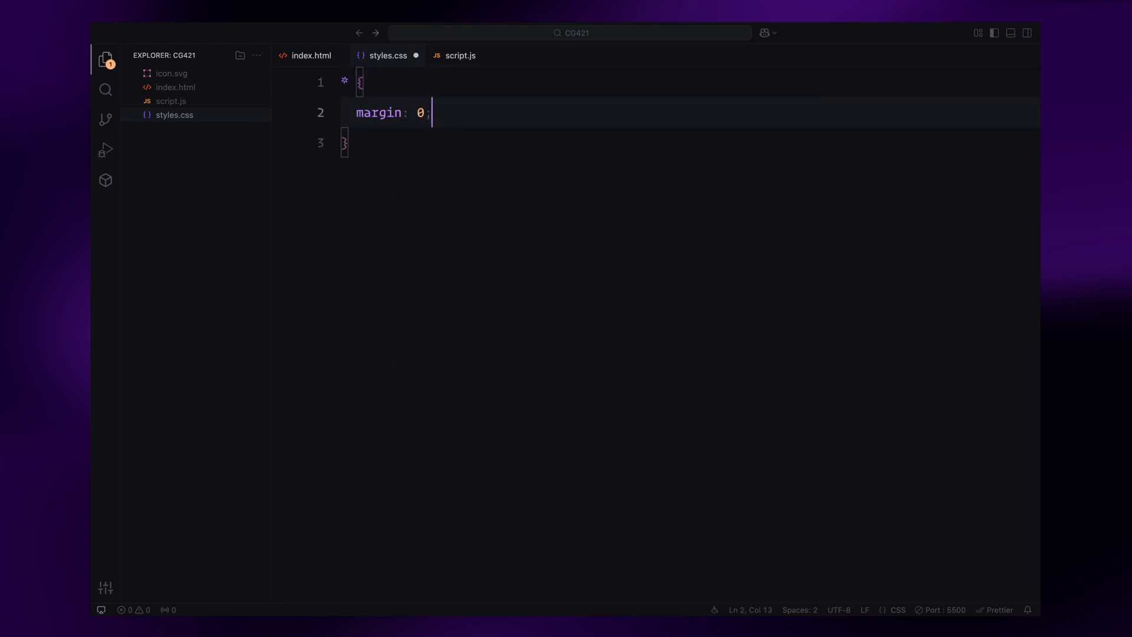
type("padding: 0;")
type("box-sizing: border-box;")
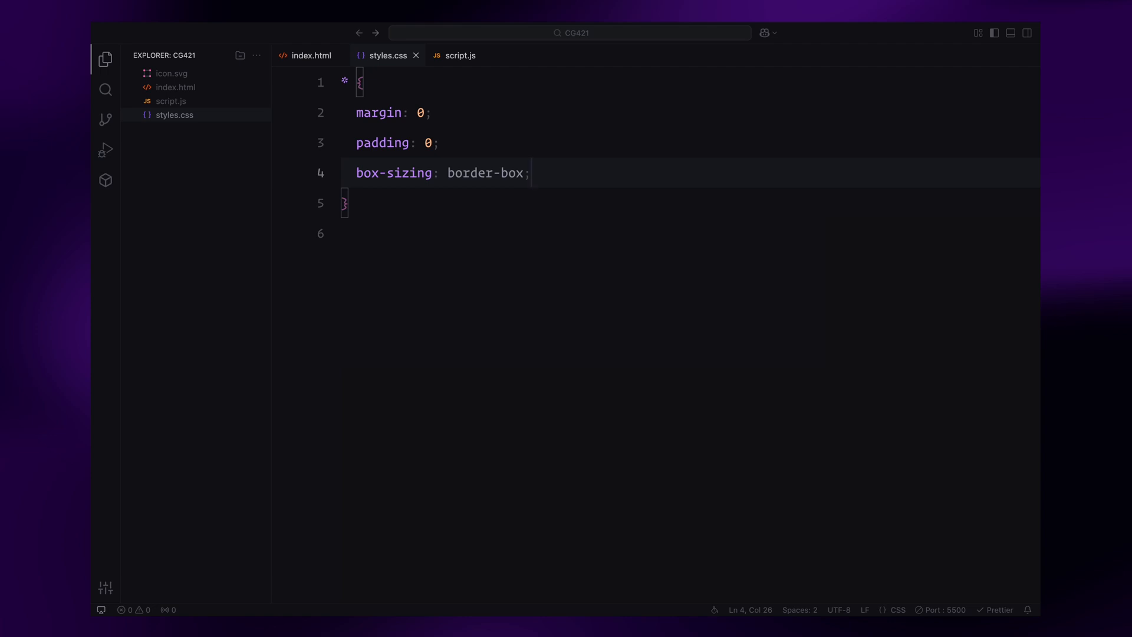
type("html, body {")
type("font-family: ;")
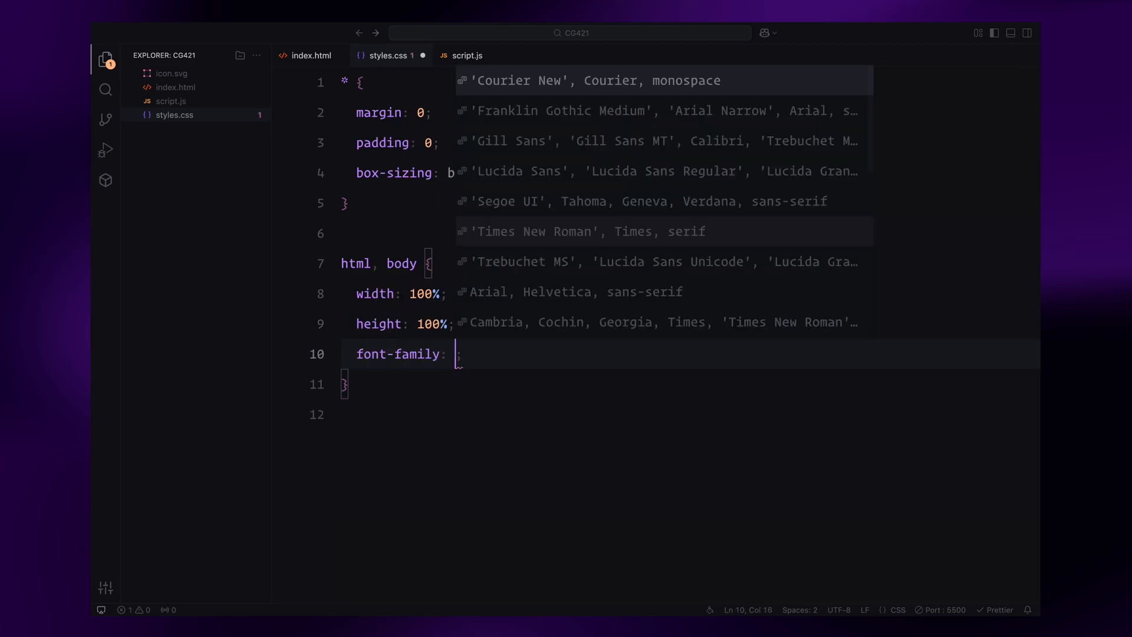
type("\"PP Editorial\"")
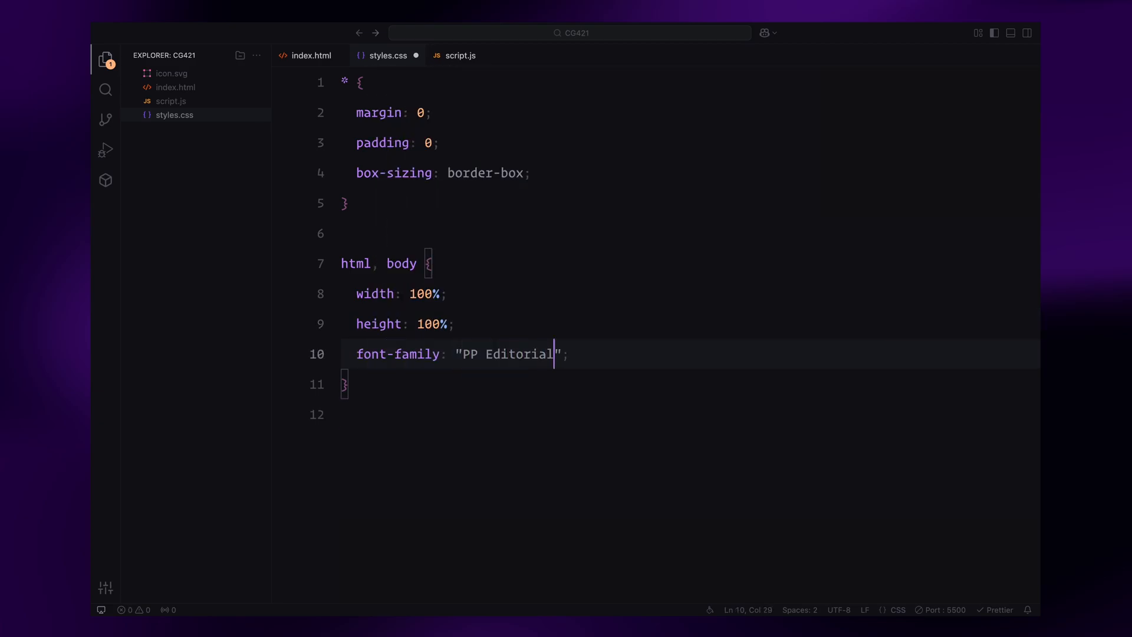
type("background-color: #000;")
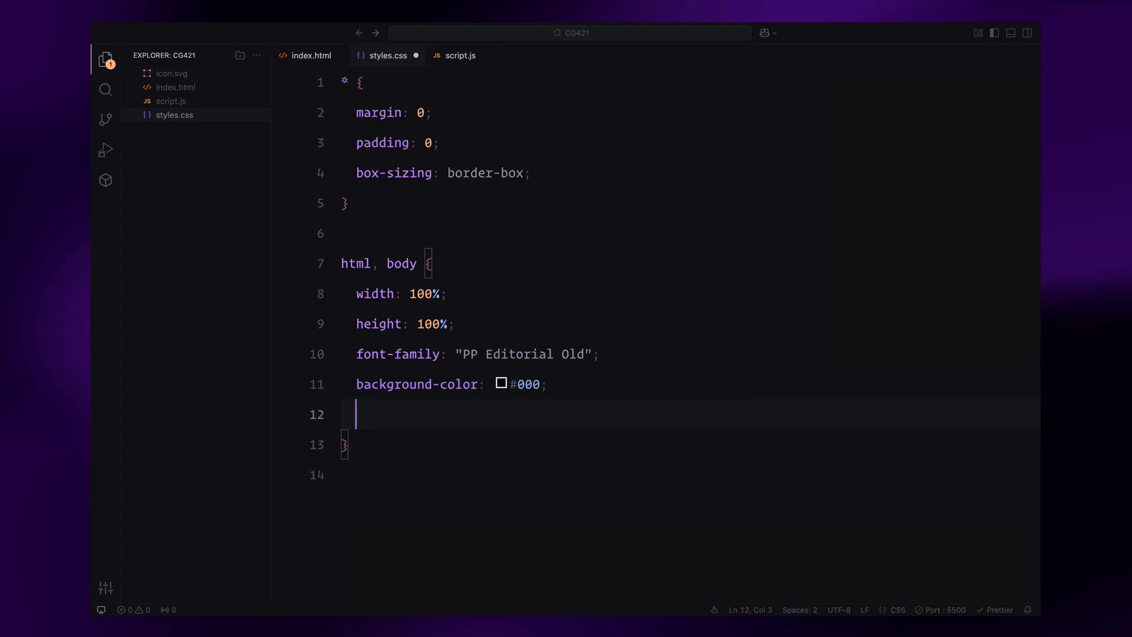
type("color: #fff;")
type("height: 100%;")
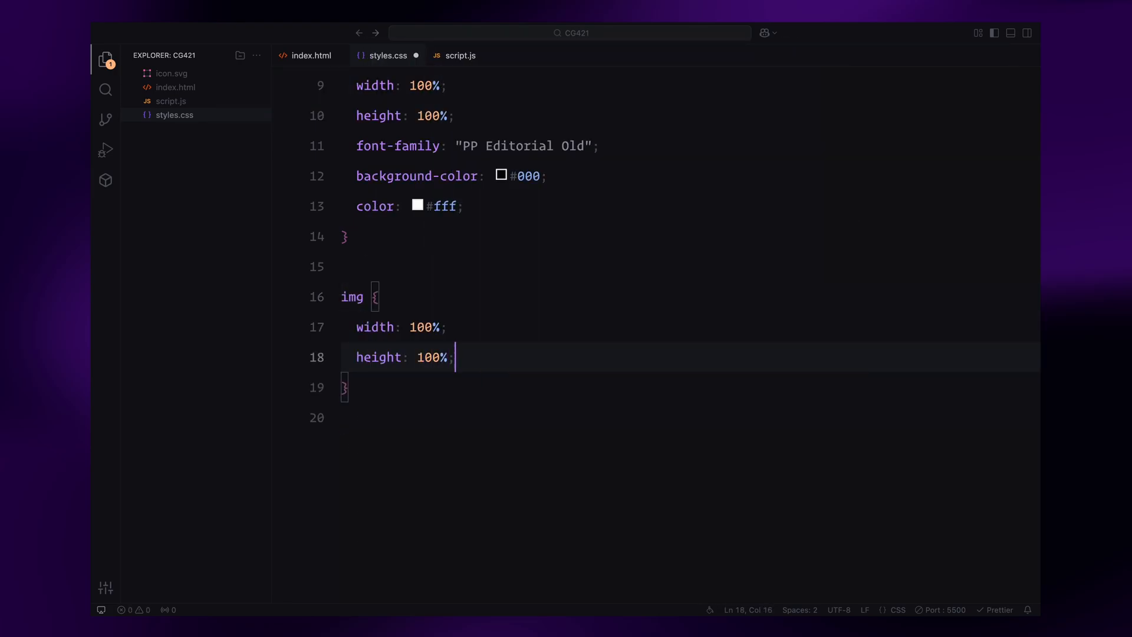
type("object-fit: cover;")
type("p")
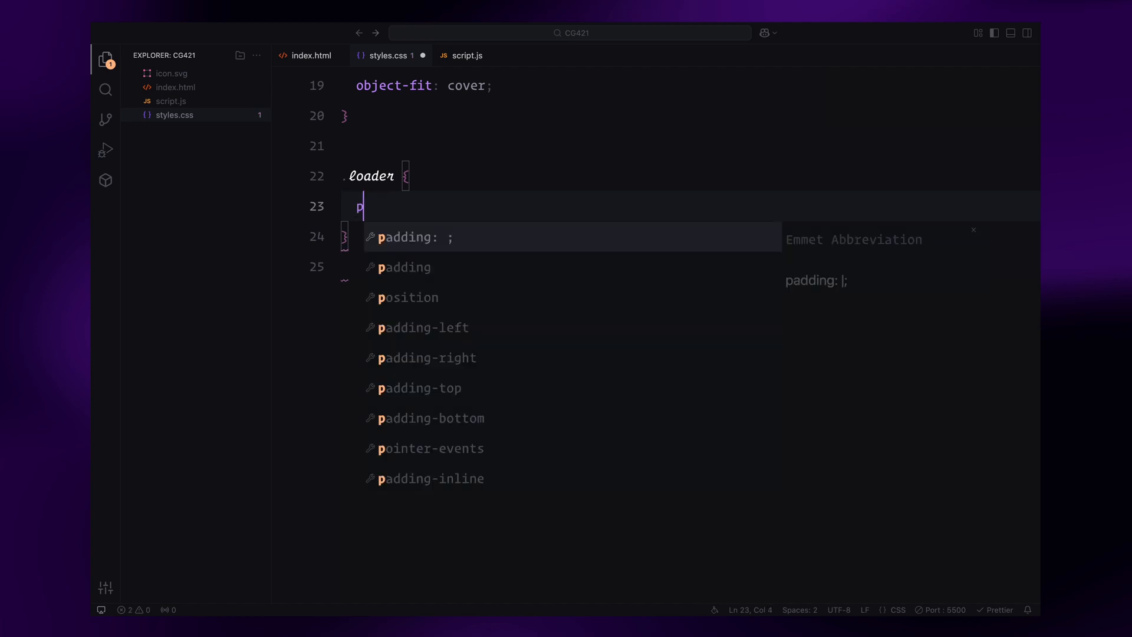
Step: Make .loader a fixed full-screen overlay at top/left 0 with #000 background and #fff text
type("left: 0;")
type("height: 1;")
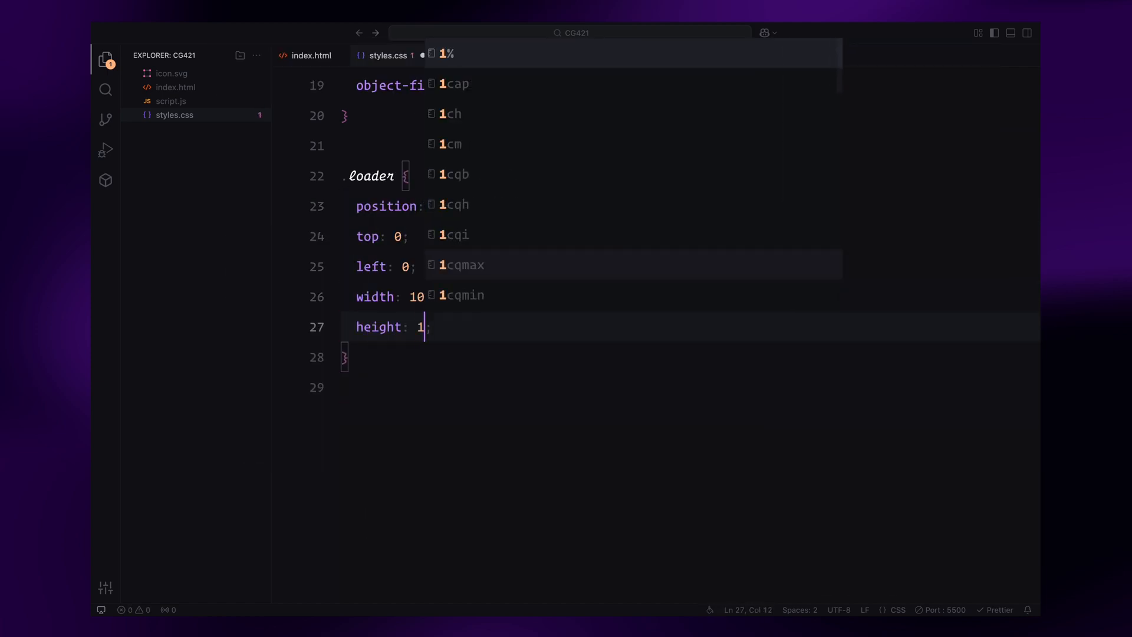
type("background-color: #000;")
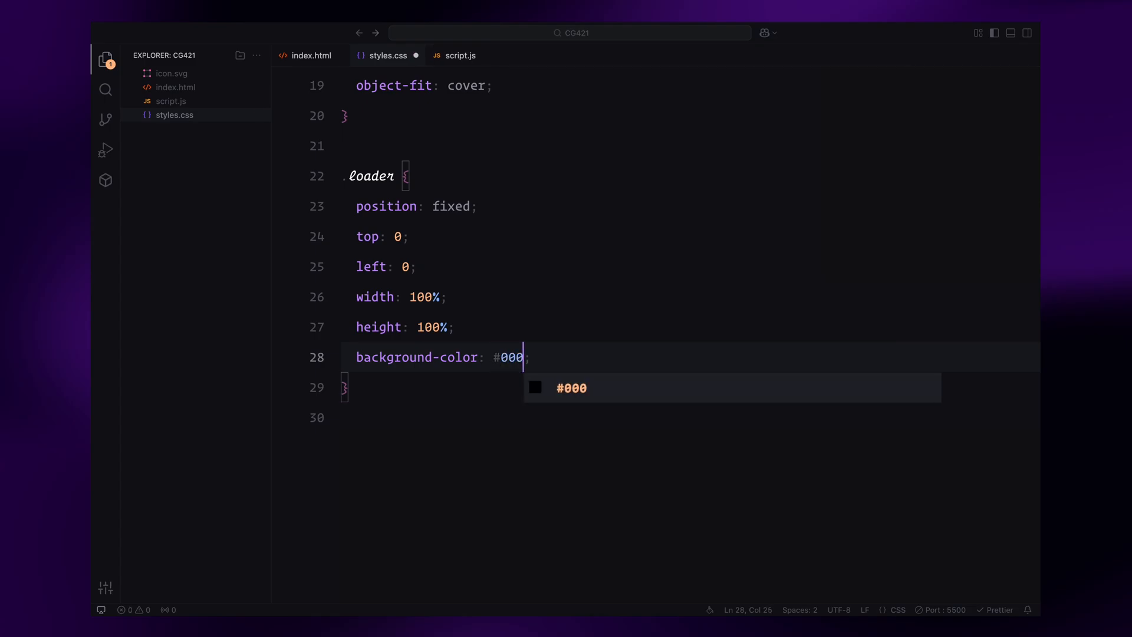
type("color: #fff;")
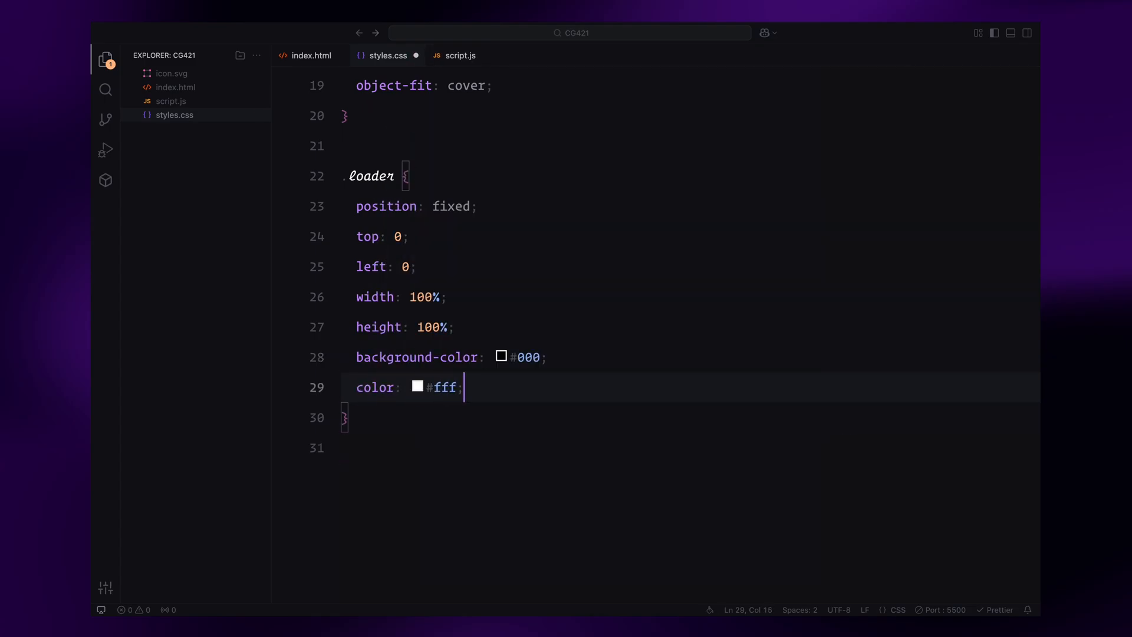
type("ali")
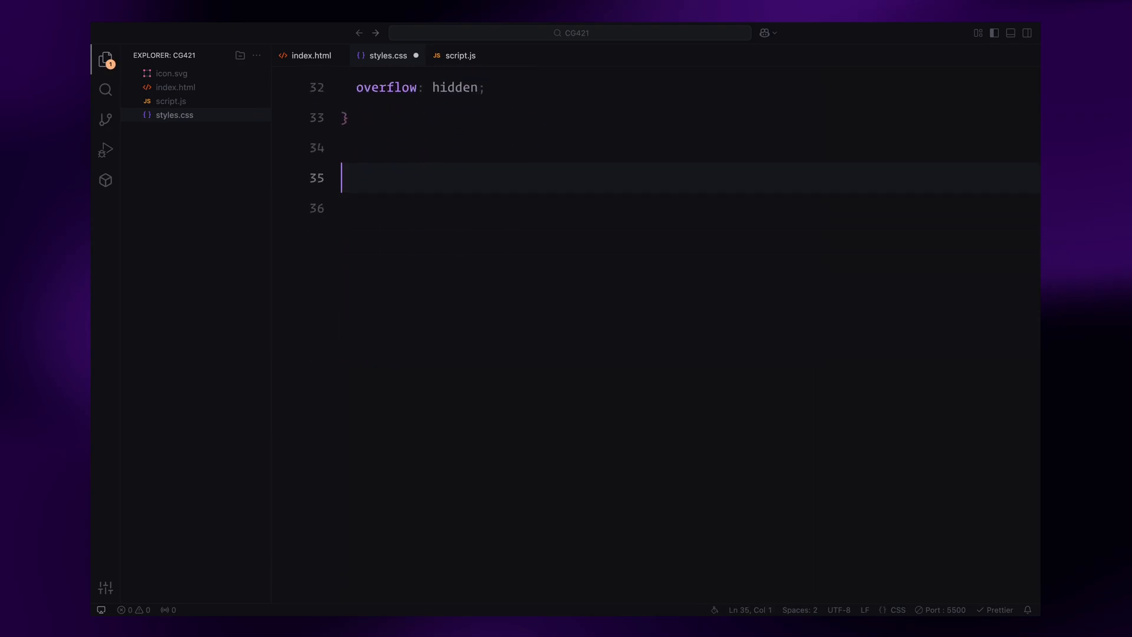
Step: Add a 360px-tall .count-wrapper rule clipped with a polygon clip-path
type(".count-wrapper {")
type("width: 180px;")
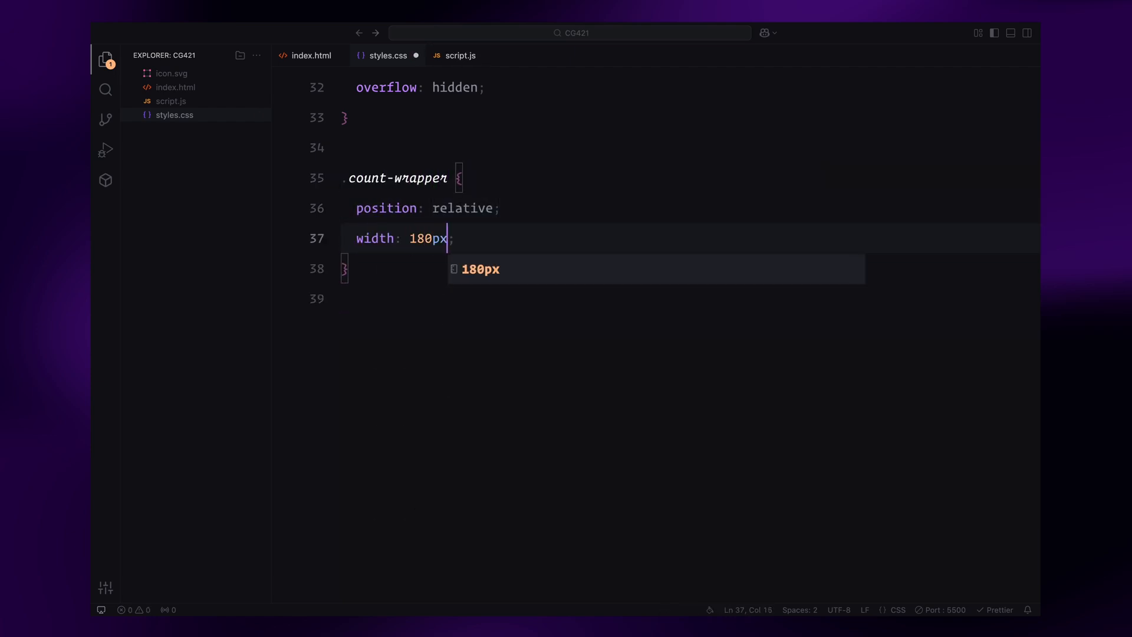
type("height: 360px;")
type("clip-path: polygon();")
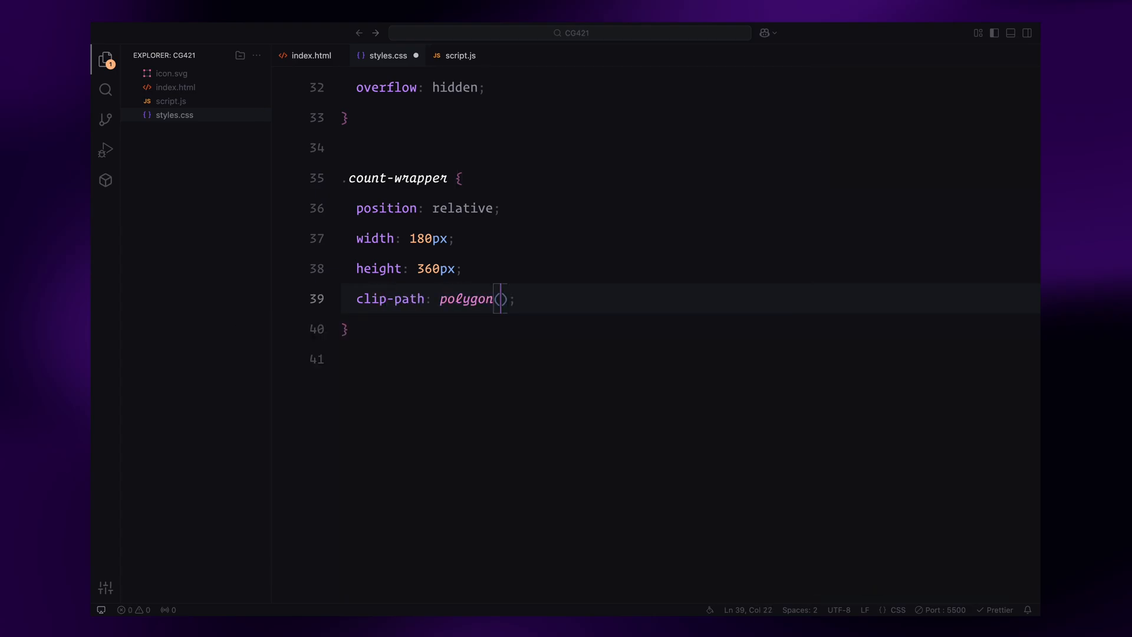
type("0 0, 100% 0, 100% 100%")
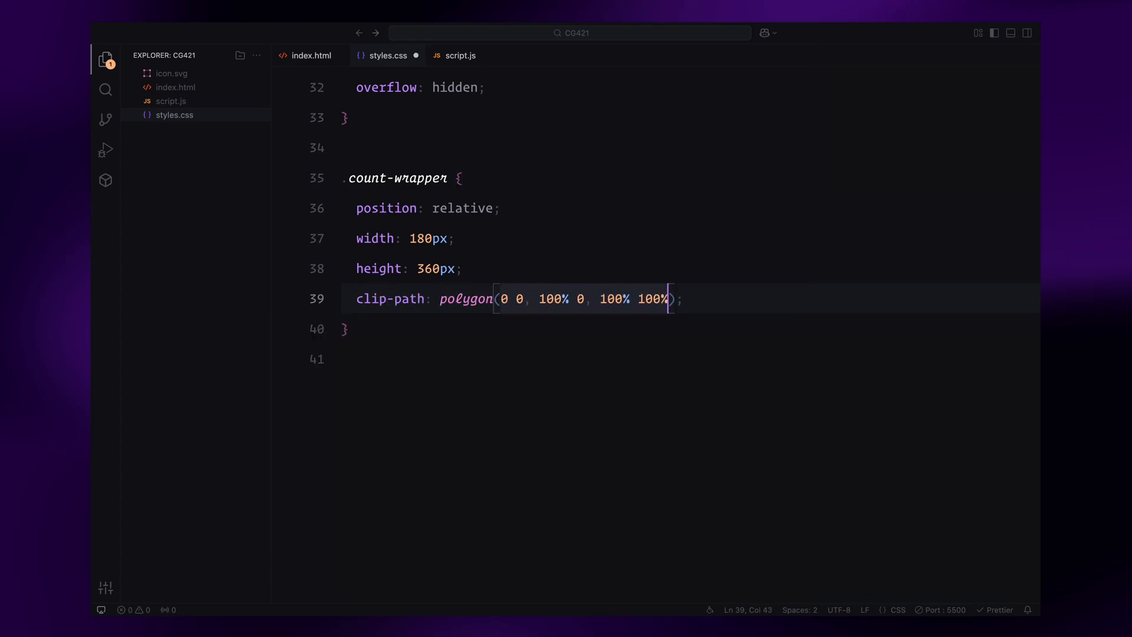
type("will-change: transform;")
type("position: relative;")
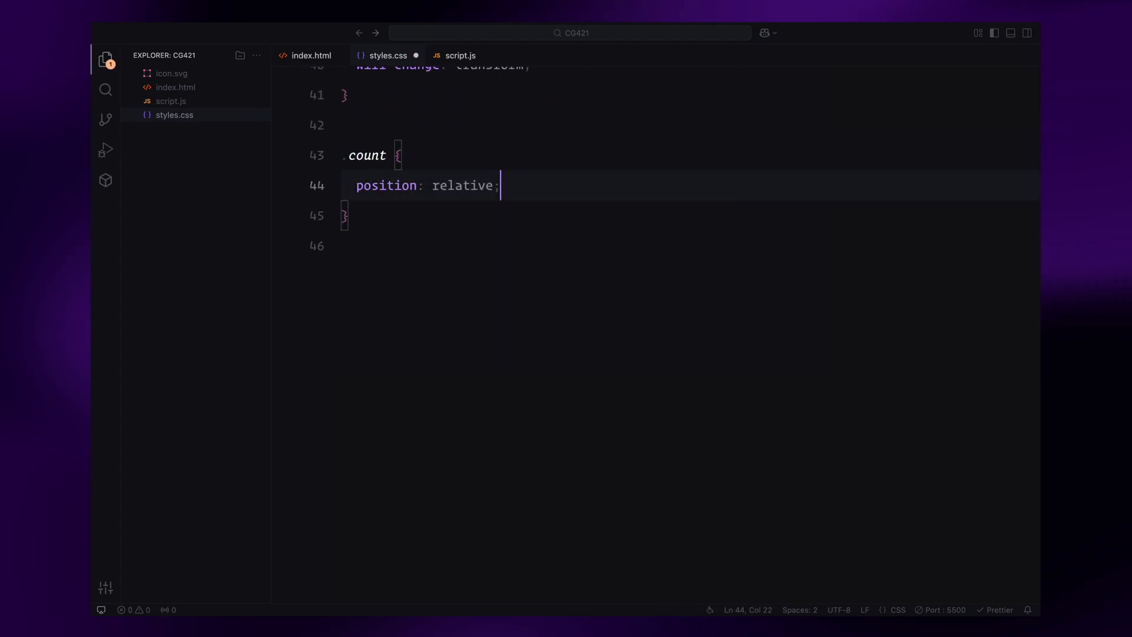
Step: Give .count a 1080px width, 360px height and a translateX(-1080px) offset
type("width: 1080px;")
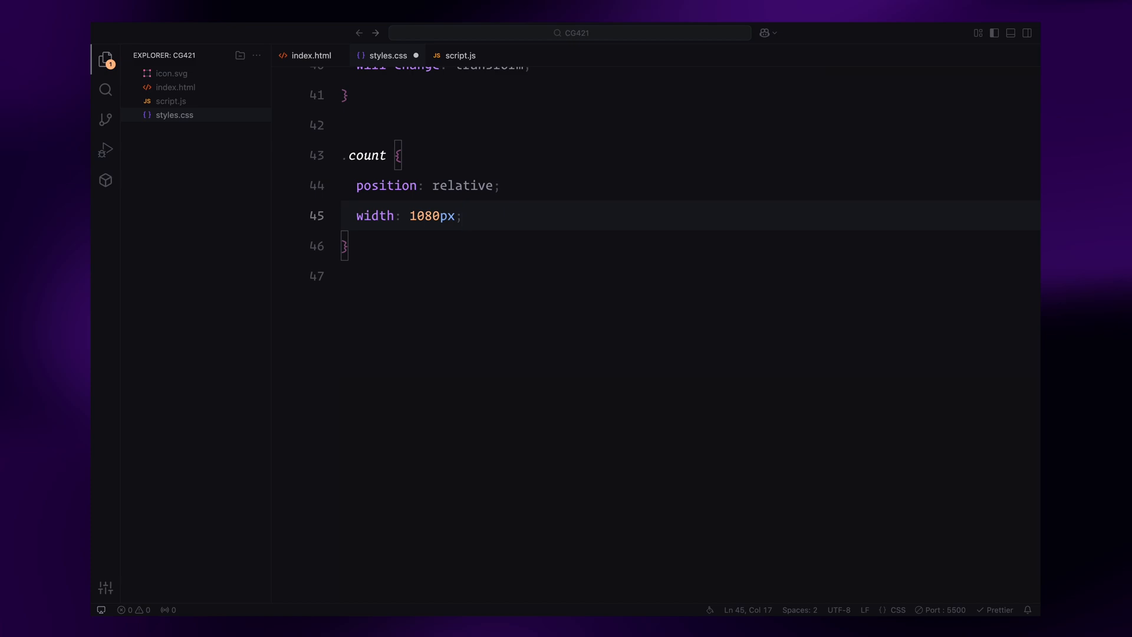
key("Enter")
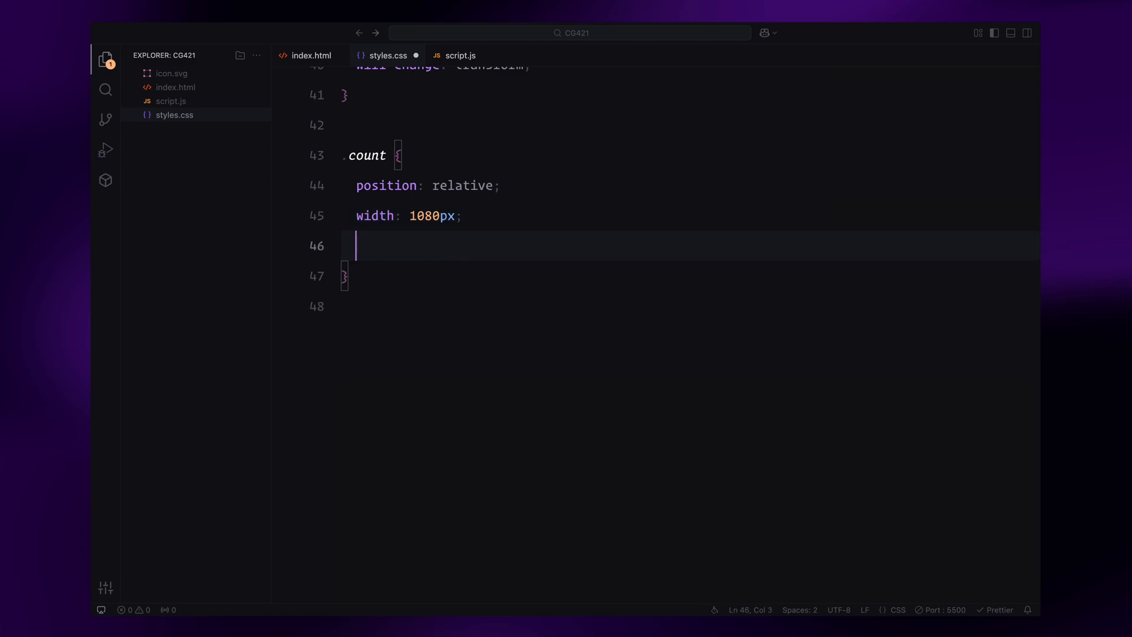
type("height: 360px;")
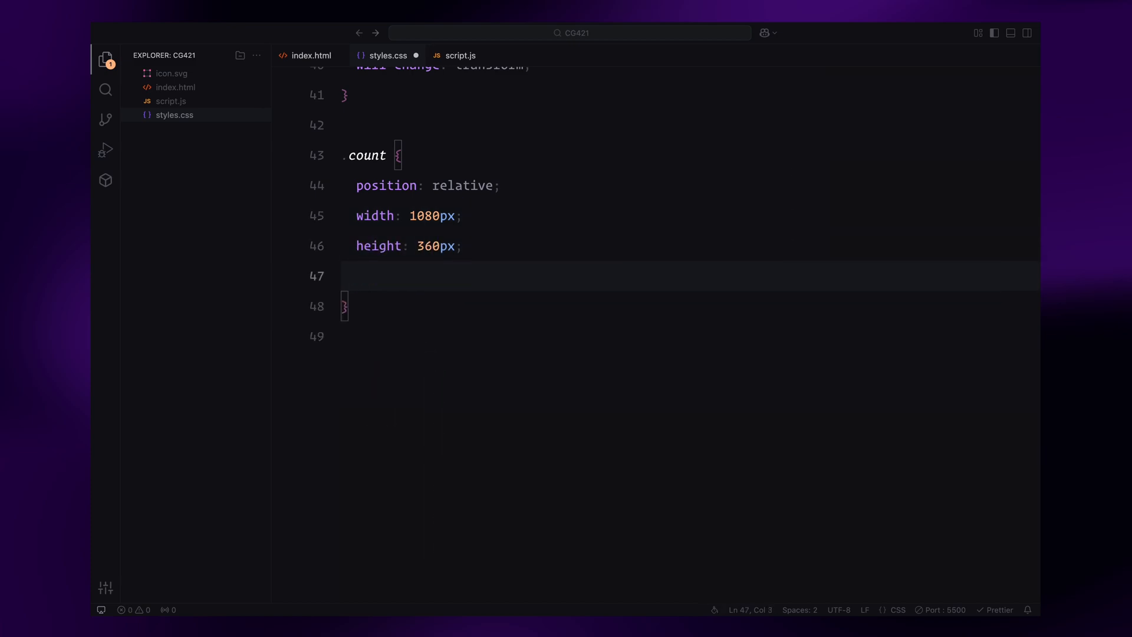
type("transform: translateX(-1080);")
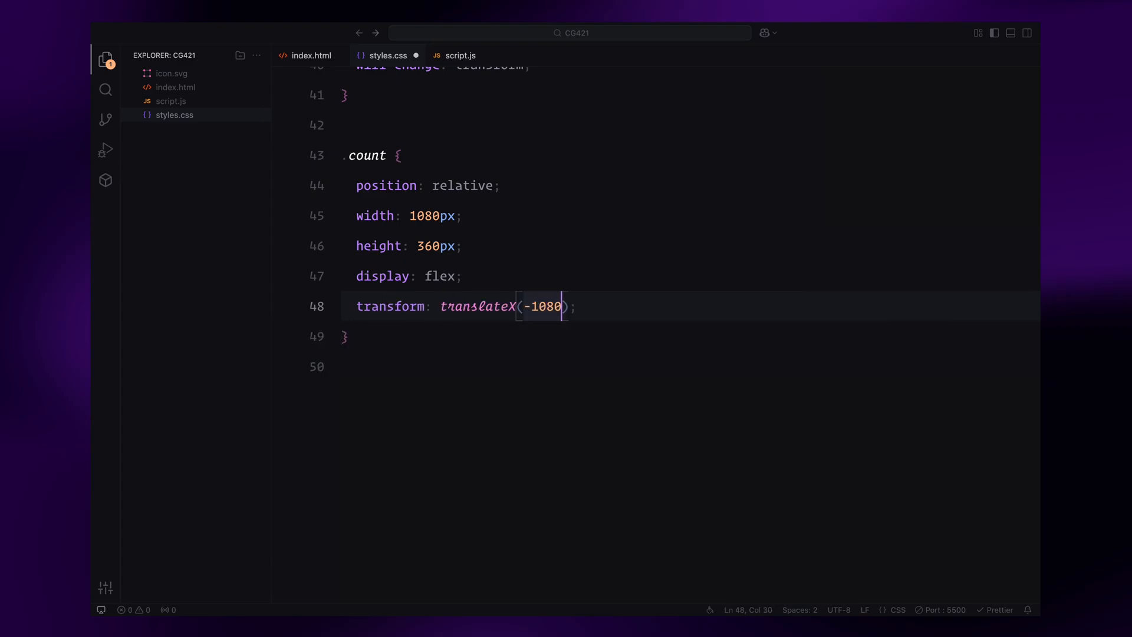
type("px);")
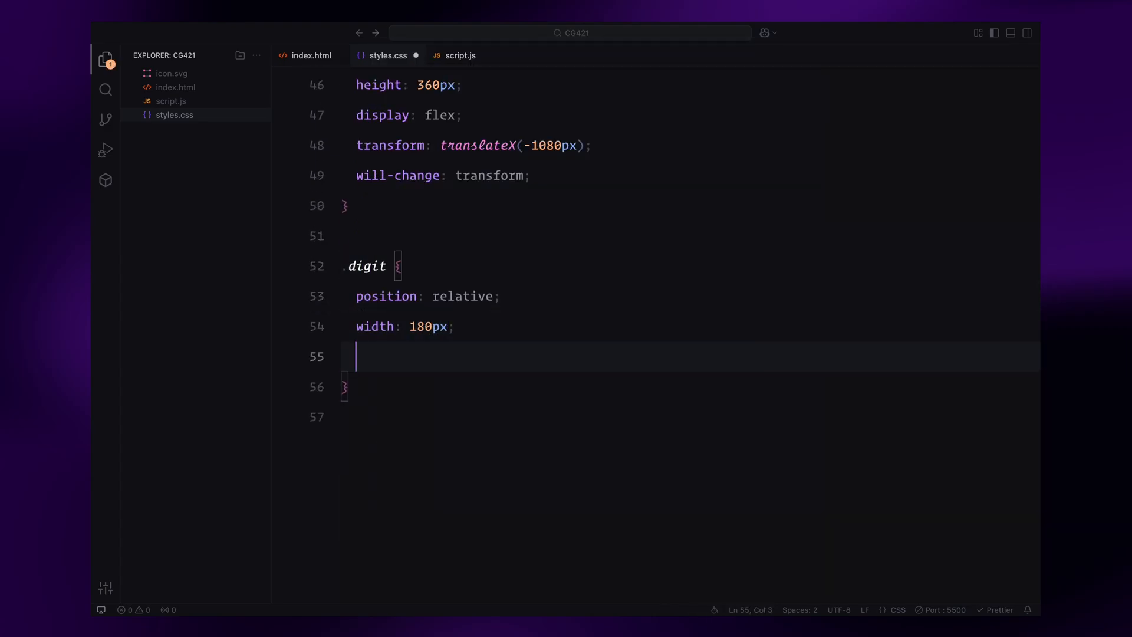
Step: Add a 360px-tall .digit, a centred .digit h1, and a .revealer at top 50%
type("height: 360px;")
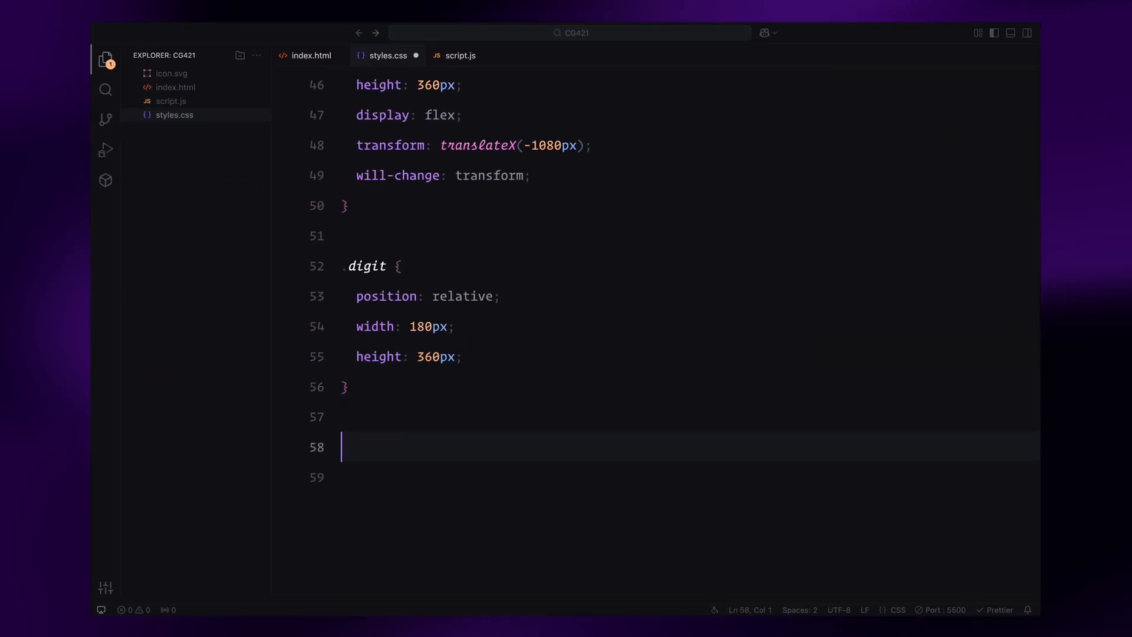
type(".digit h1 {")
type("transform: translate();")
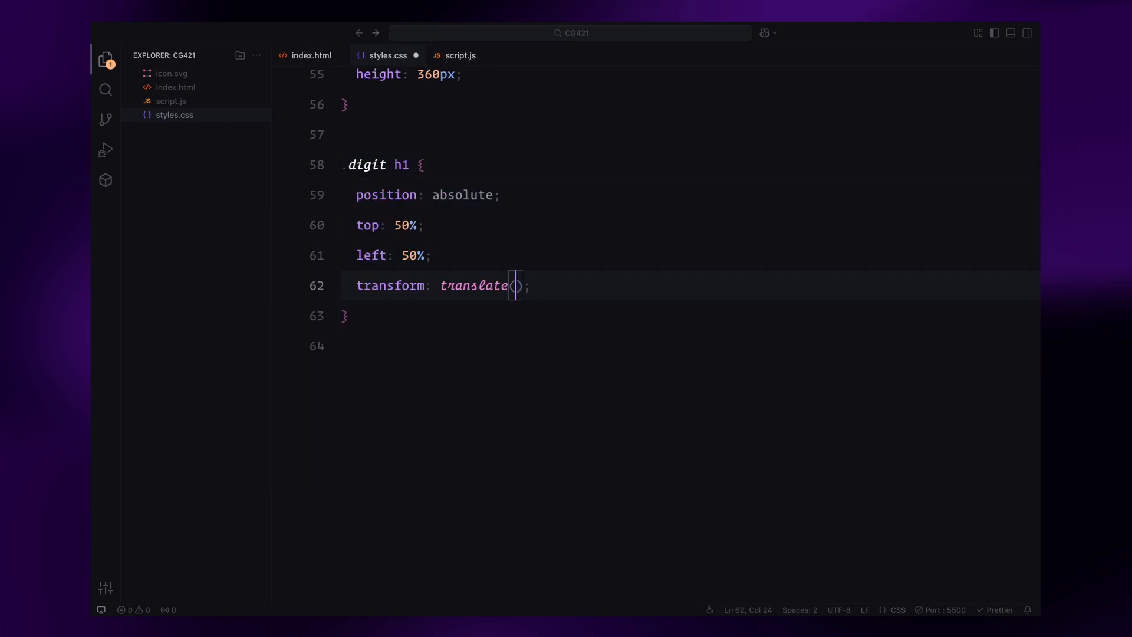
type("-50%, -50%);")
type("font-size: 360px;")
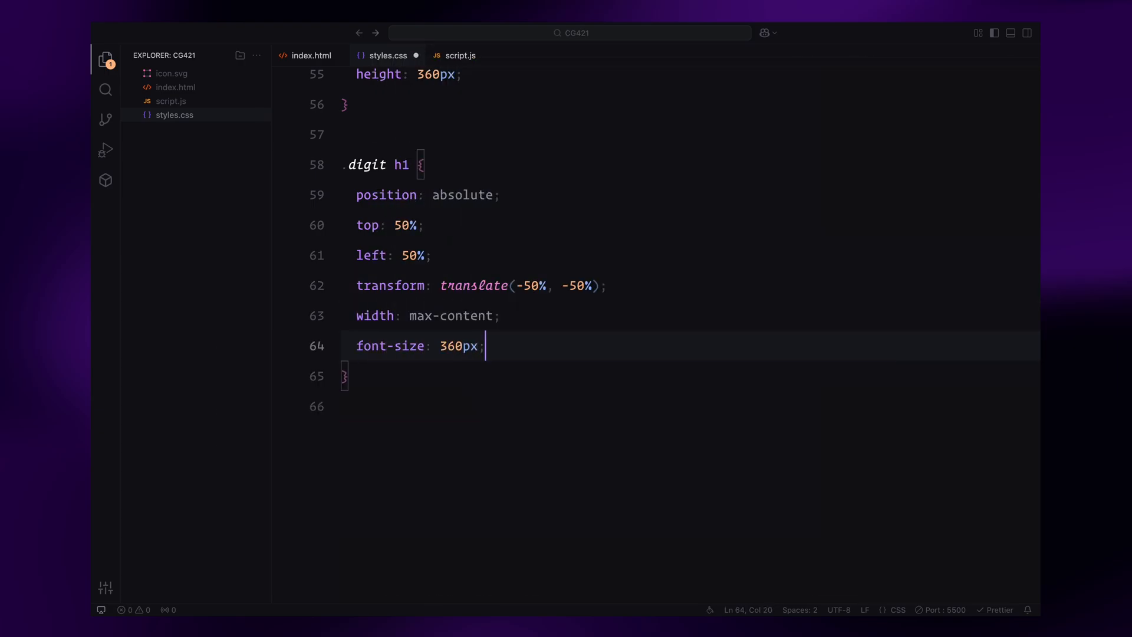
type("line")
type("position: absolute;")
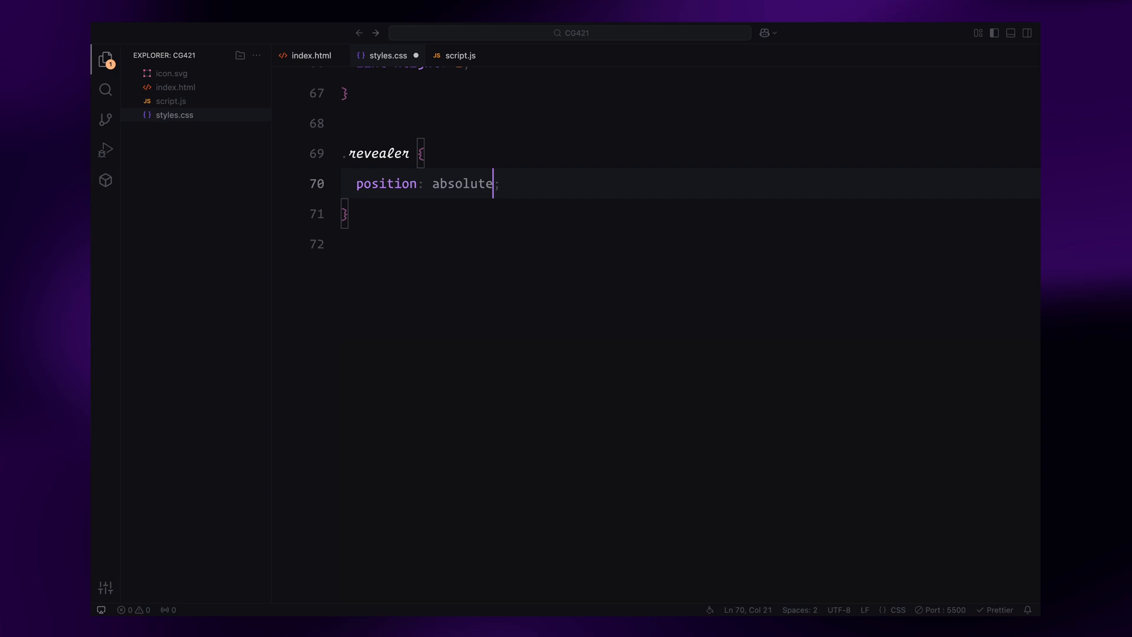
type("top: 50%;")
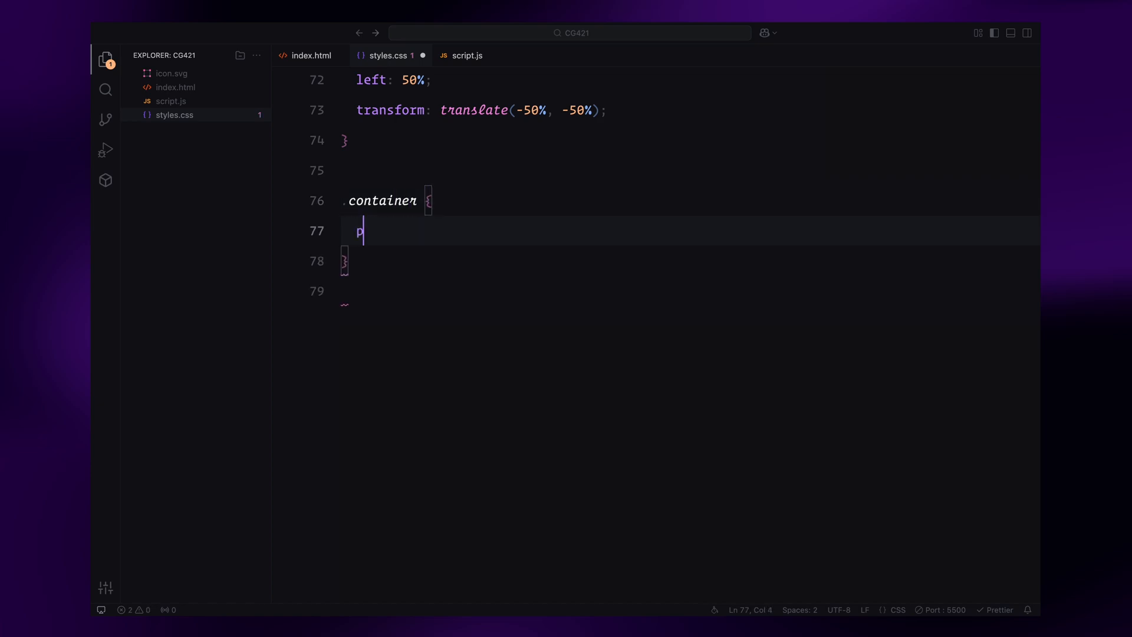
Step: Position .site-info absolutely at top 2em as a flex column with 0.125em gap
type("position: relative;")
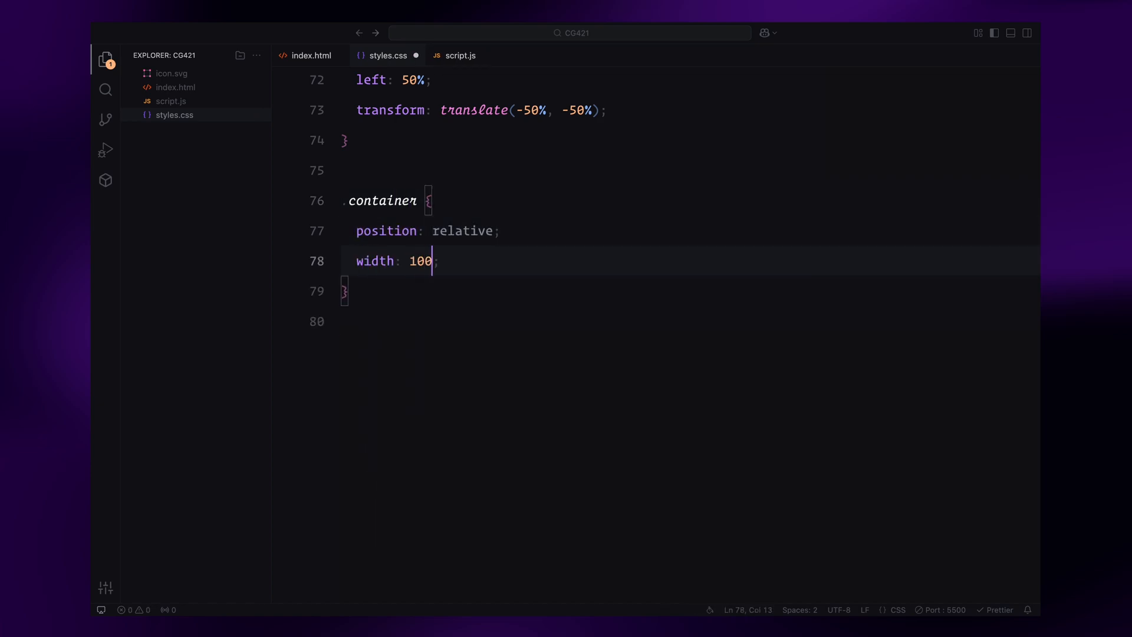
type("overflow: hidden;")
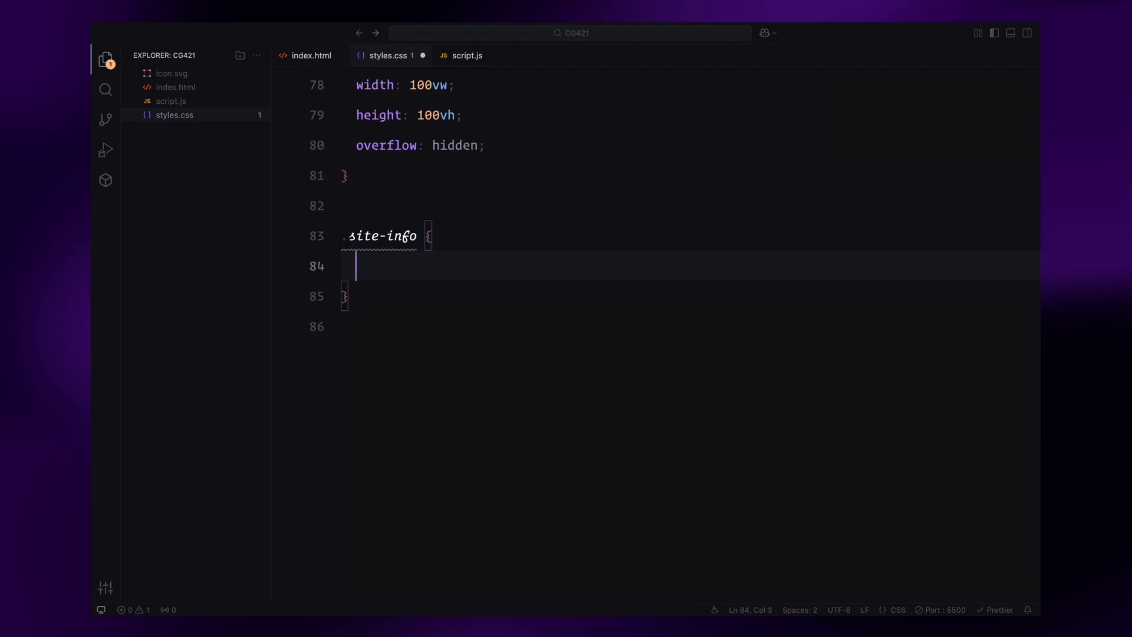
type("position: absolute;")
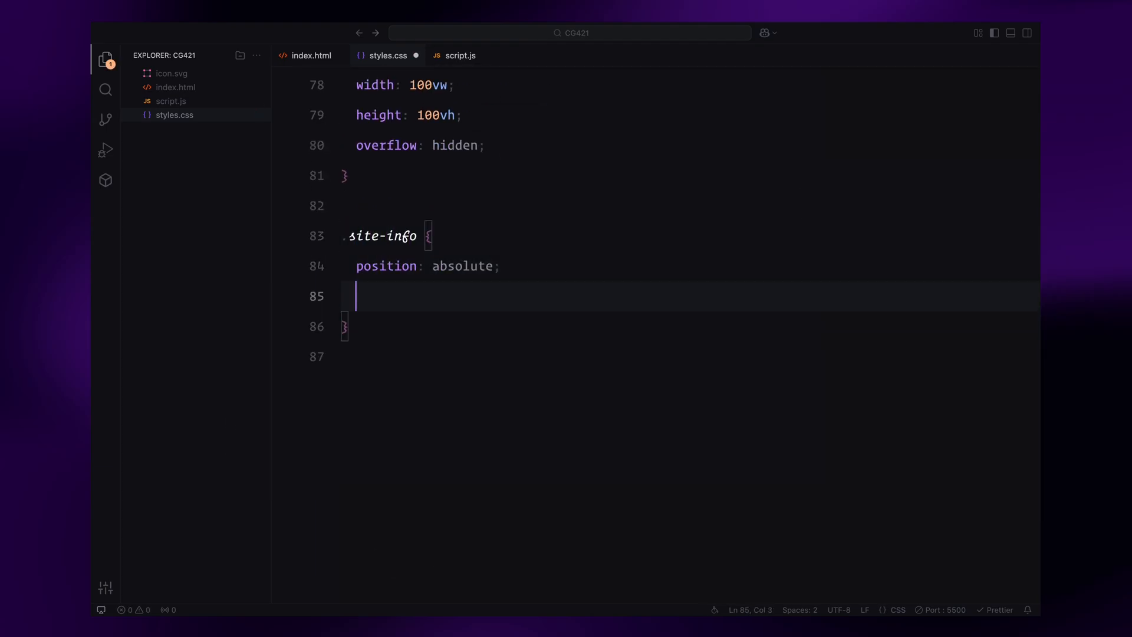
type("top: 2em;")
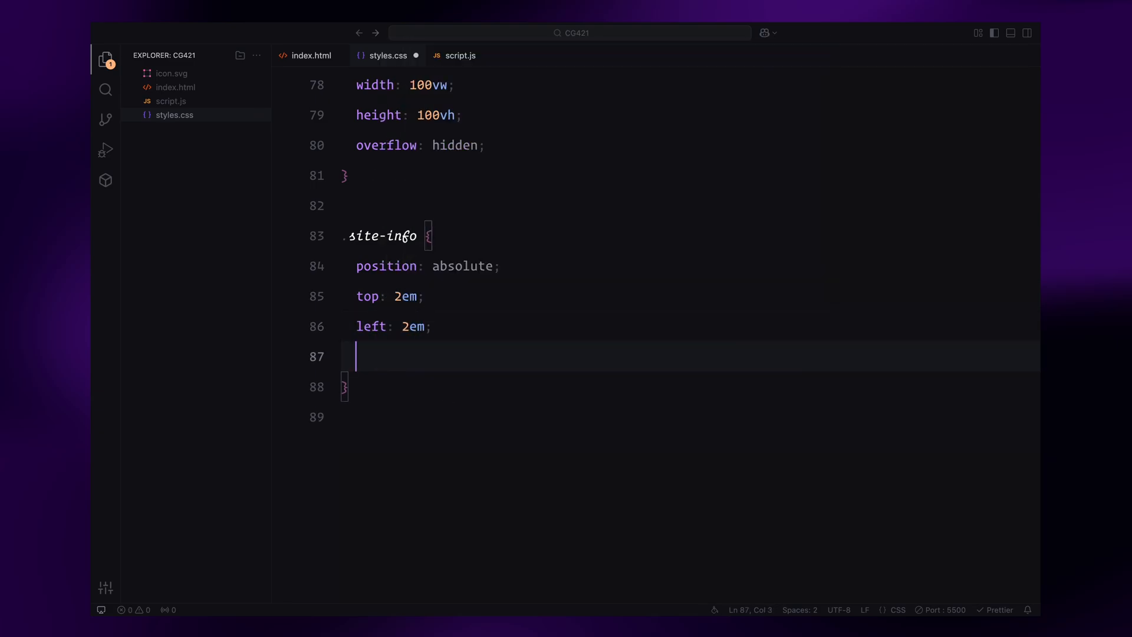
type("display: flex;")
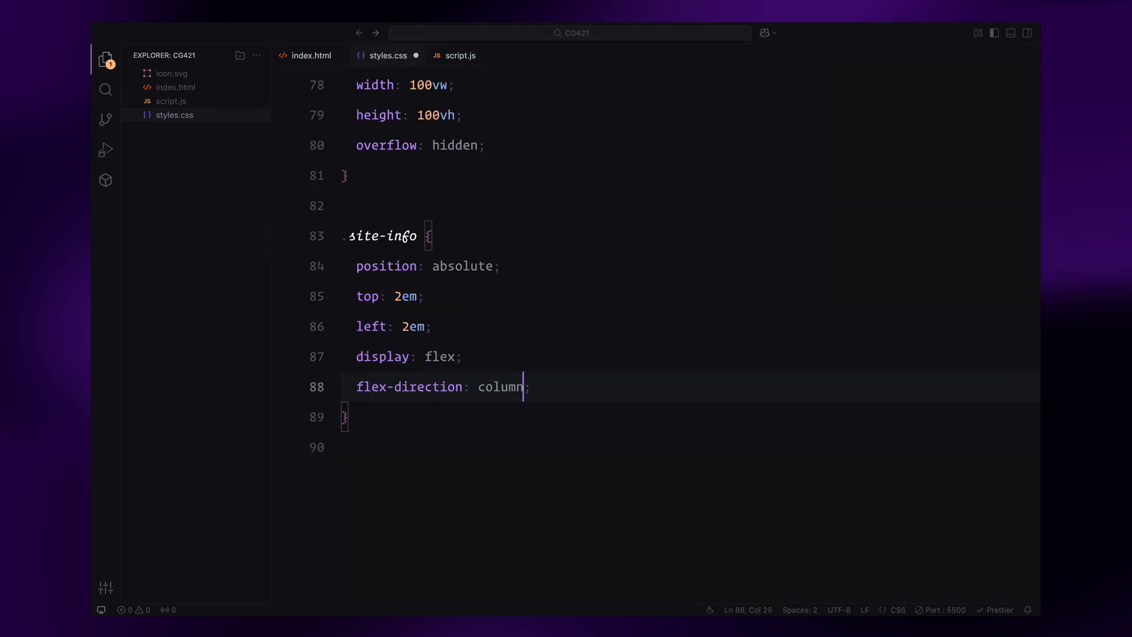
type("gap: 0.125em;")
type("clip-path: polygon();")
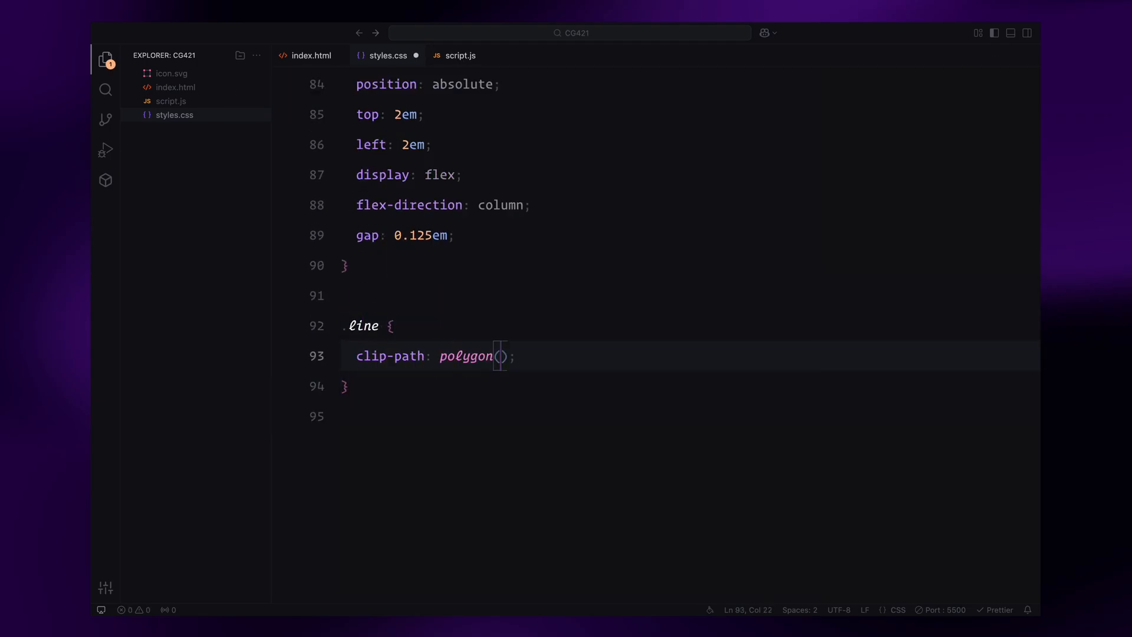
Step: Clip 18px-tall .line elements and shift .line p text down 18px with tight letter-spacing
type("0 0, 100% 0, 100% 100%, 0% 100%")
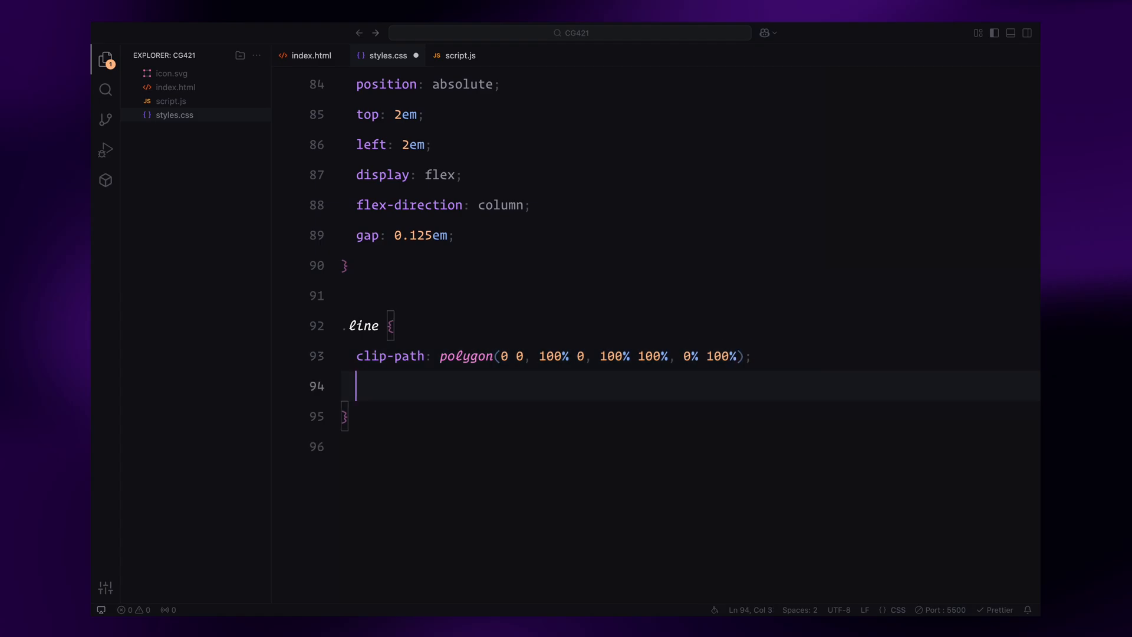
type("height: 18px;")
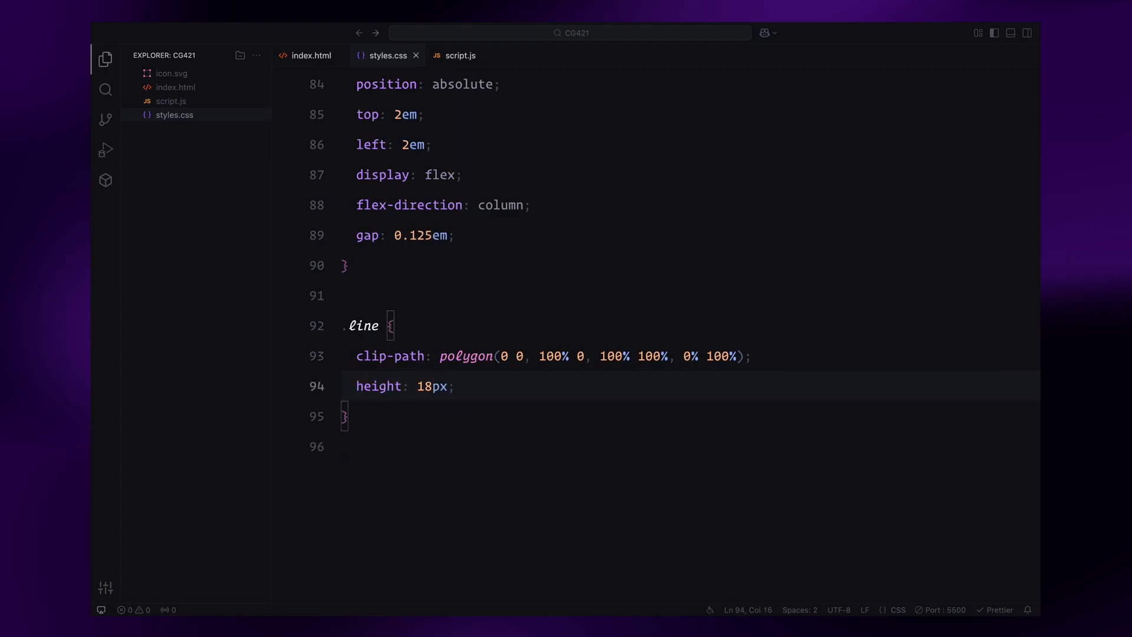
type(".line p {")
type("font-weight: ;")
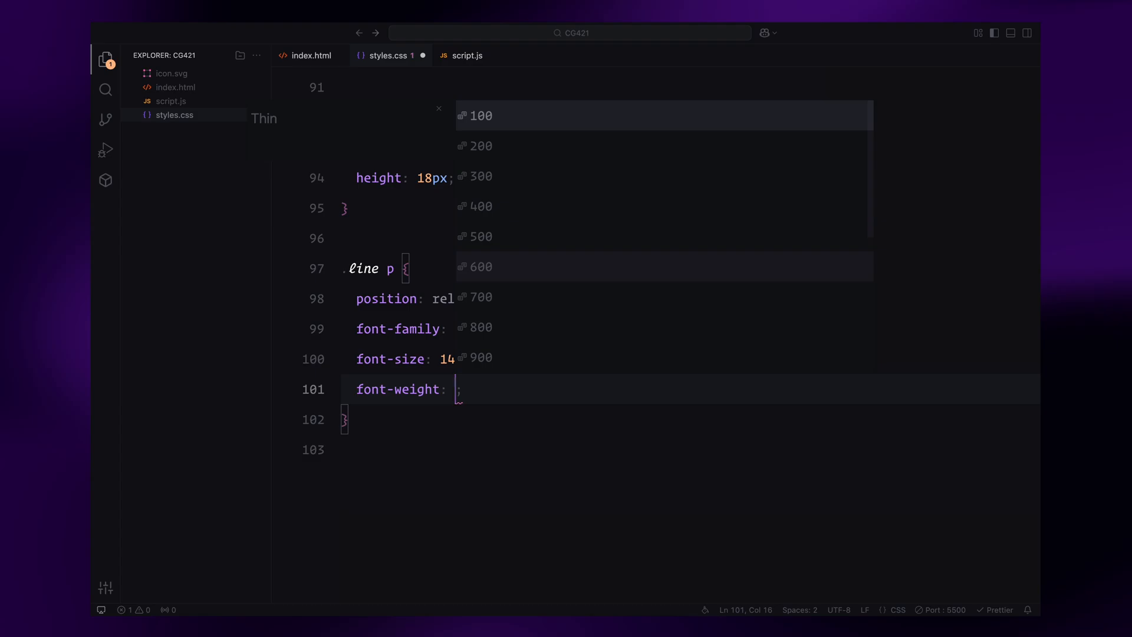
type("letter-spacing: -0.125px;")
type("transform: translateY();")
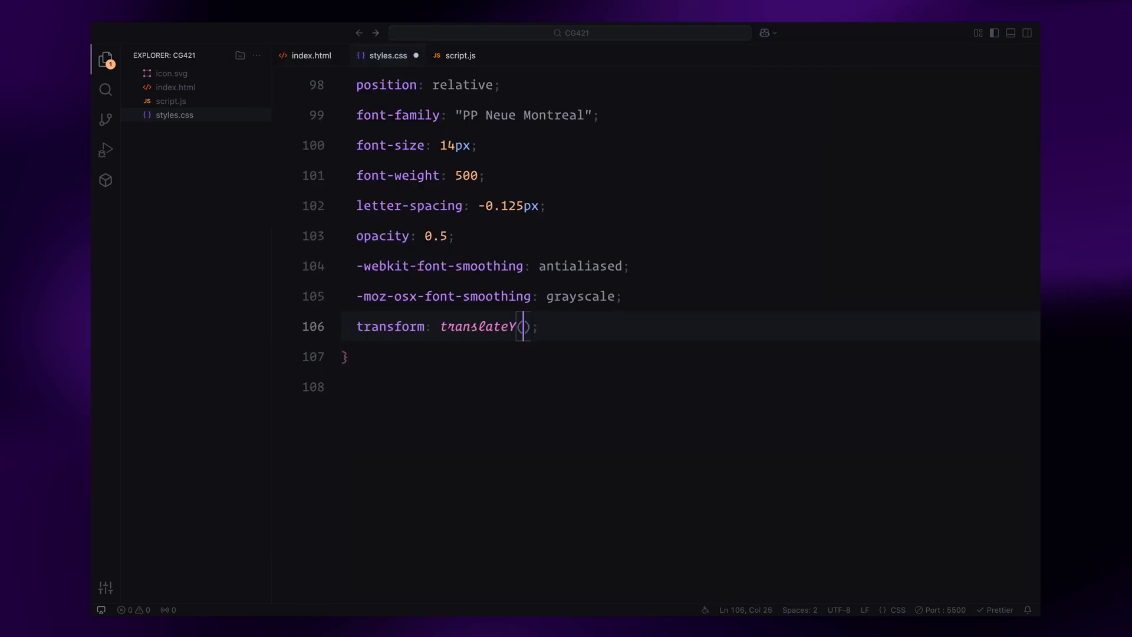
type("18px);")
type("will-change: transform;")
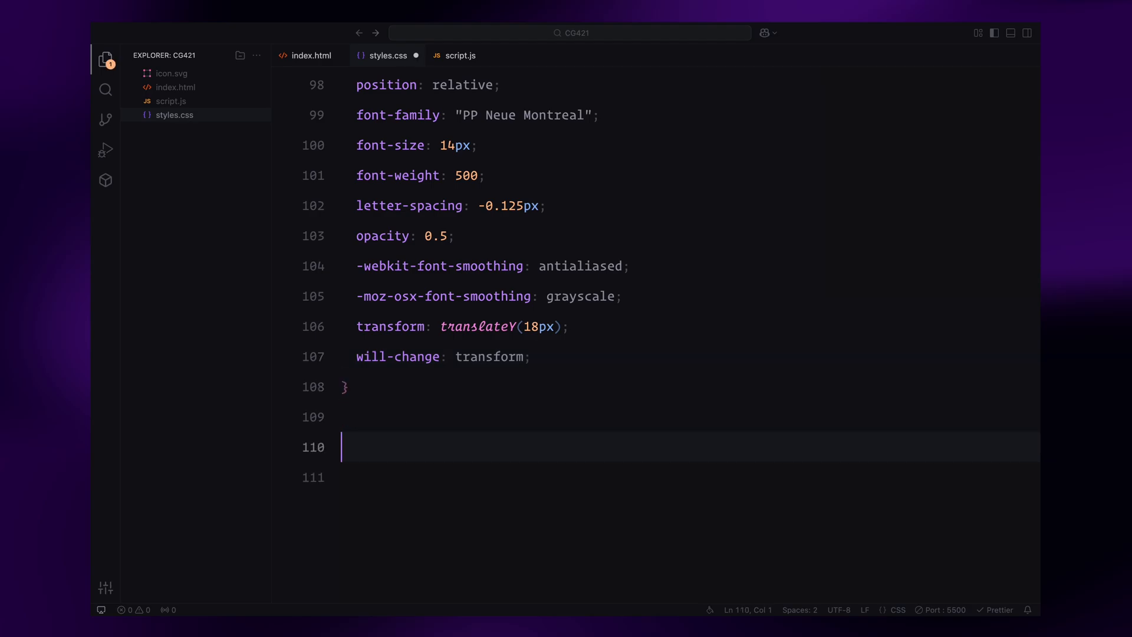
type(".toggle-btn {")
type("top: ;")
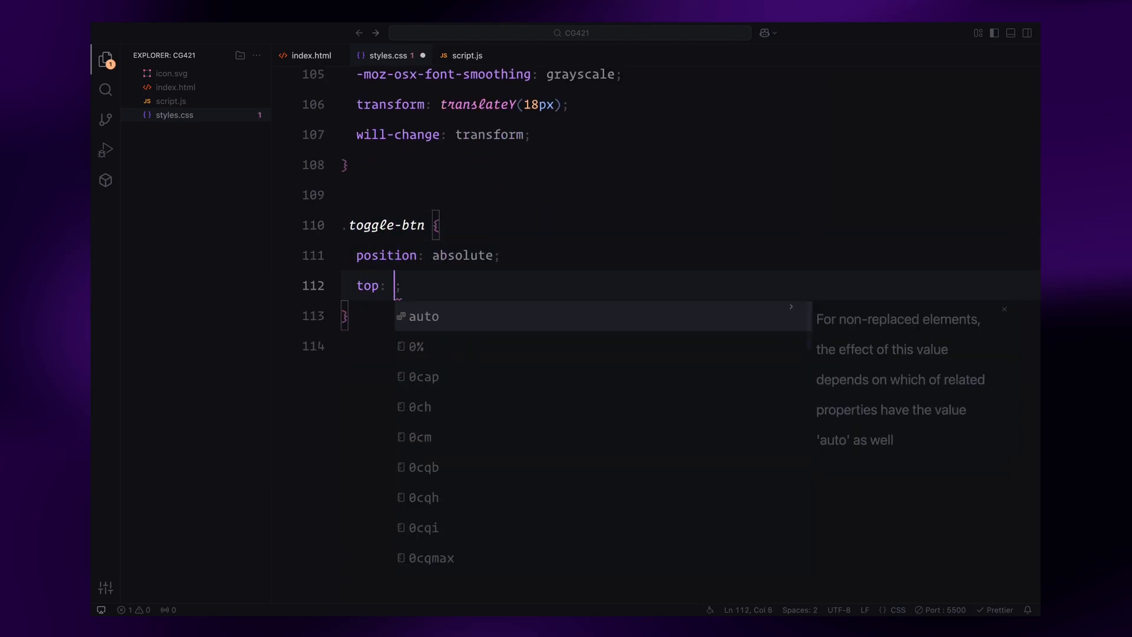
Step: Make .toggle-btn 2em from top/right, 60px wide, #fff background, border-radius 100%
type("2em;")
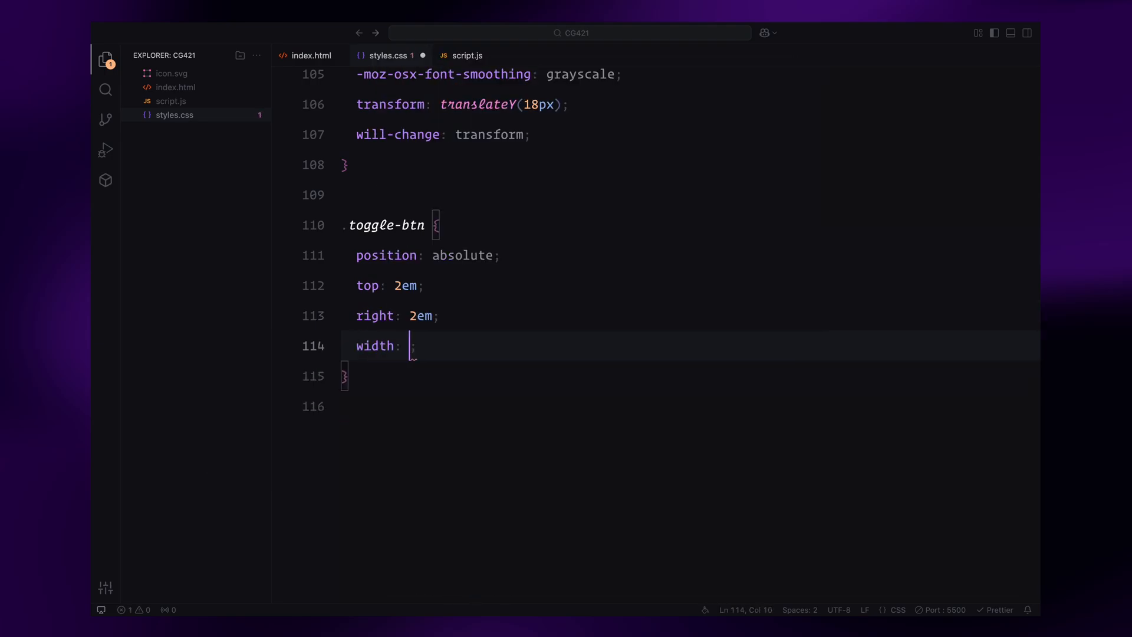
type("60px;")
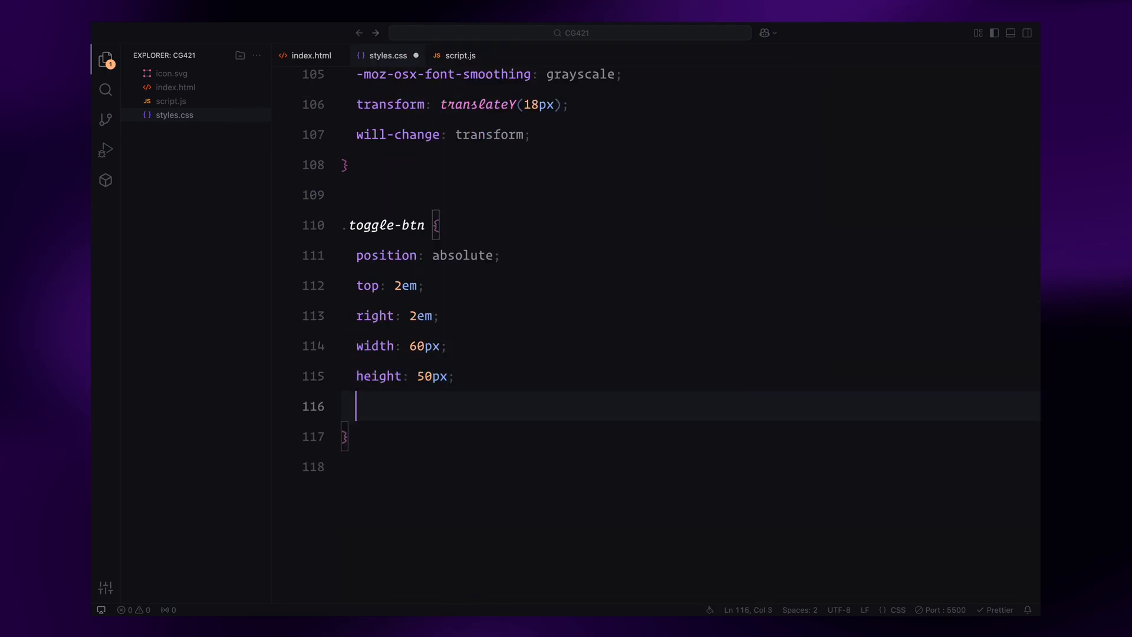
type("background-color: #fff;")
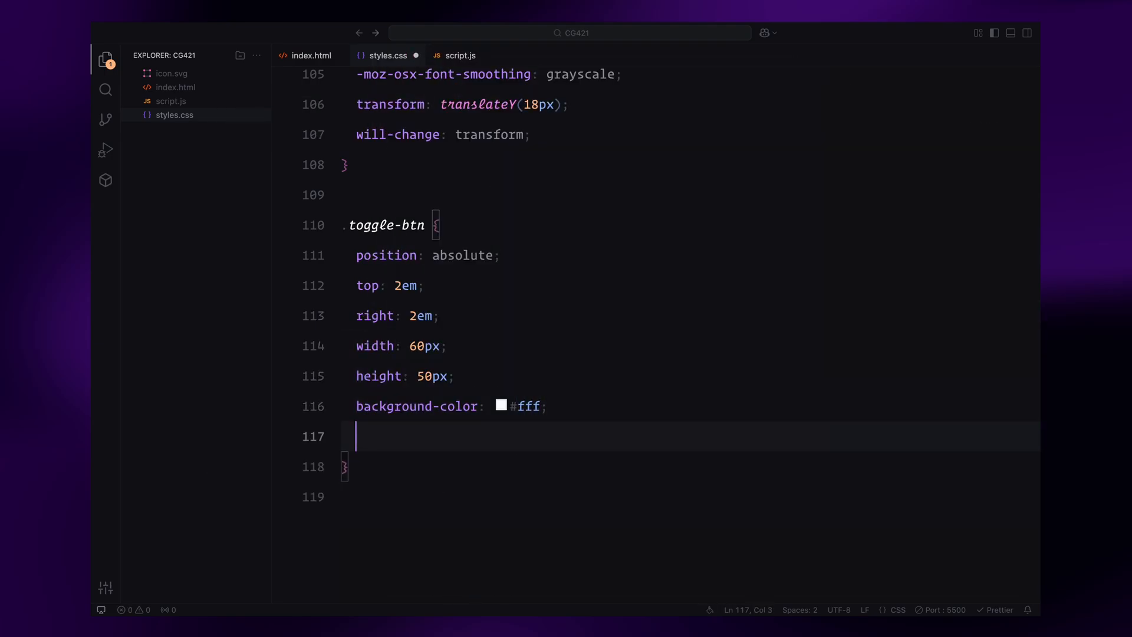
type("border-radius: 100%;")
type("left: 0;")
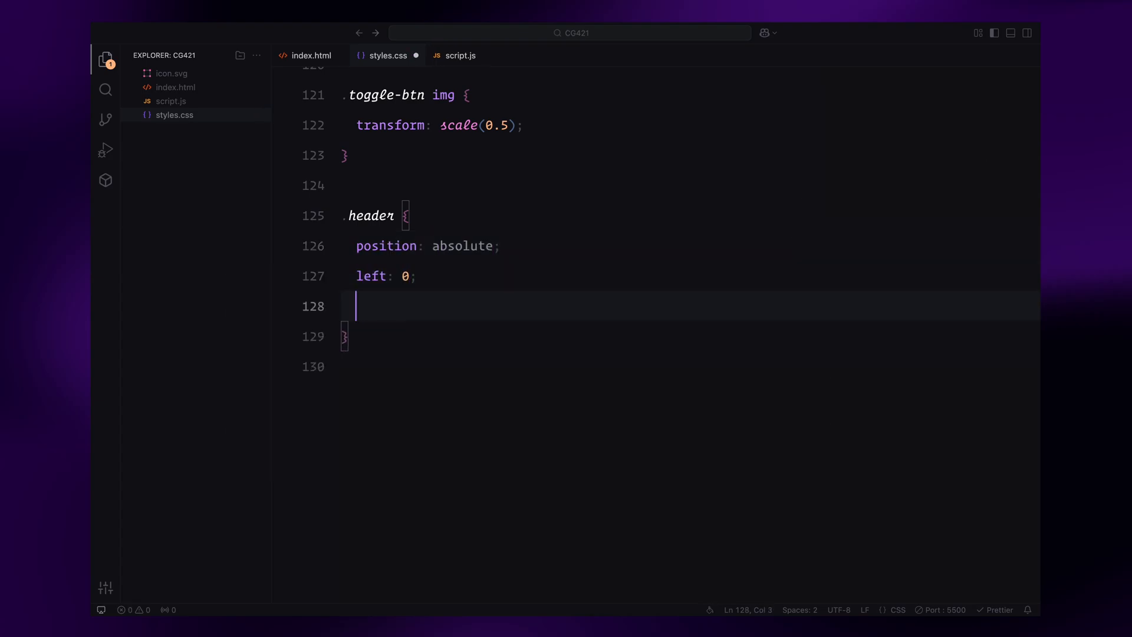
Step: Pin .header to bottom 0 with preserve-3d transform style and 2000px perspective
type("bottom: 0;")
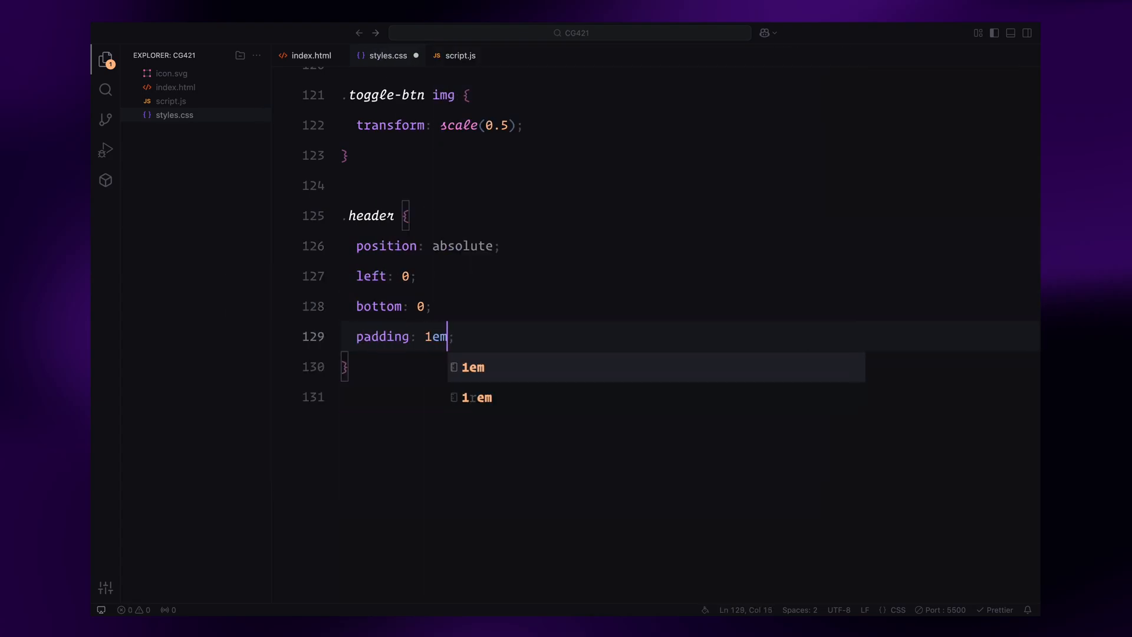
type("transform-style:")
type("perspective: ;")
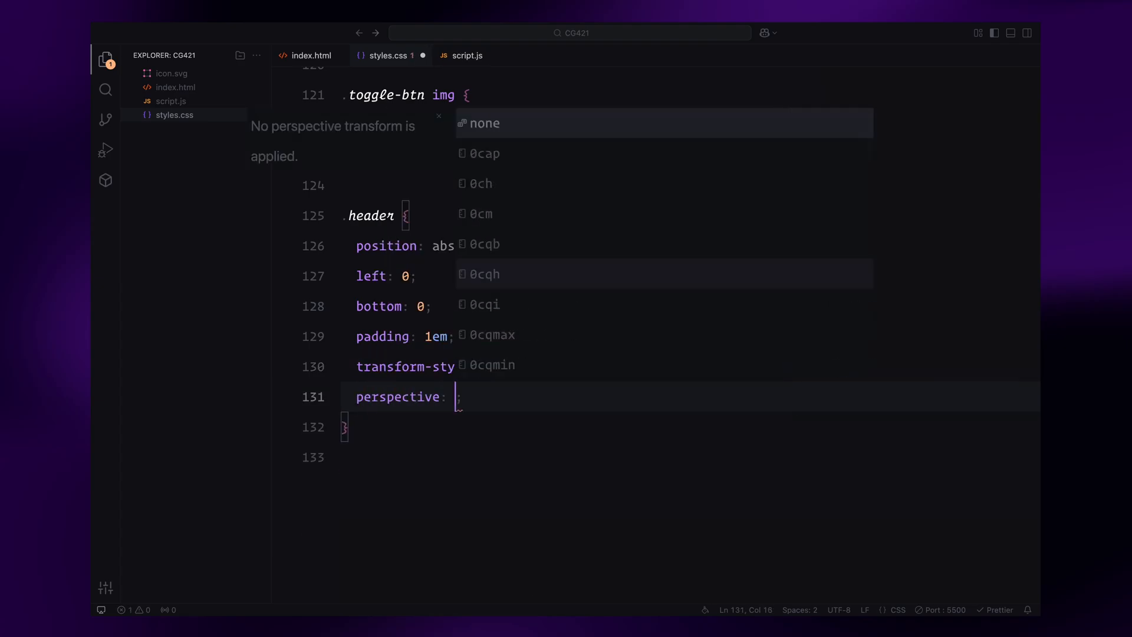
type("2000px")
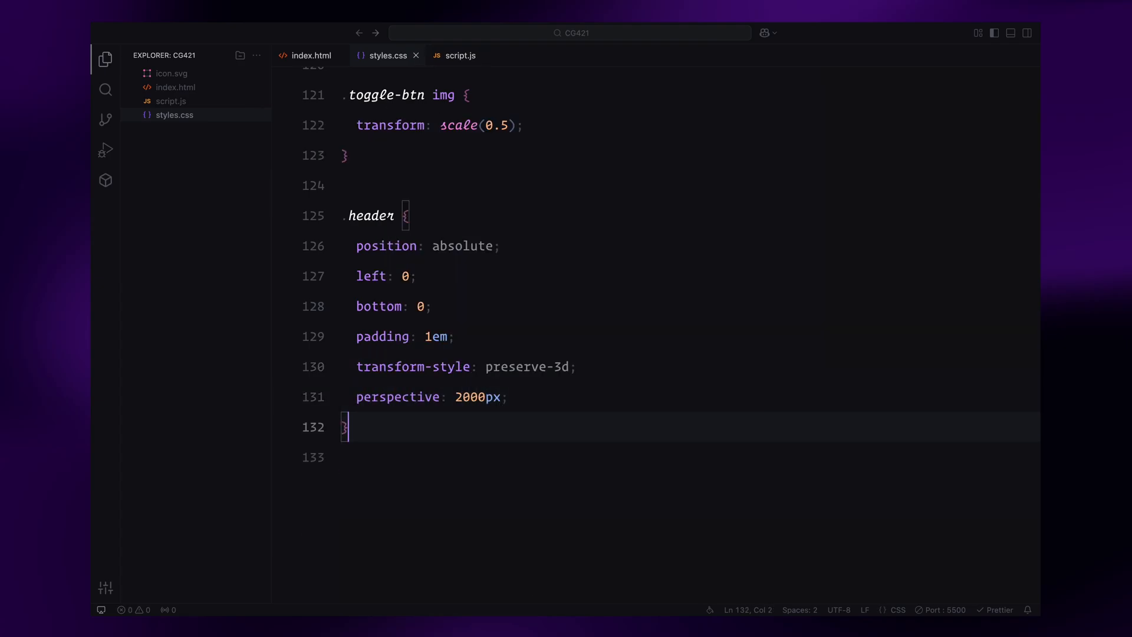
Step: Give .header h1 lighter weight, -0.02em letter-spacing, 0.85 line-height, rotateY transform and opacity 0
type(".header h1 {")
type("font-size: 25vw;")
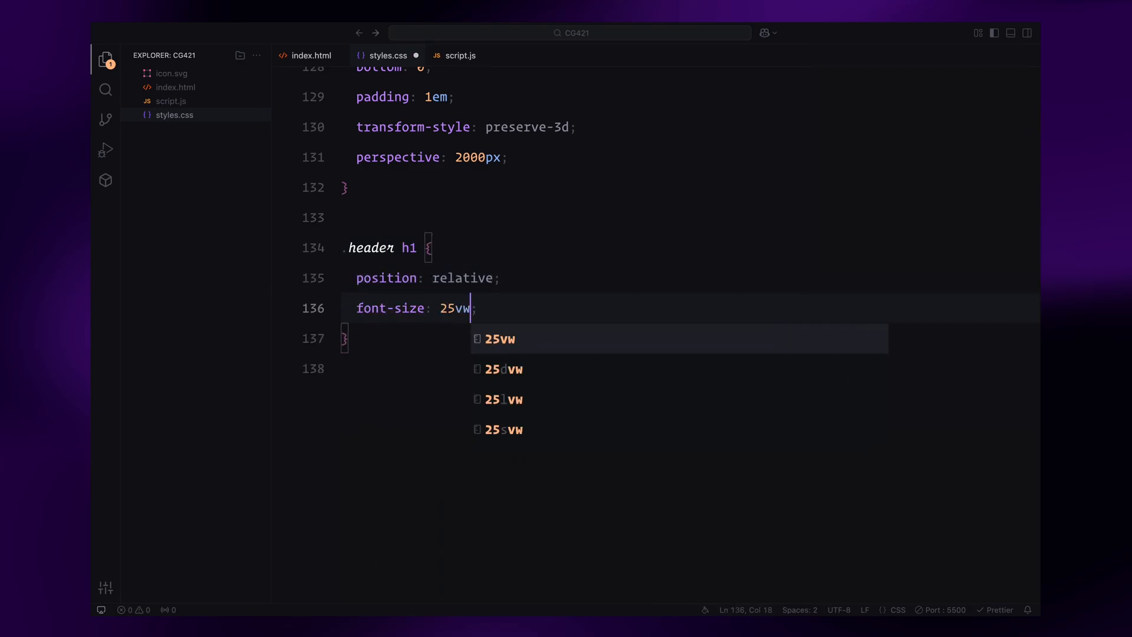
type("font-weight: lighter;")
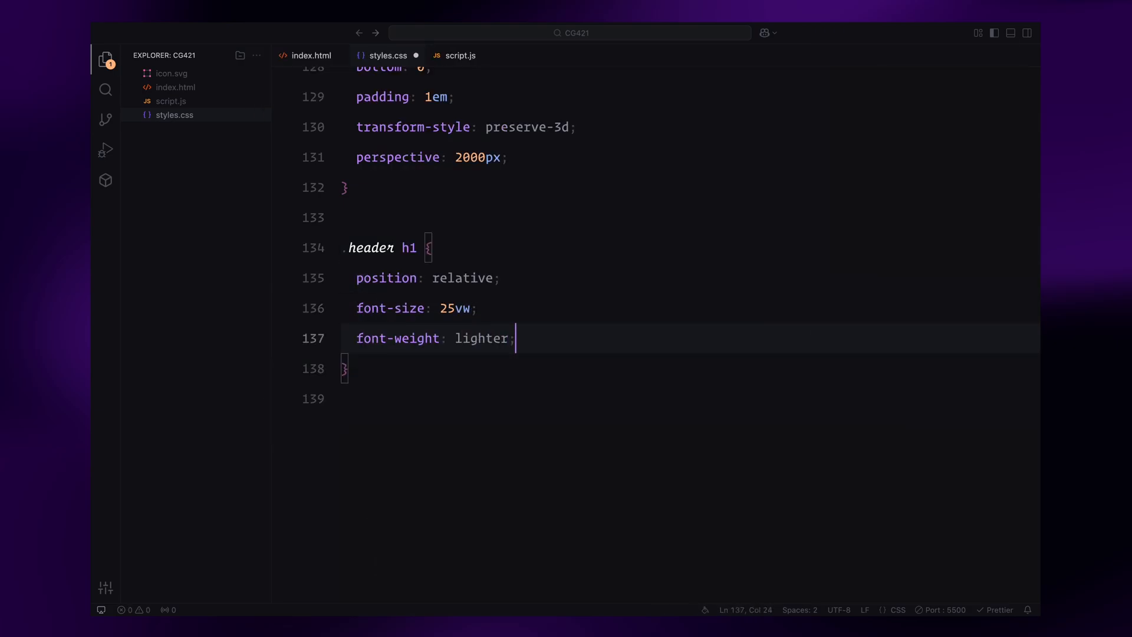
type("letter-spacing: -0.02em;")
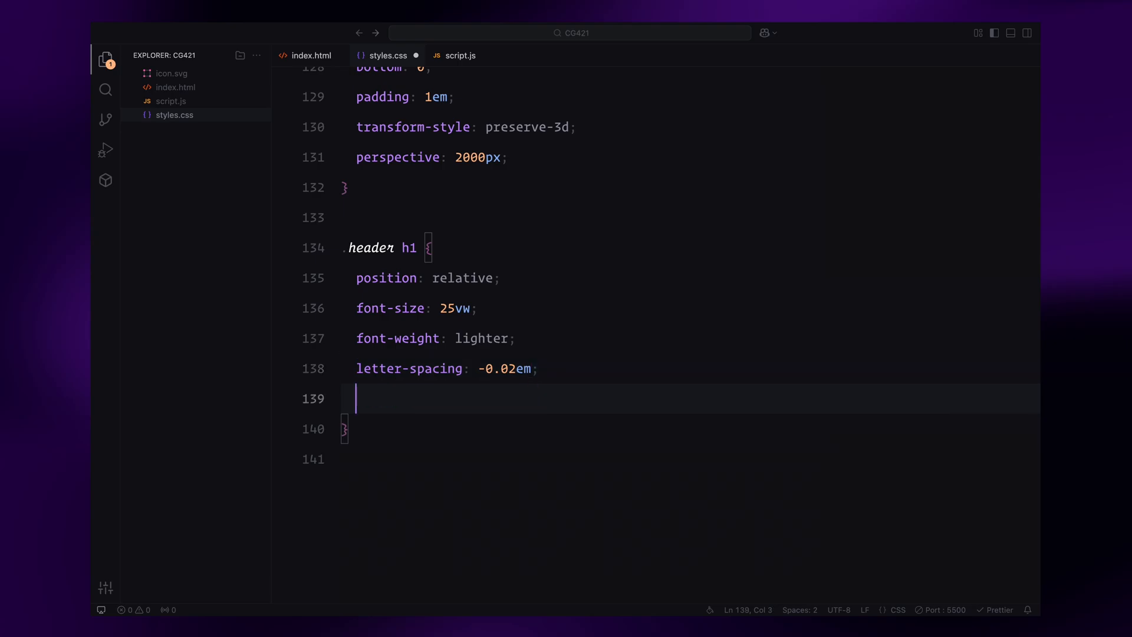
type("line-height: 0.85;")
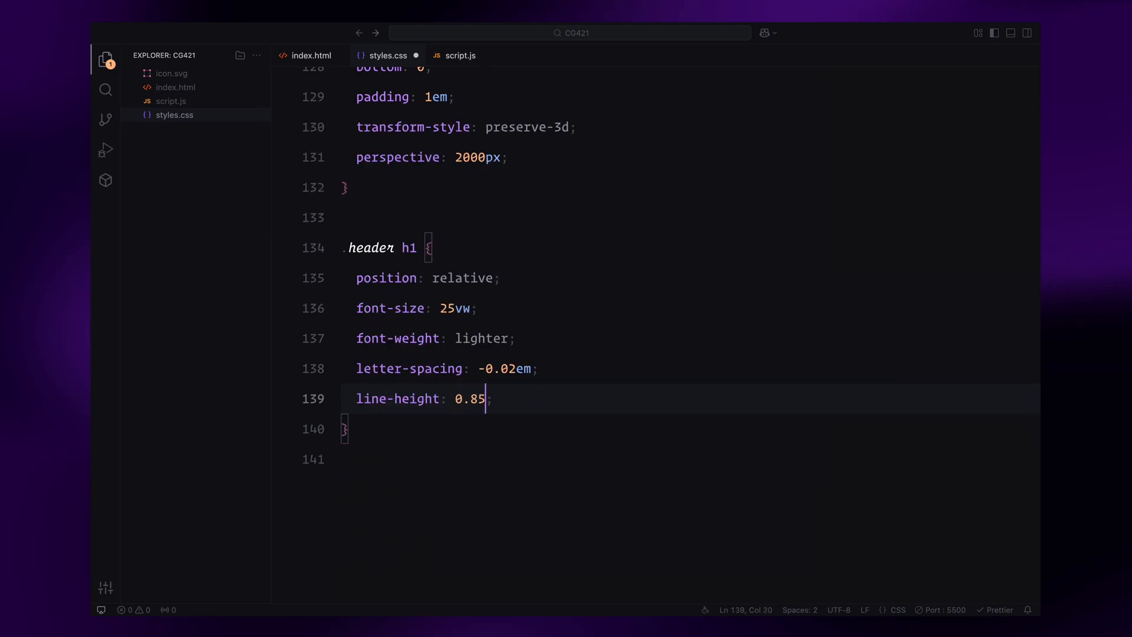
type("transform: rotateY(60);")
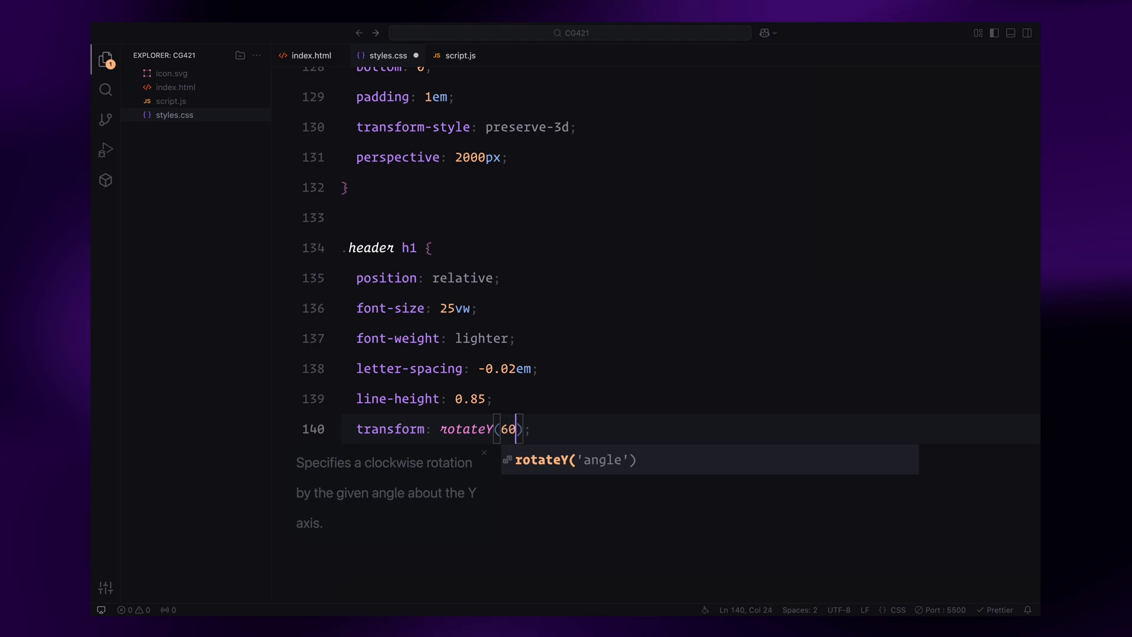
type("transform-origin: bottom left;")
type("will-change: transfor;")
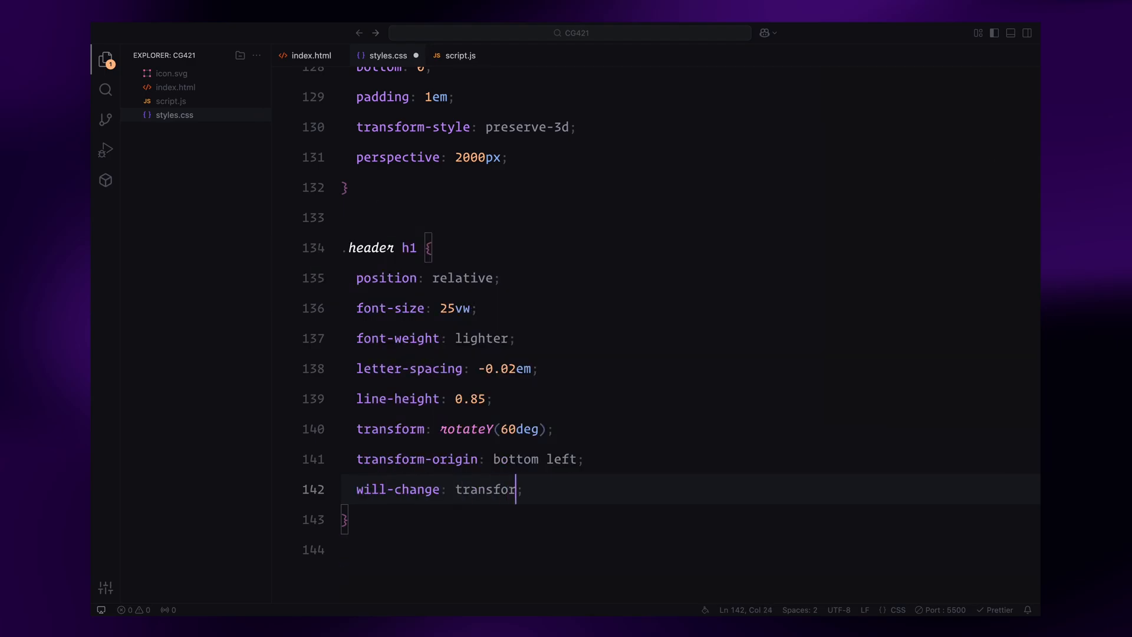
type("opacity: 0;")
type("document.addEventListener(\"DOM")
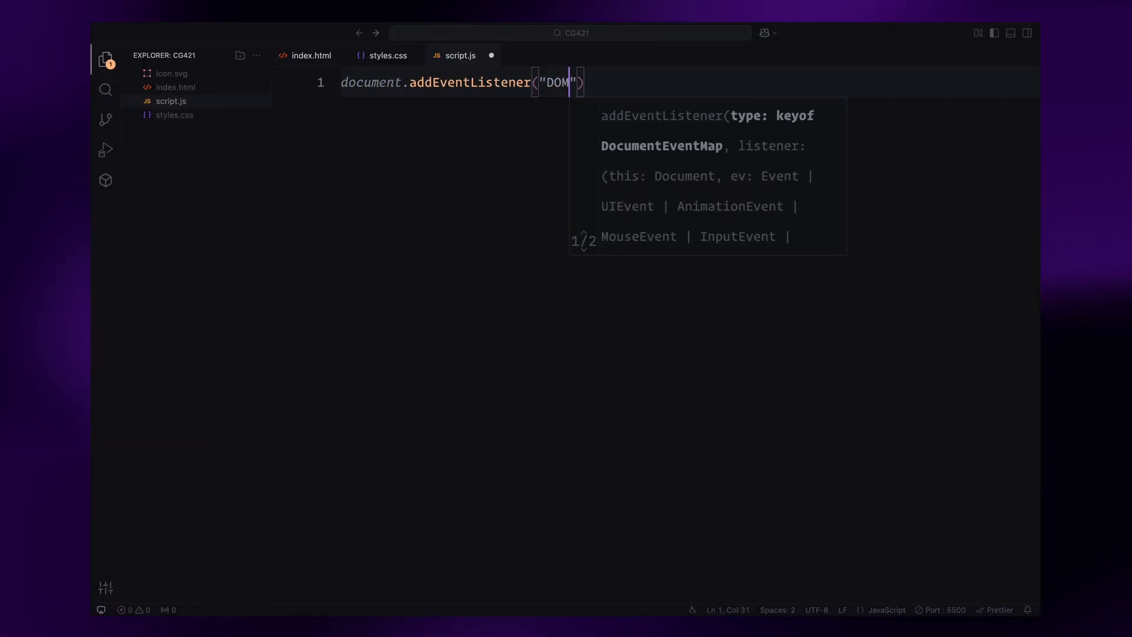
Step: Inside the DOMContentLoaded handler, declare windowWidth, a 180 value, and finalPosition from windowWidth minus the wrapper
type("ContentLoaded\", (")
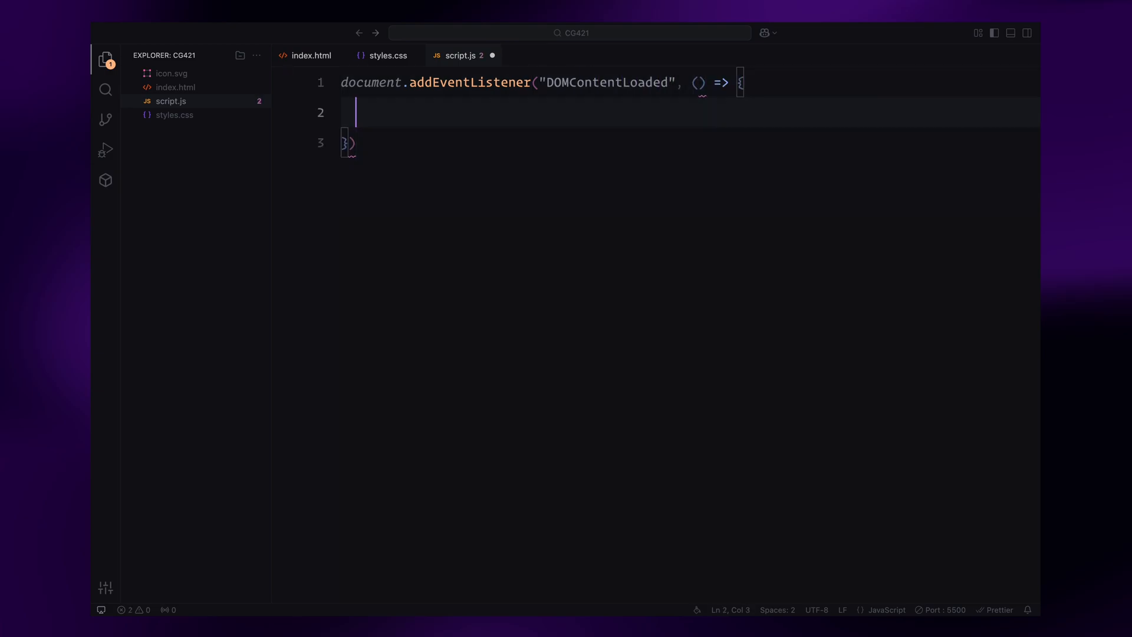
type("const")
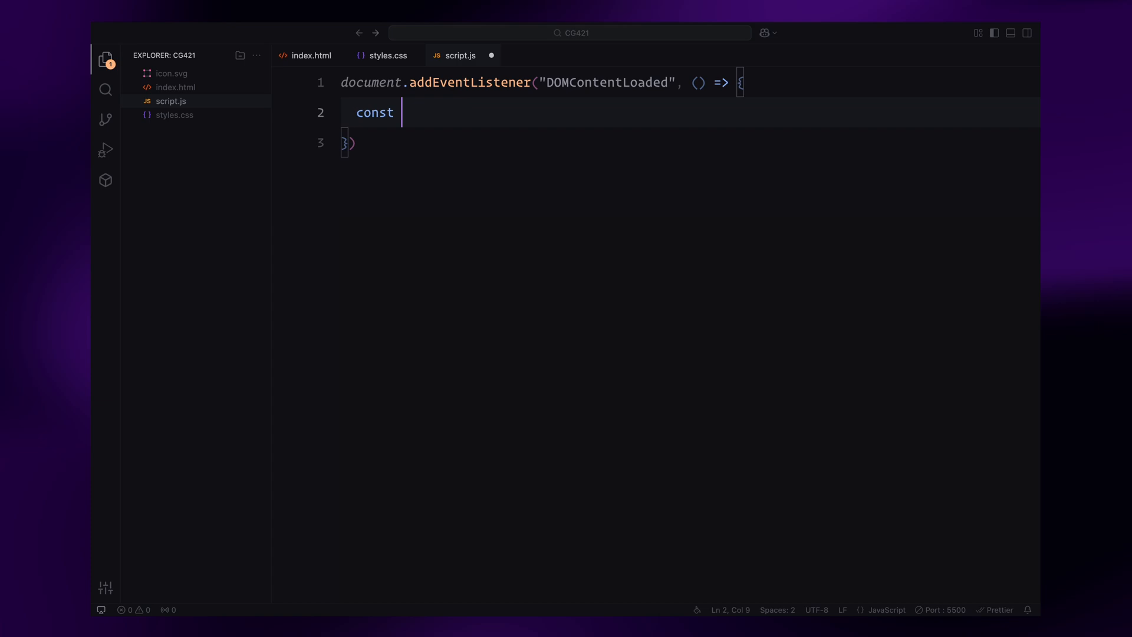
type("windowWidth = window.innerWidth;")
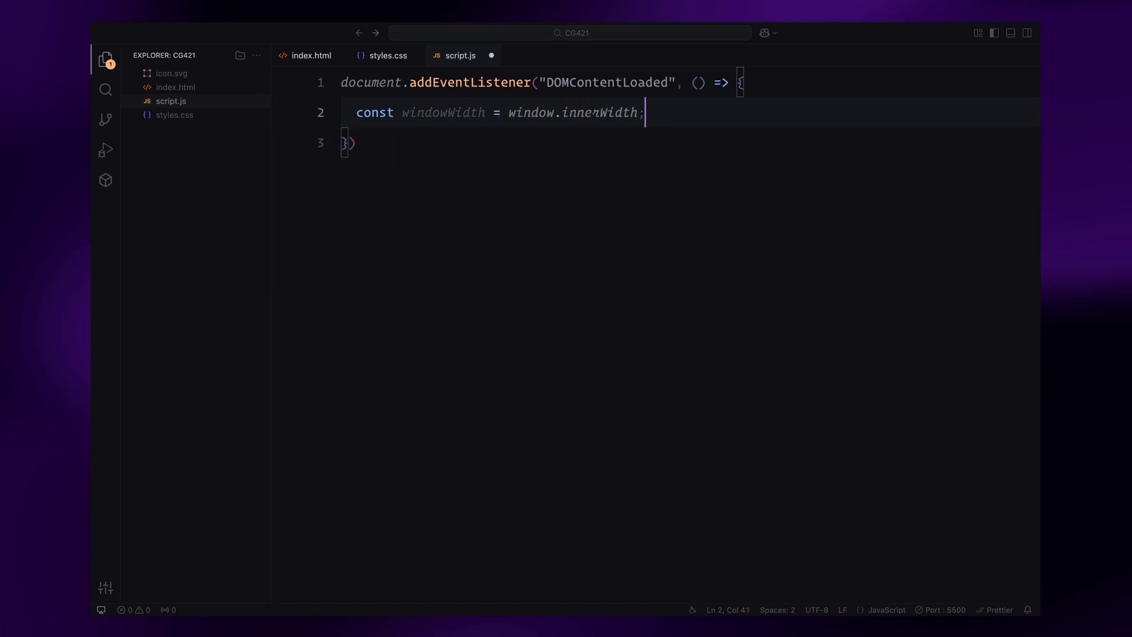
type("const wrapperWidth")
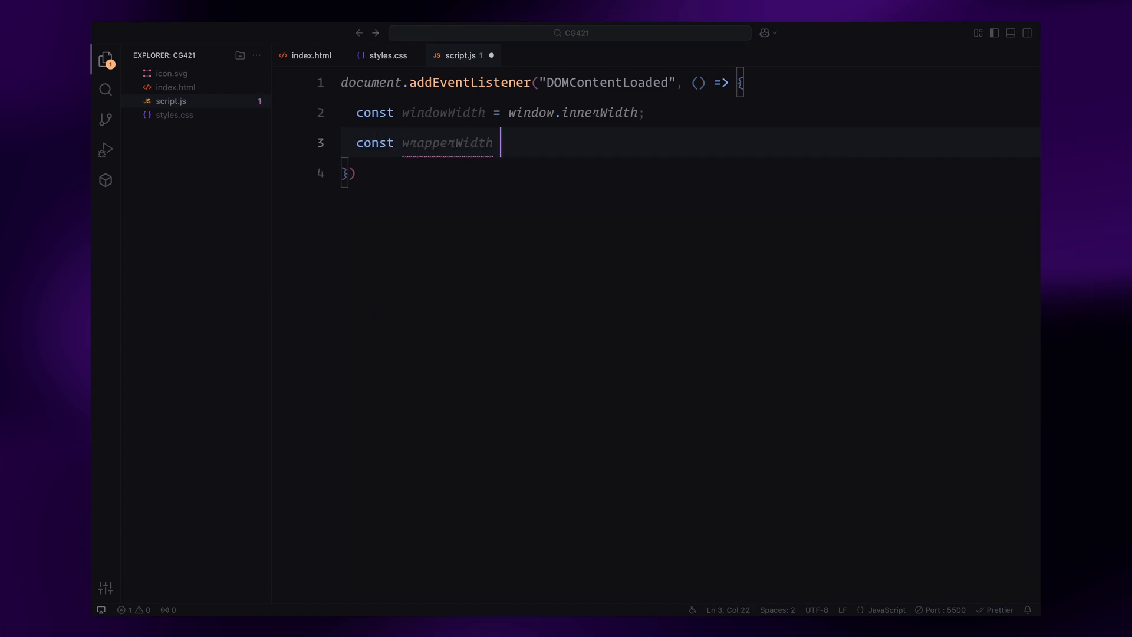
type("= 180;")
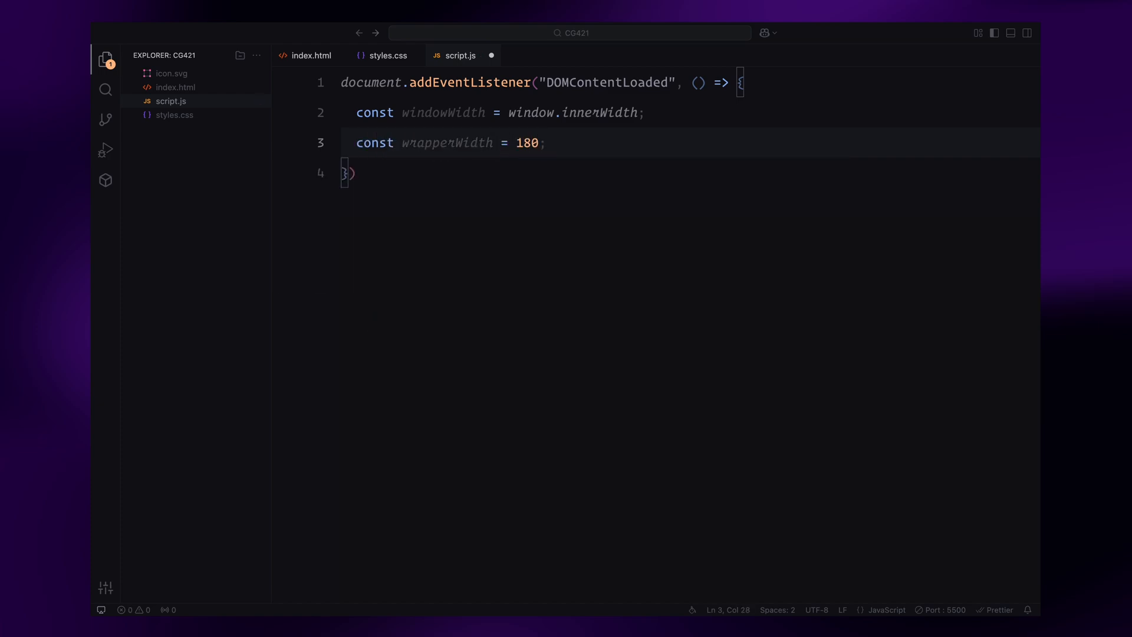
type("const fina")
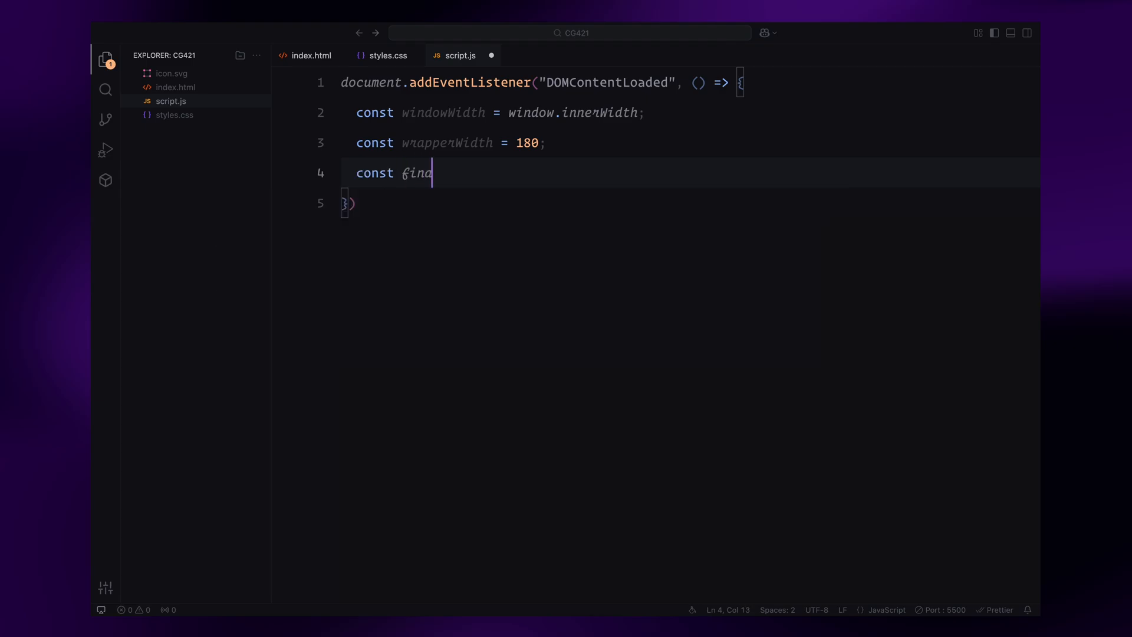
type("lPosition =")
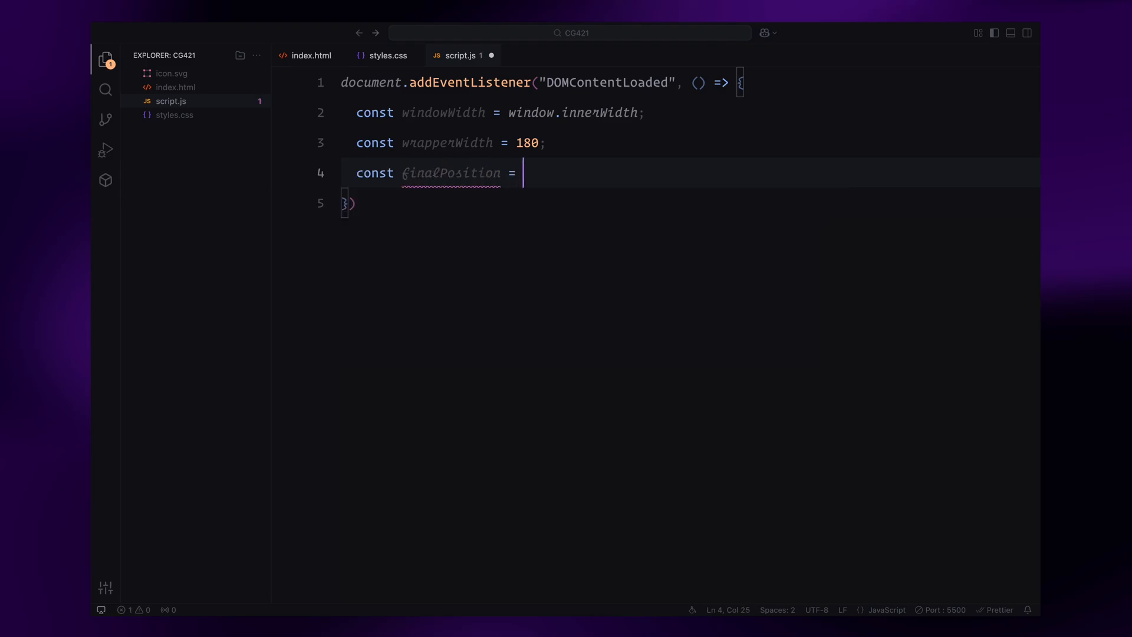
type("windowWidth - wrapperWidth;")
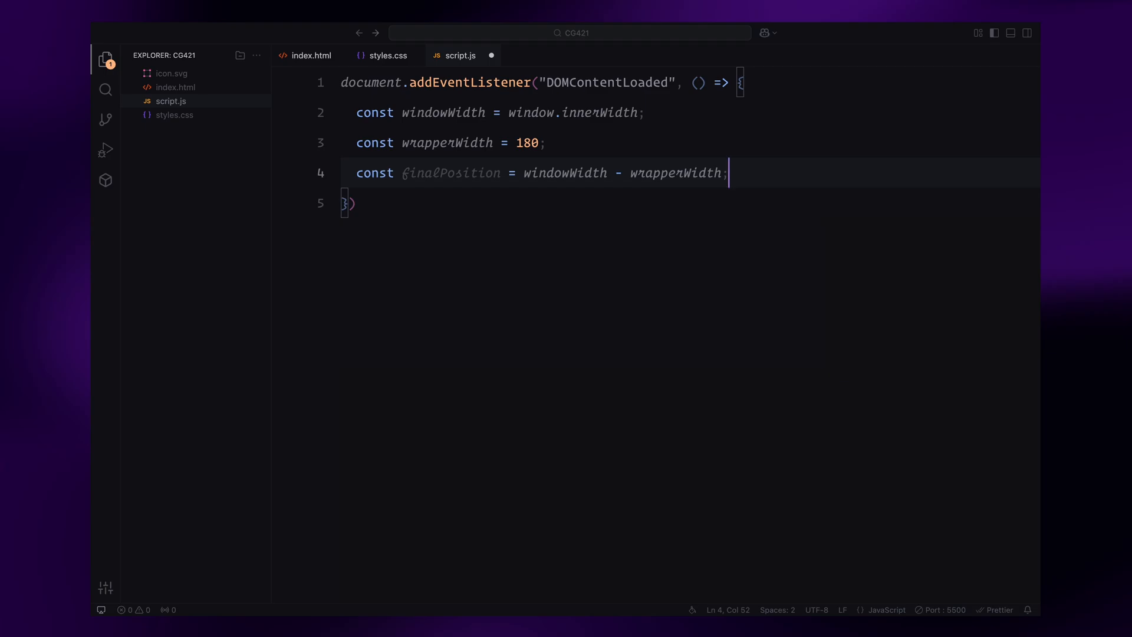
Step: Add stepDistance = finalPosition / 6, create the GSAP timeline tl, and begin a tl.to tween
type("const stepDistan")
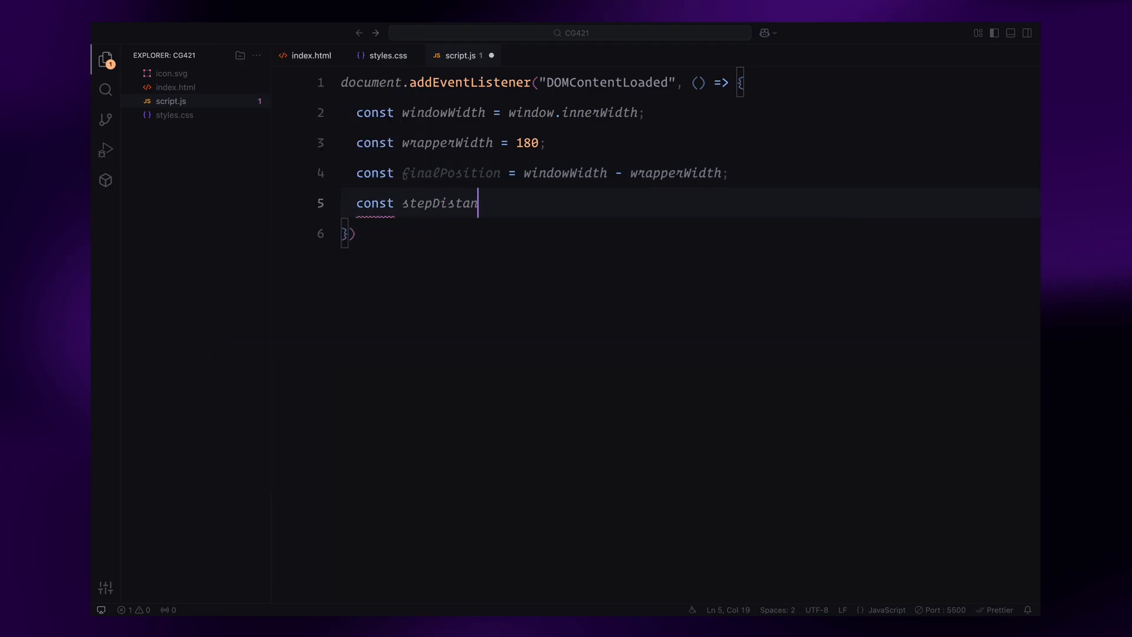
type("ce = finalPosition / 6;")
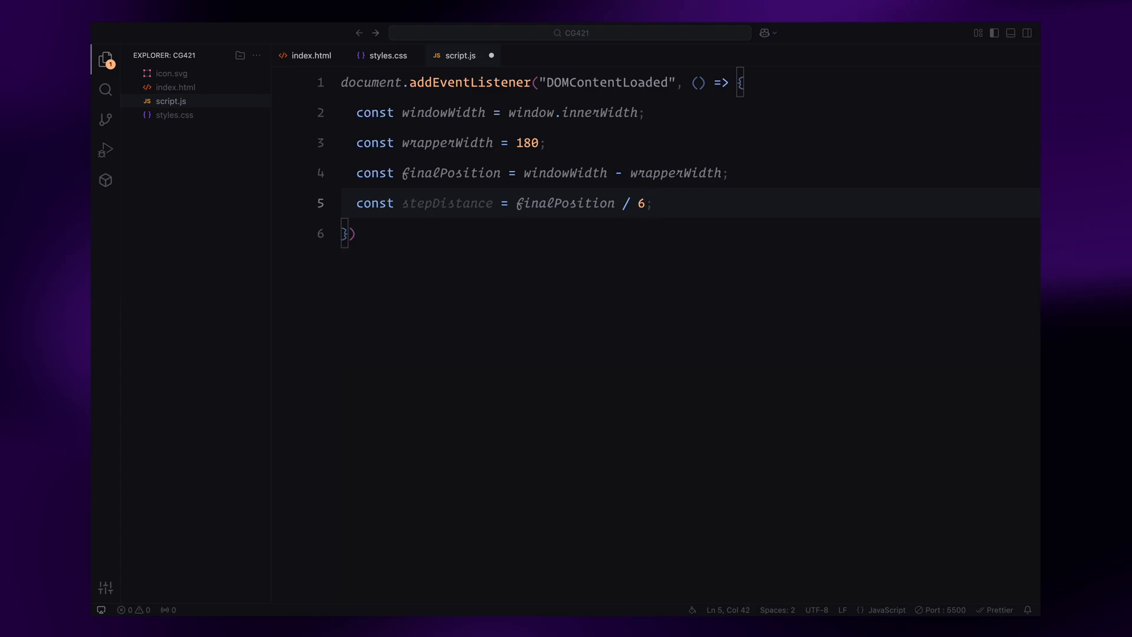
key("Enter")
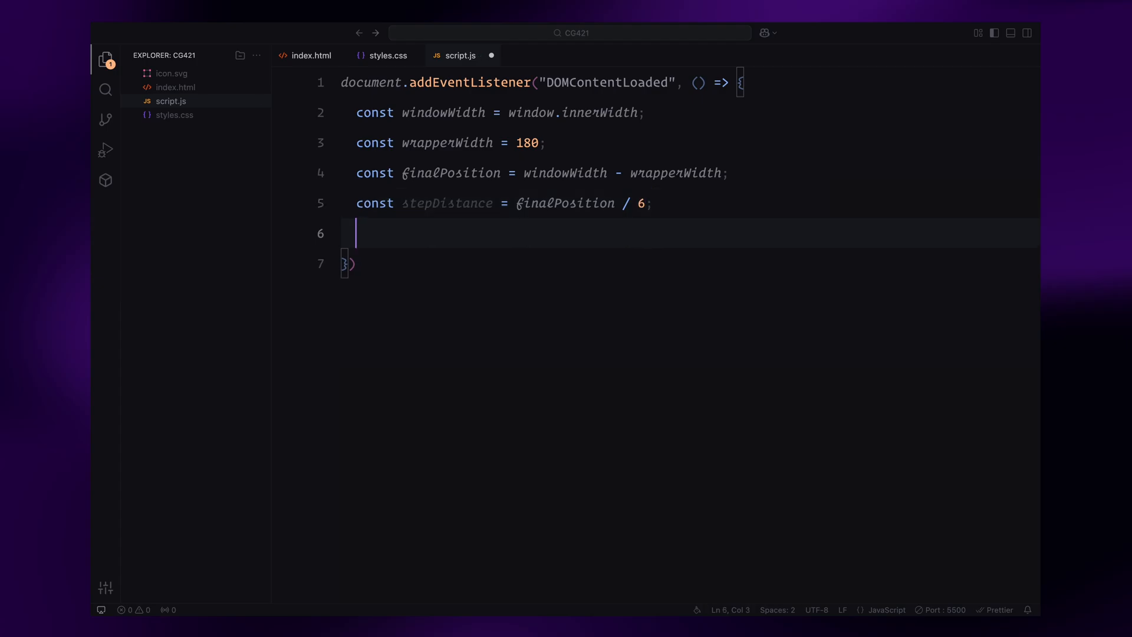
type("const tl = gsap.")
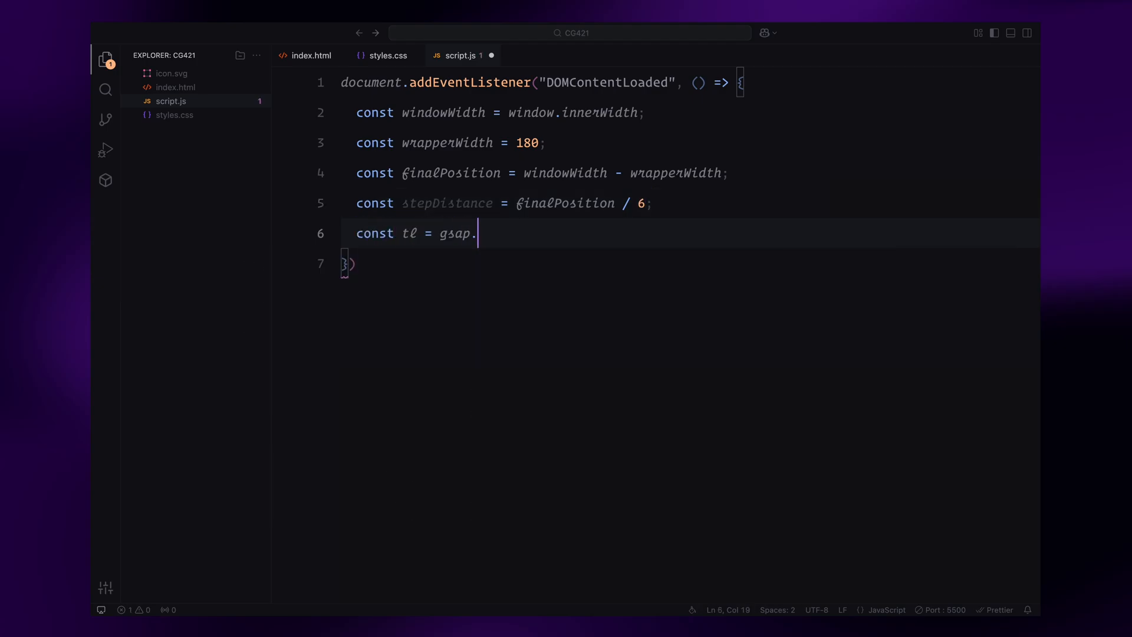
type("timeline();")
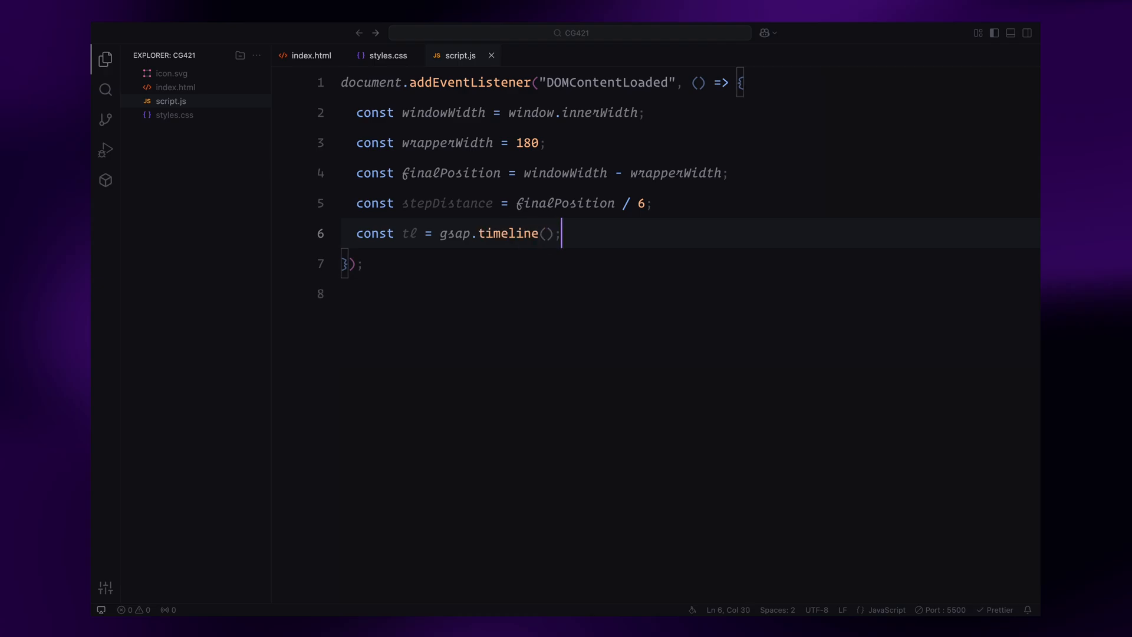
type("tl.to(\"\")")
type("duration: 0")
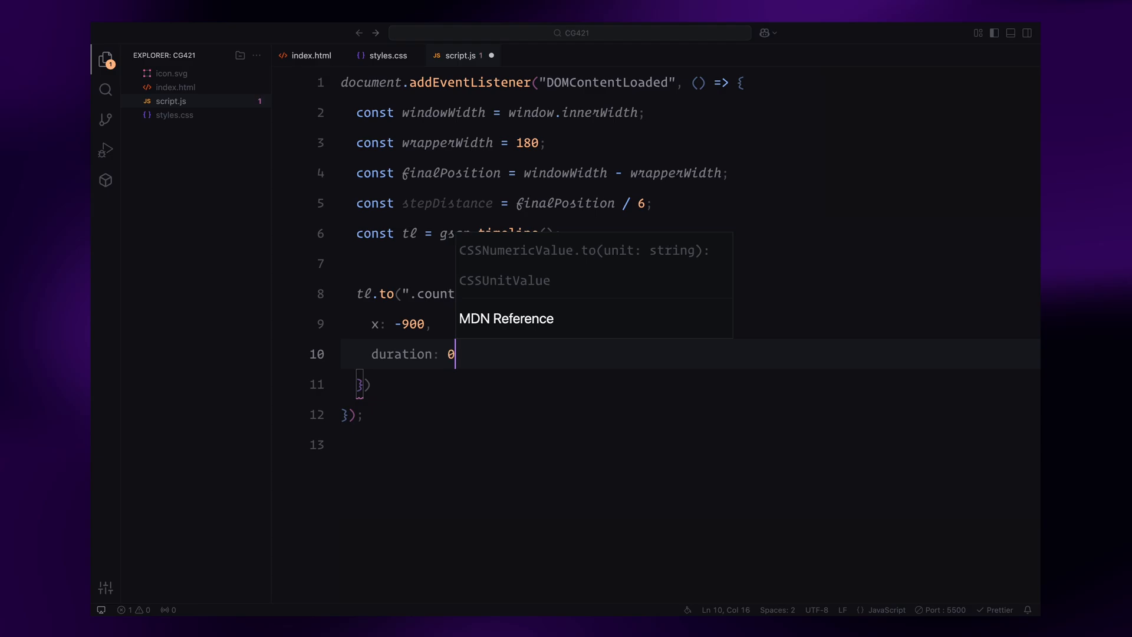
Step: Complete the .count tween with x -900, duration 0.85, delay 0.5 and power4.inOut easing
type("delay: 0.5,")
type("ease: \"power4.inOut\",")
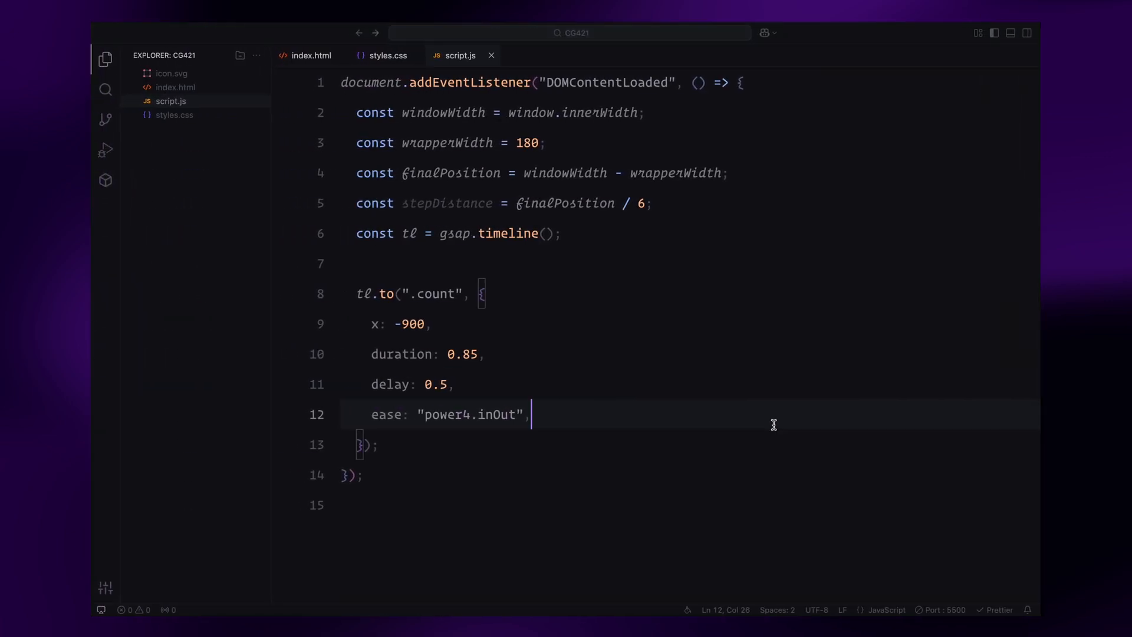
key("Enter")
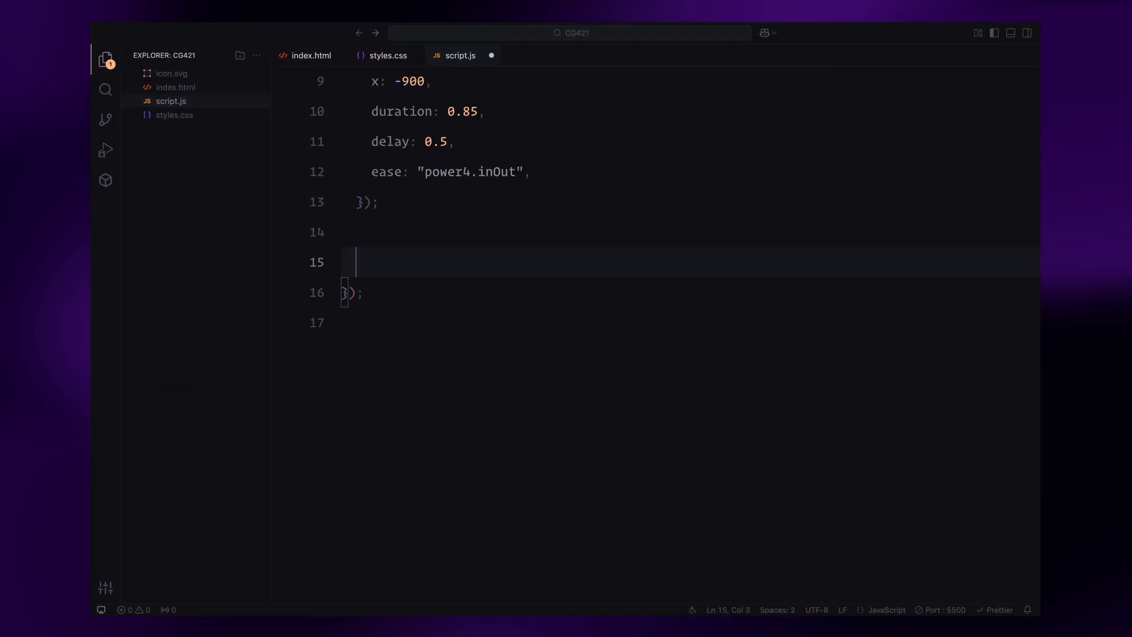
Step: Write a for loop over i from 1 to 6 computing xPosition = -900 + i * 180
type("for (let i =")
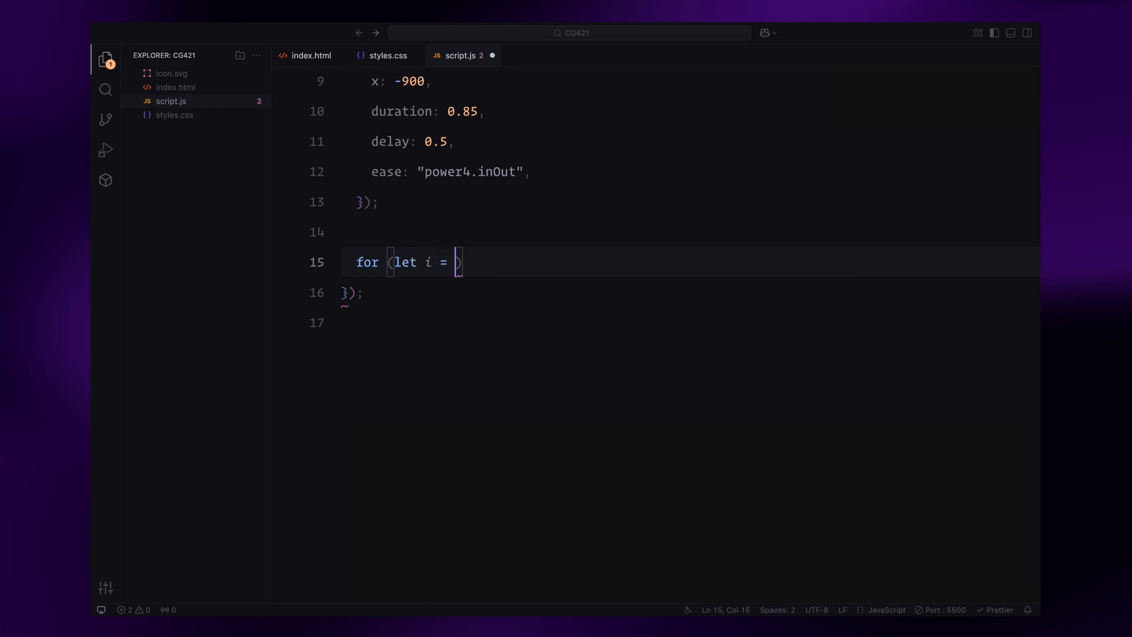
type("1; i <= 6; i++")
type("const x")
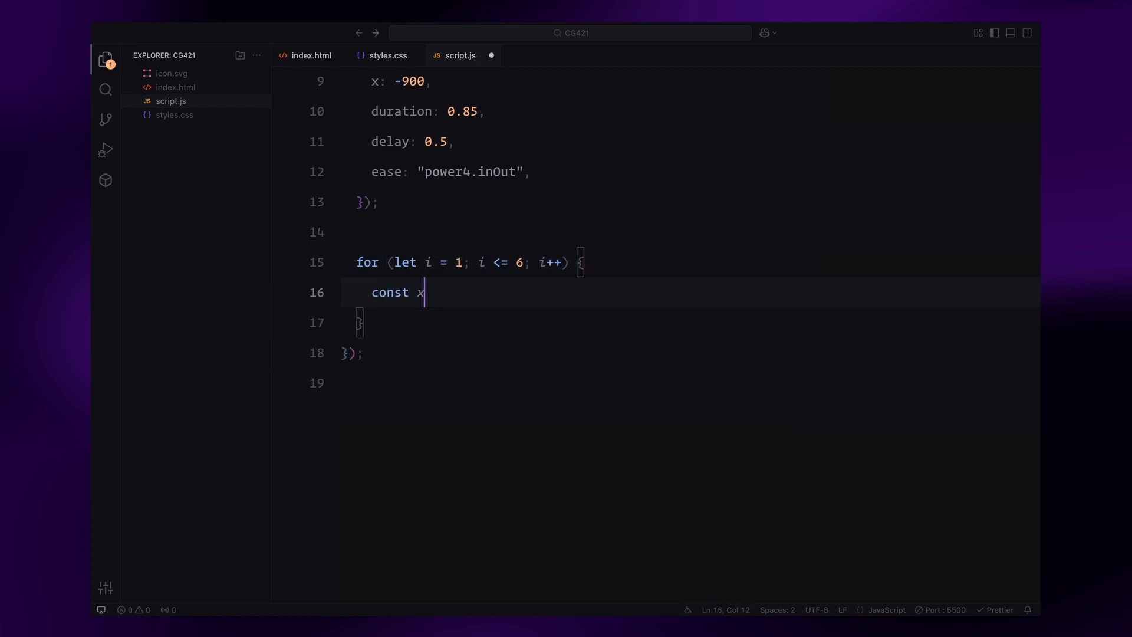
type("Position =")
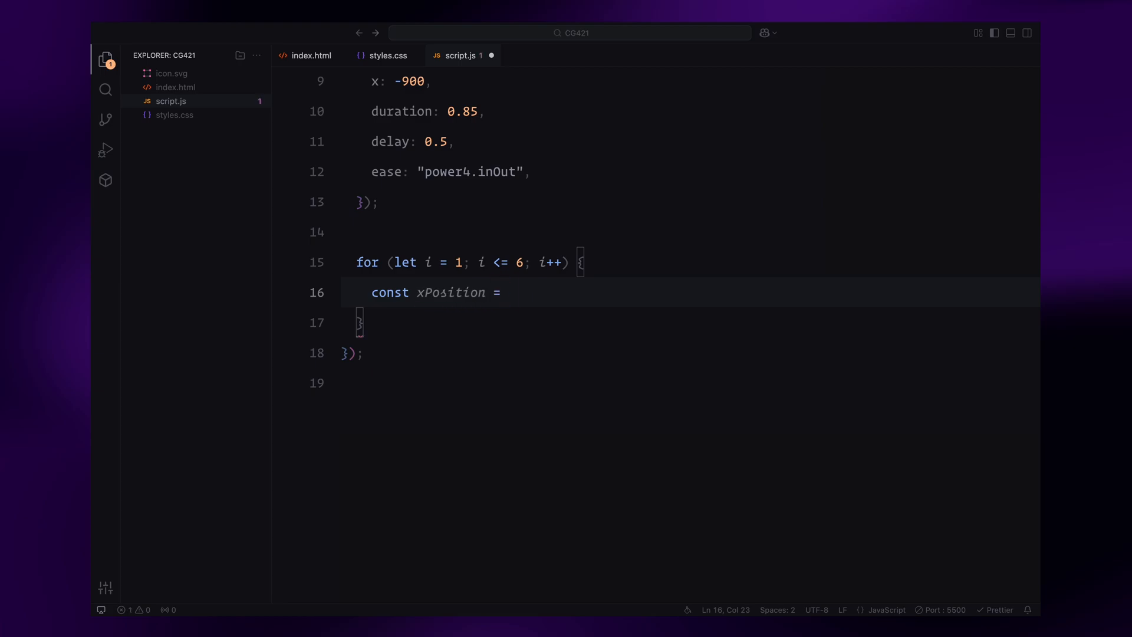
type("-900 + i")
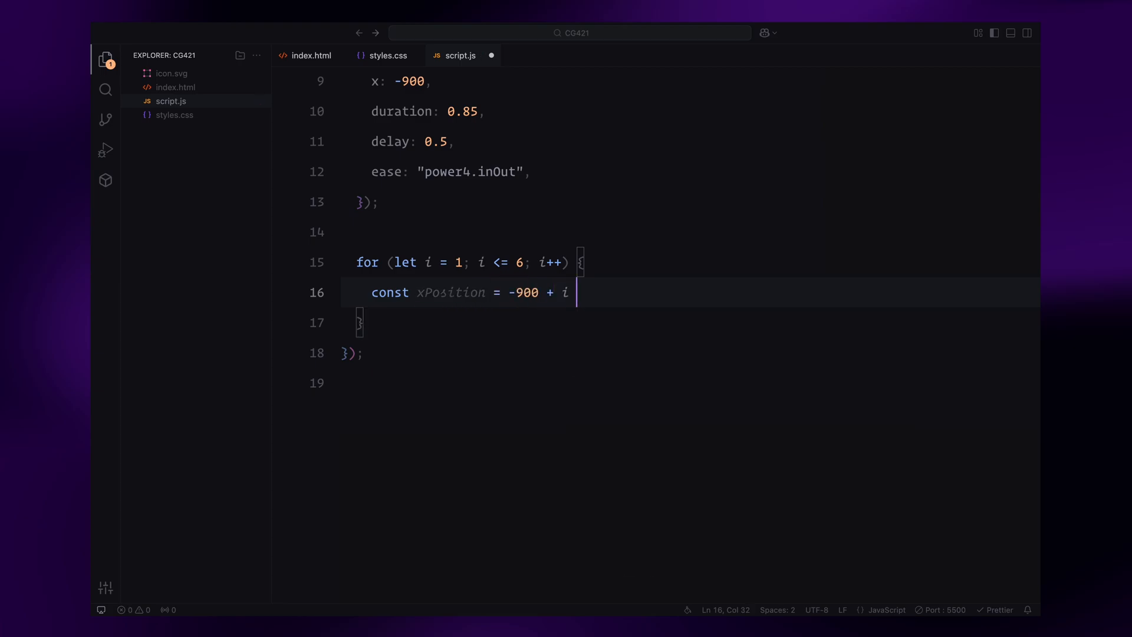
type("* 180;")
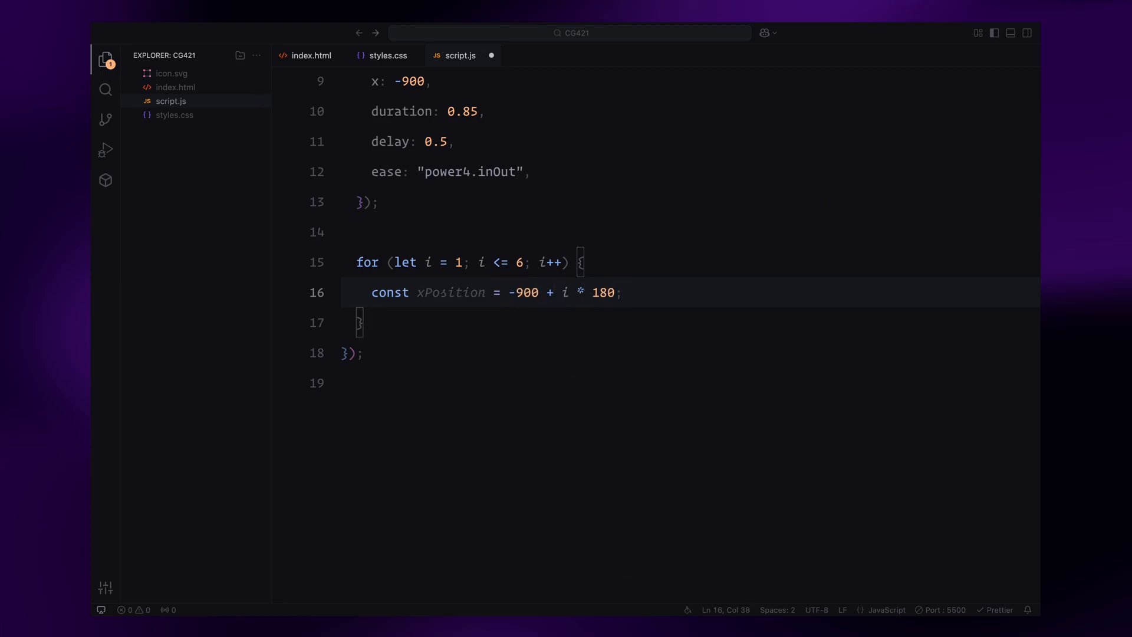
key("enter")
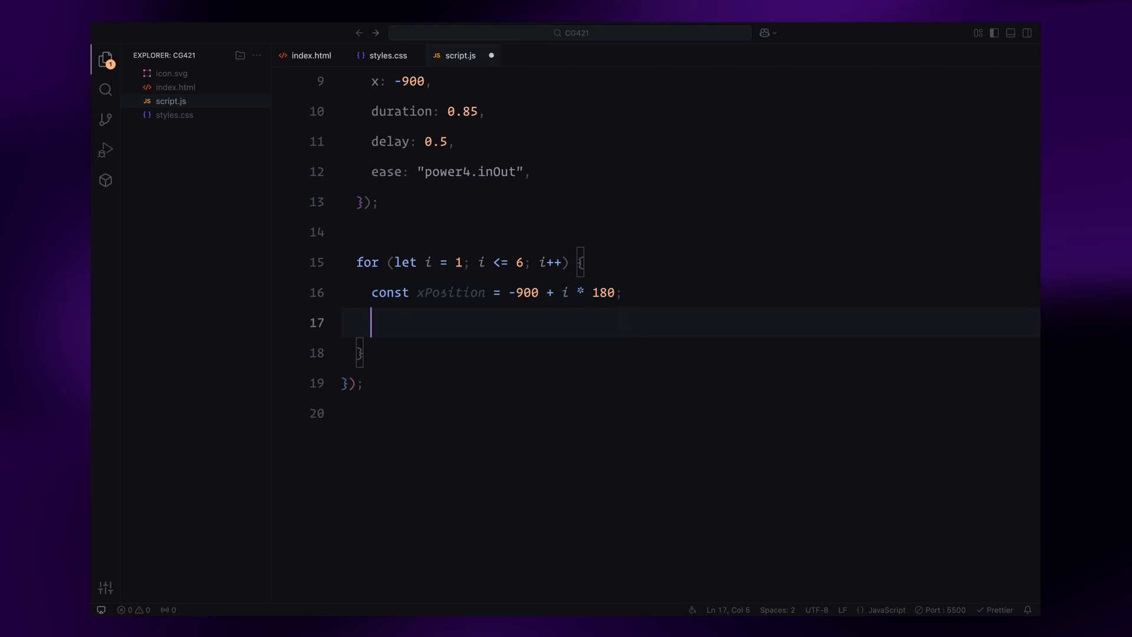
Step: Inside the loop, tween .count to xPosition over 0.85s with power4.inOut easing
type("tl.to(\"\")")
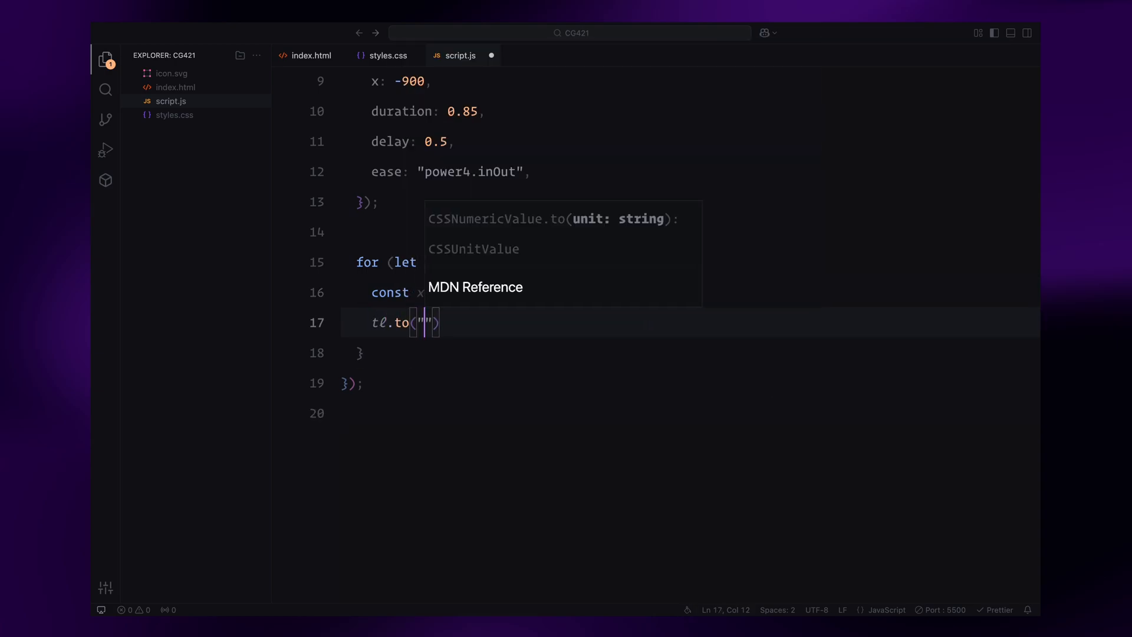
type(".count")
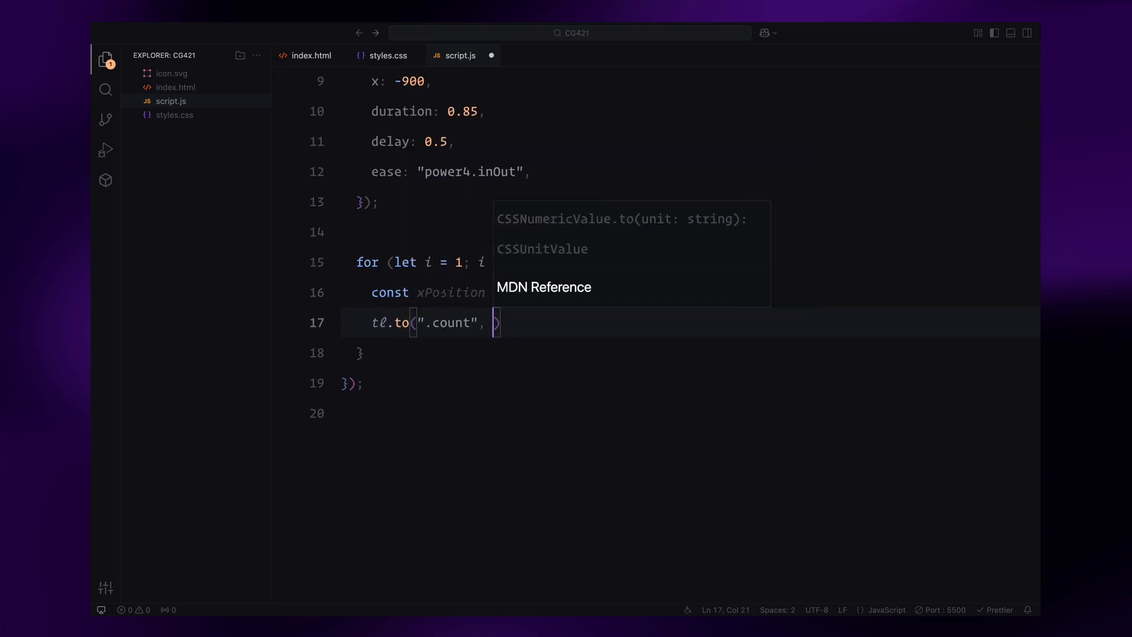
type("x: xPosition")
type("duration: 0.")
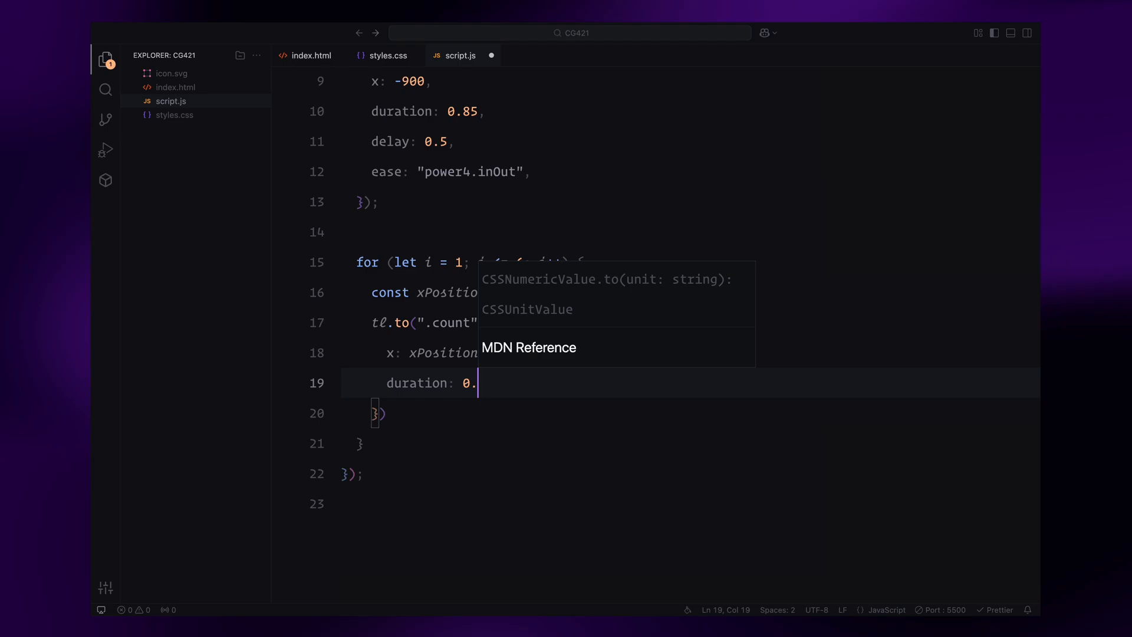
type("ease: \"power4.inOut\",")
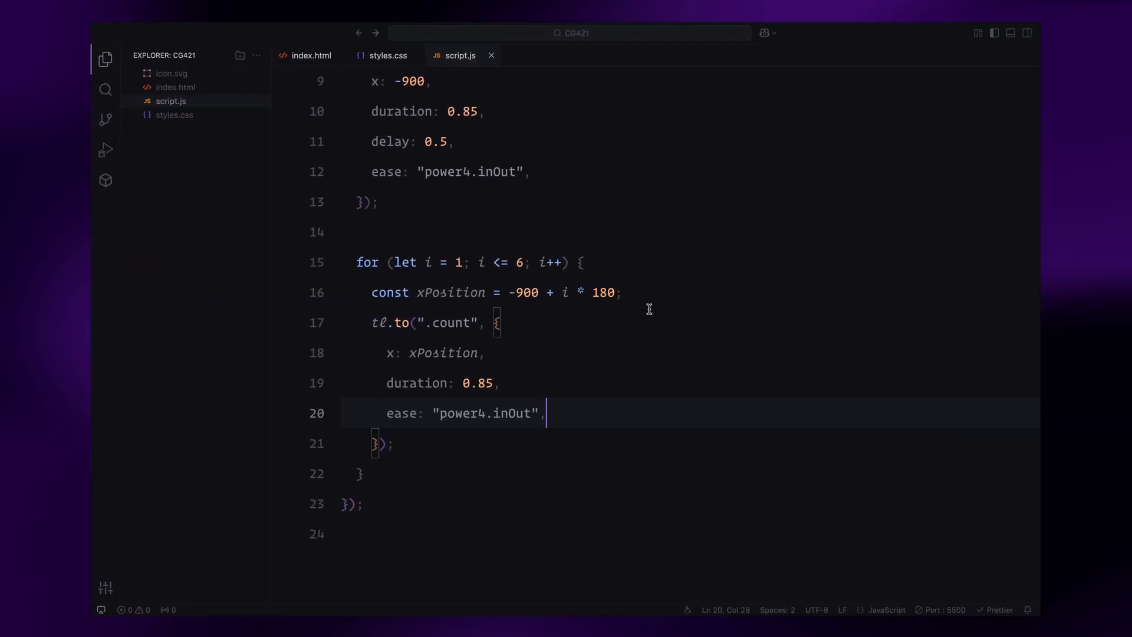
key("Enter")
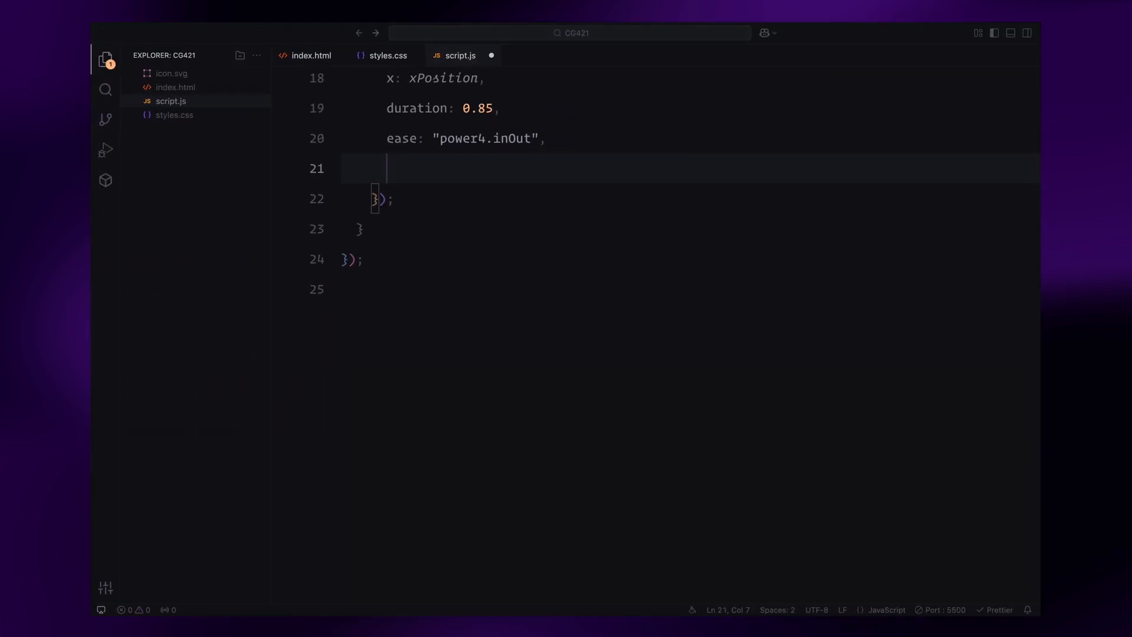
Step: Add an onStart callback running a nested gsap.to on .count with power4.inOut easing
type("onStart: () => {")
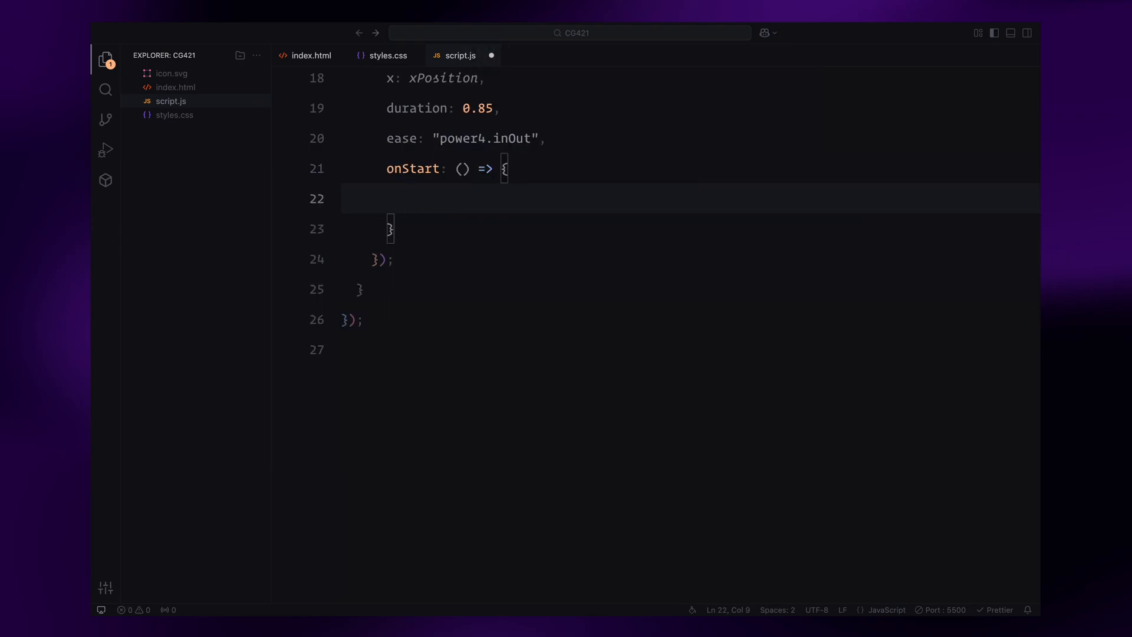
type("gsap.to(\".cou\")")
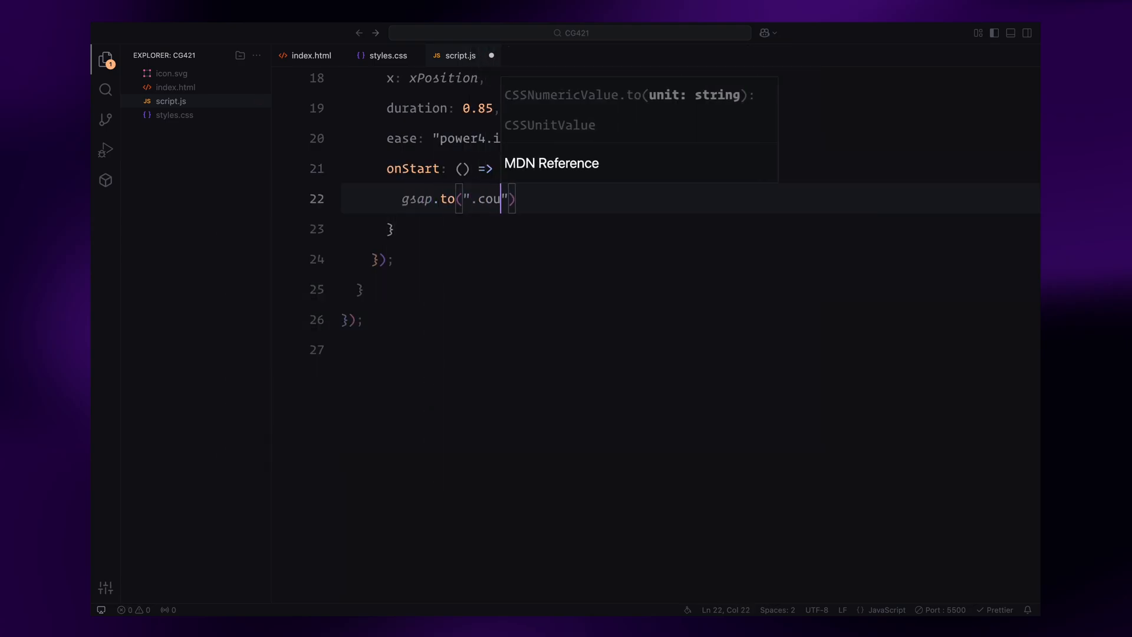
key("Enter")
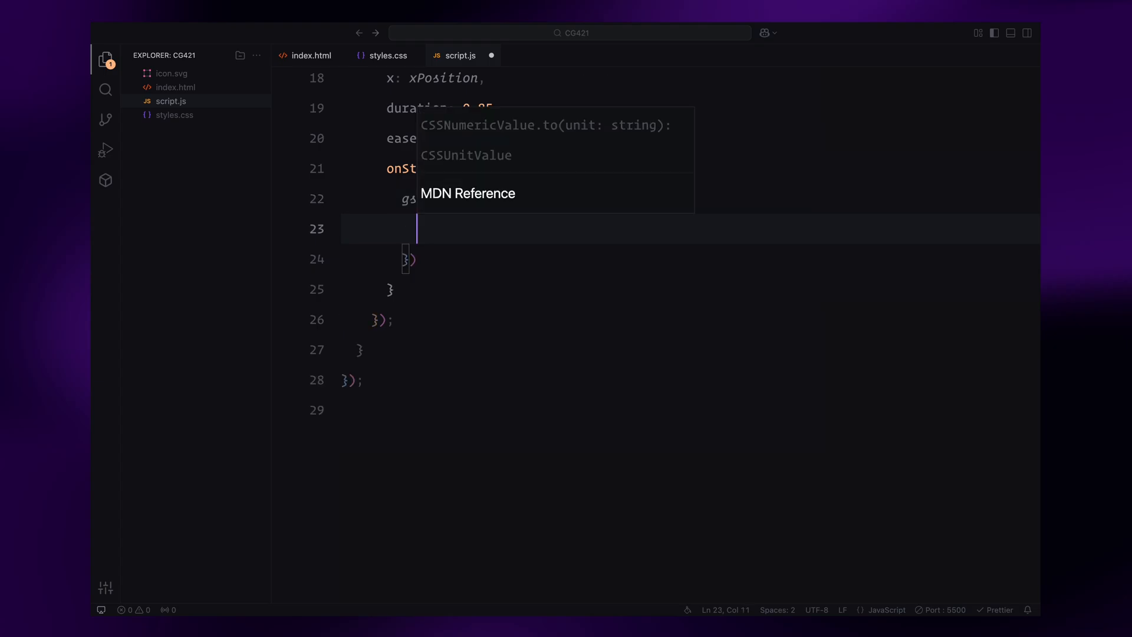
type("ste")
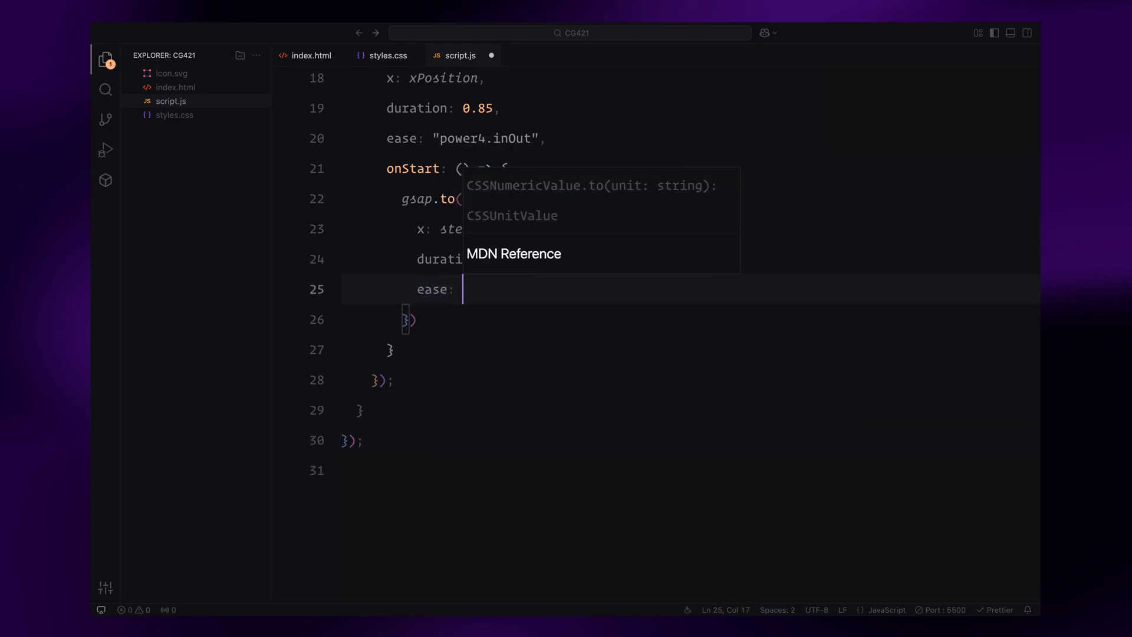
type("\"power4.inOut\",")
left_click(689, 319)
type(";")
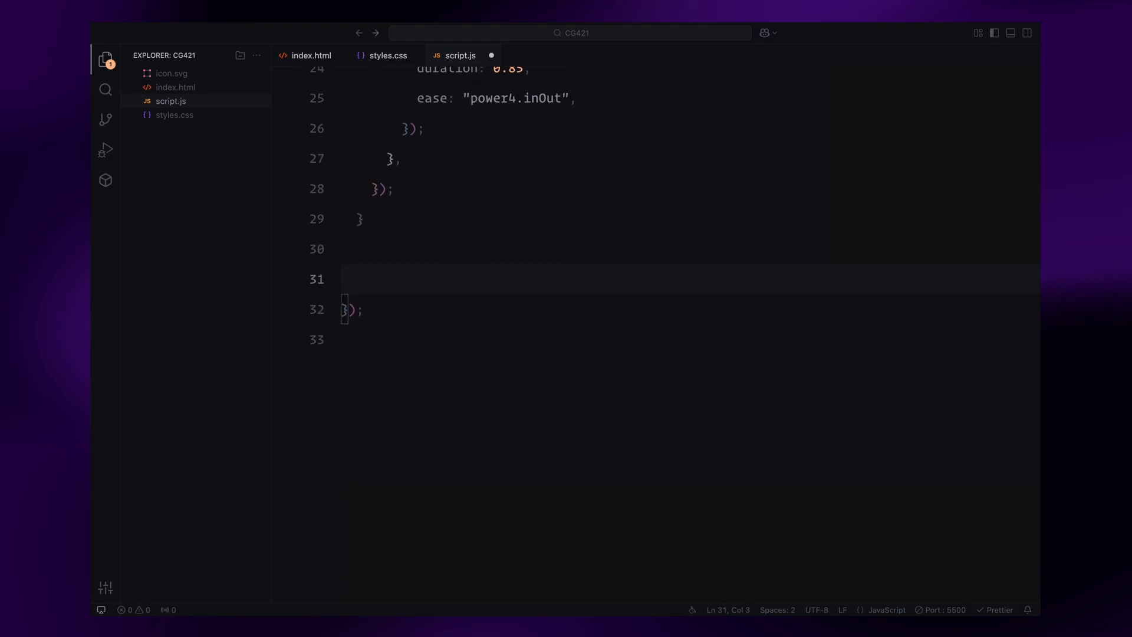
Step: Set the revealer SVGs to scale 0 with gsap.set
type("gsap.set(\".revealer svg\", {")
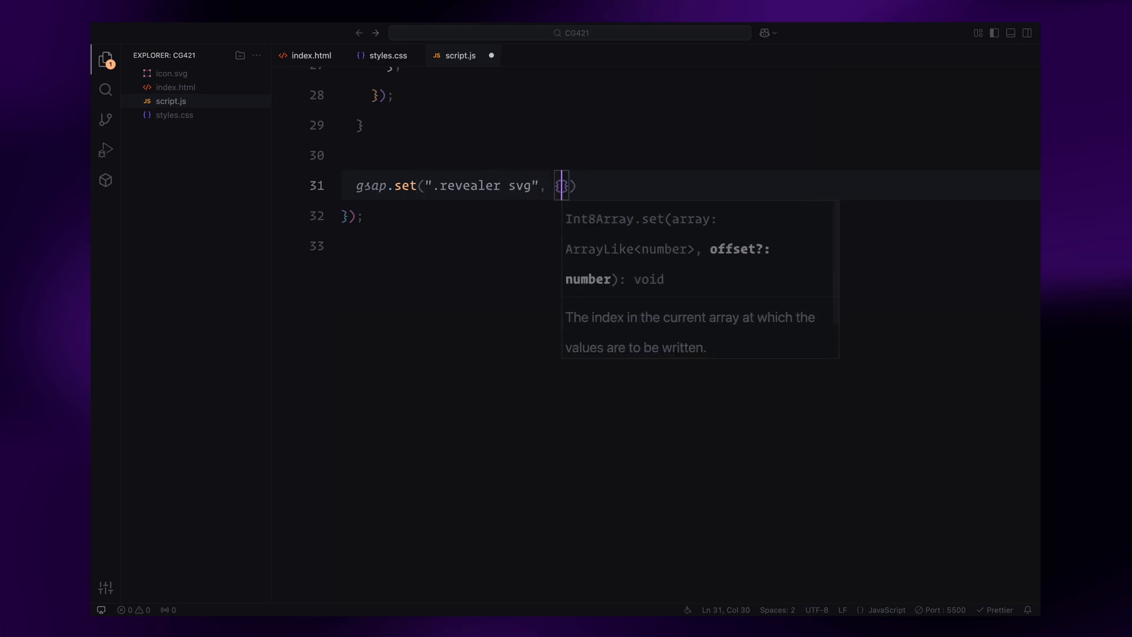
type("scale: 0")
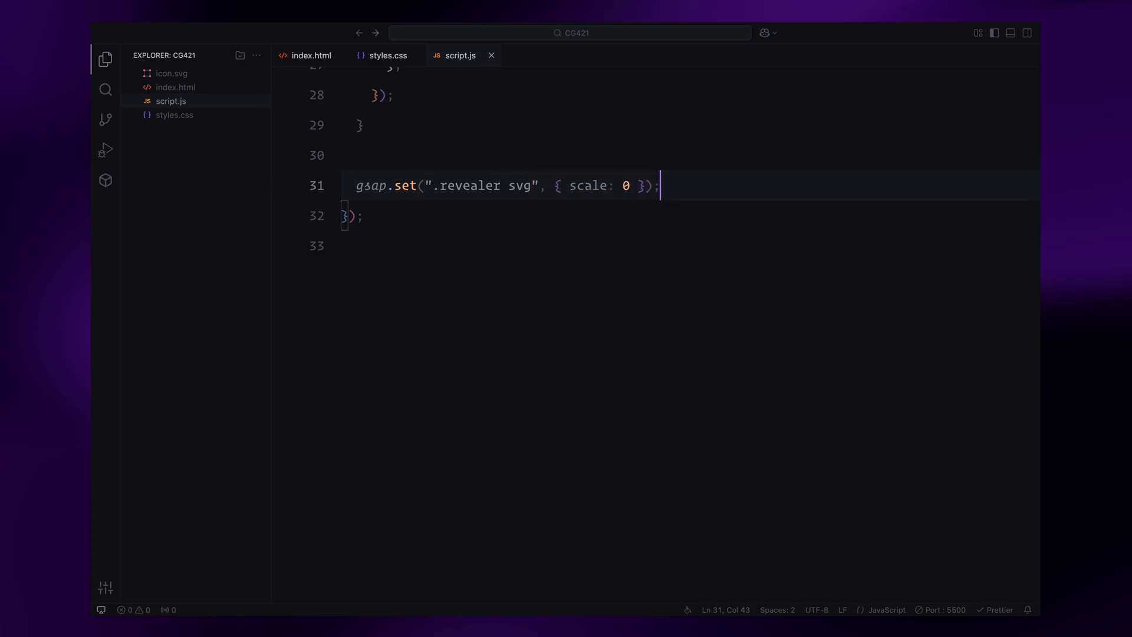
key("Enter")
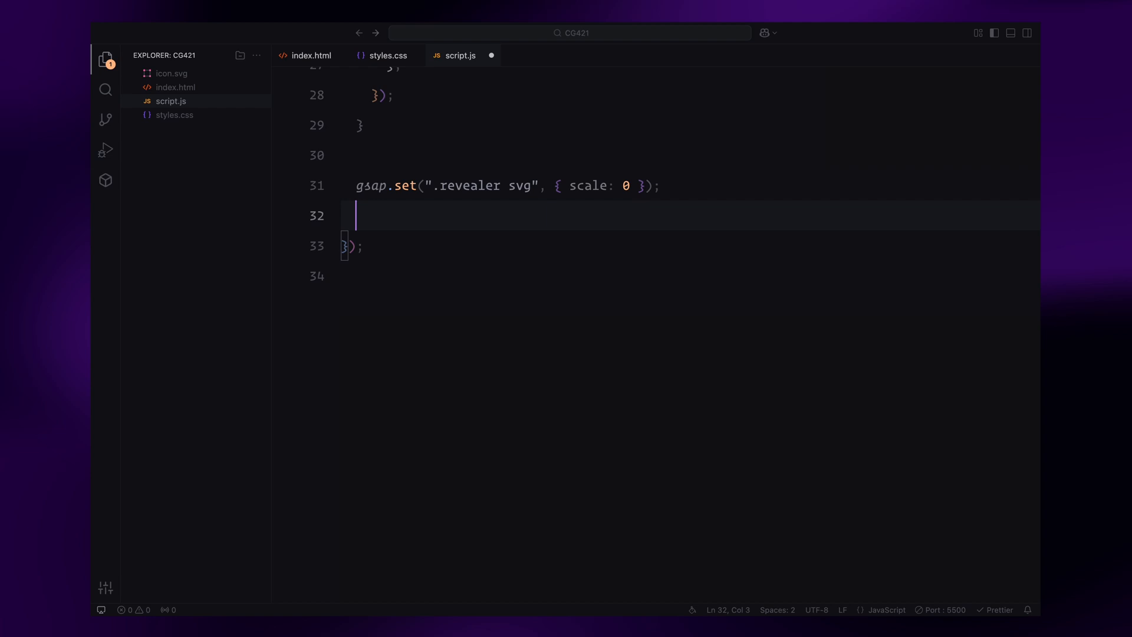
Step: Declare const delays = [6, 6.5, 7] and begin a document.querySelectorAll call
type("const de")
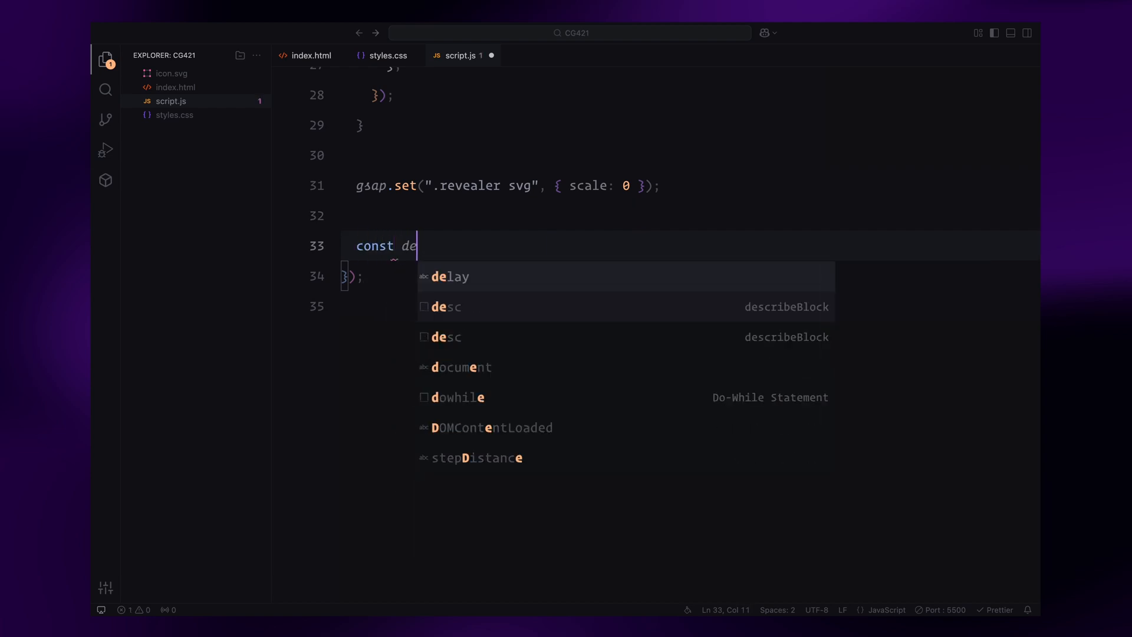
type("lays = []")
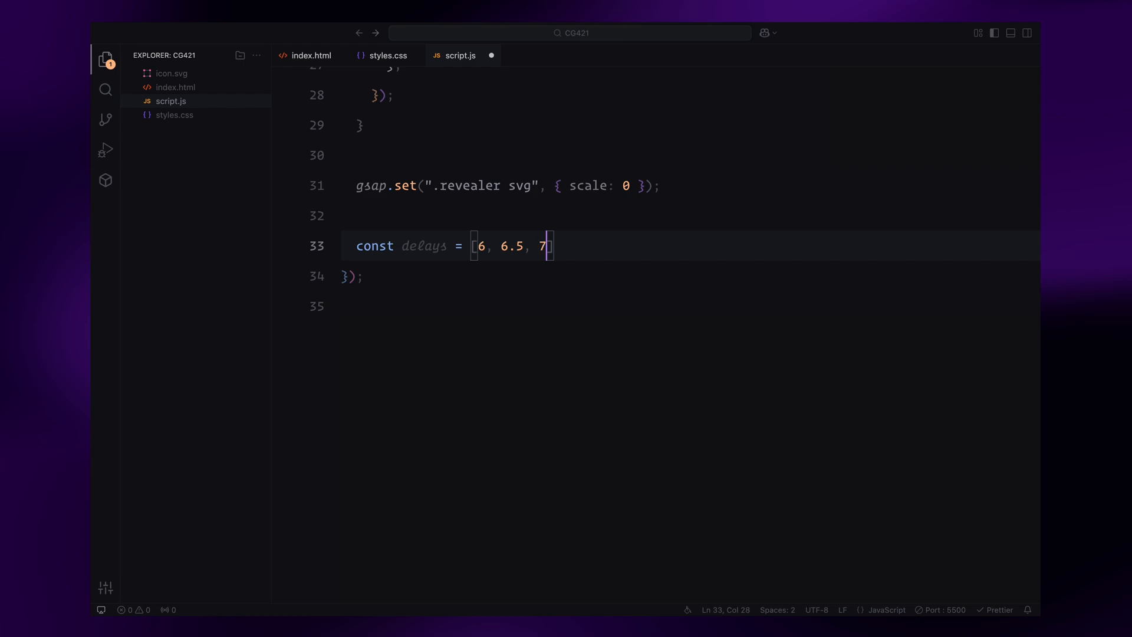
key("Enter")
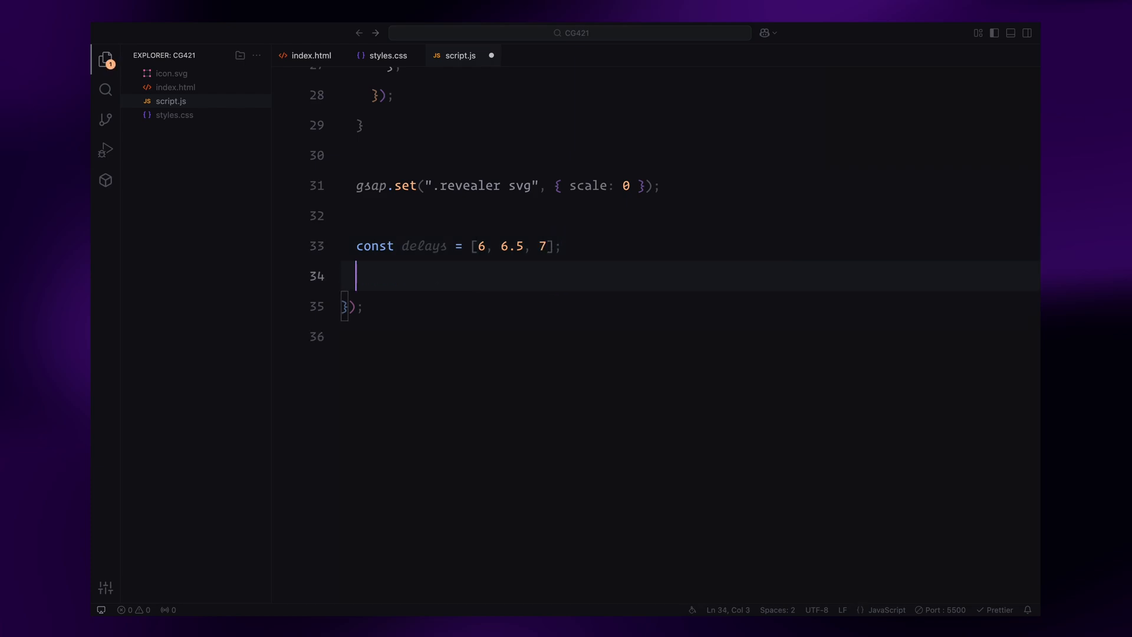
type("document.querySelectorAll(\".")
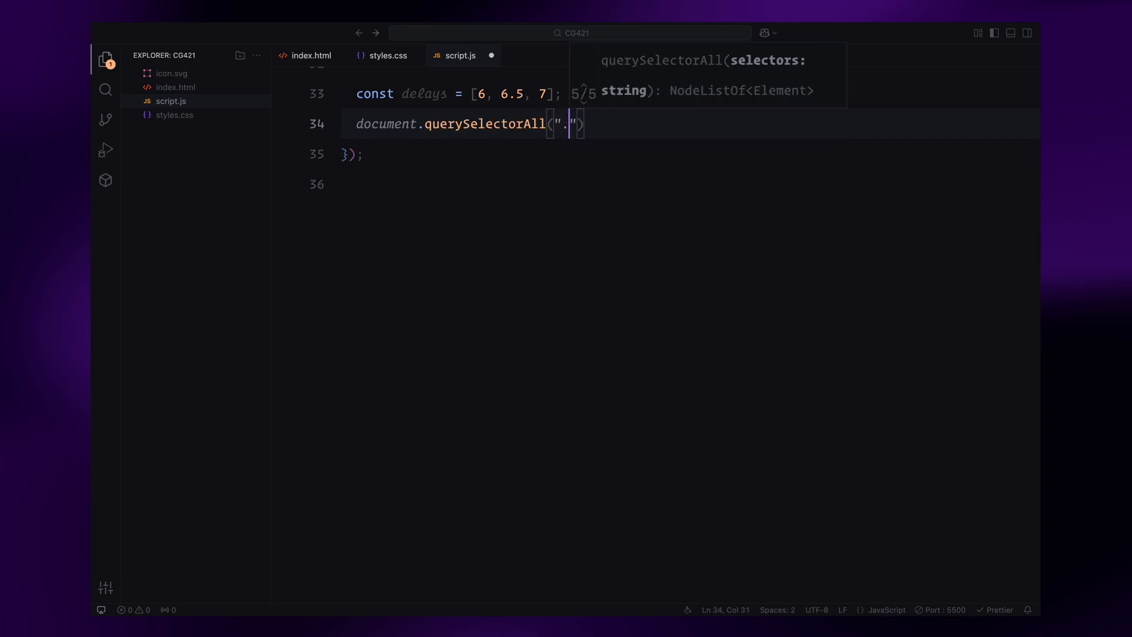
Step: Loop over .revealer svg tweening to scale 45 with delays[i], removing .loader after the last
type("revealer svg\").forEach")
type("duration:")
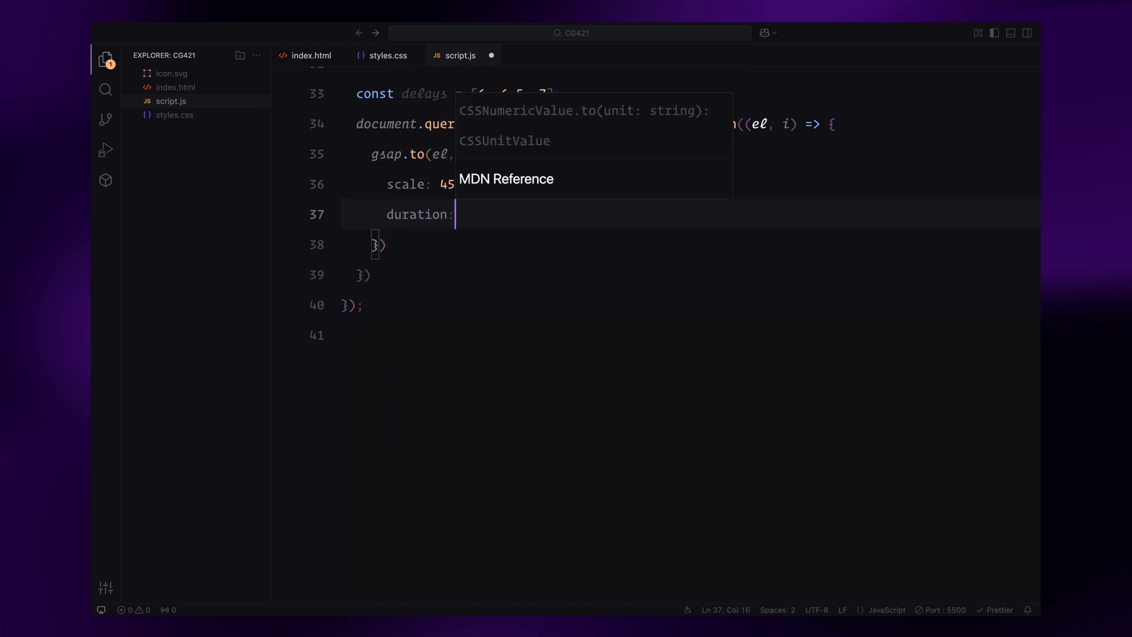
type("ease:")
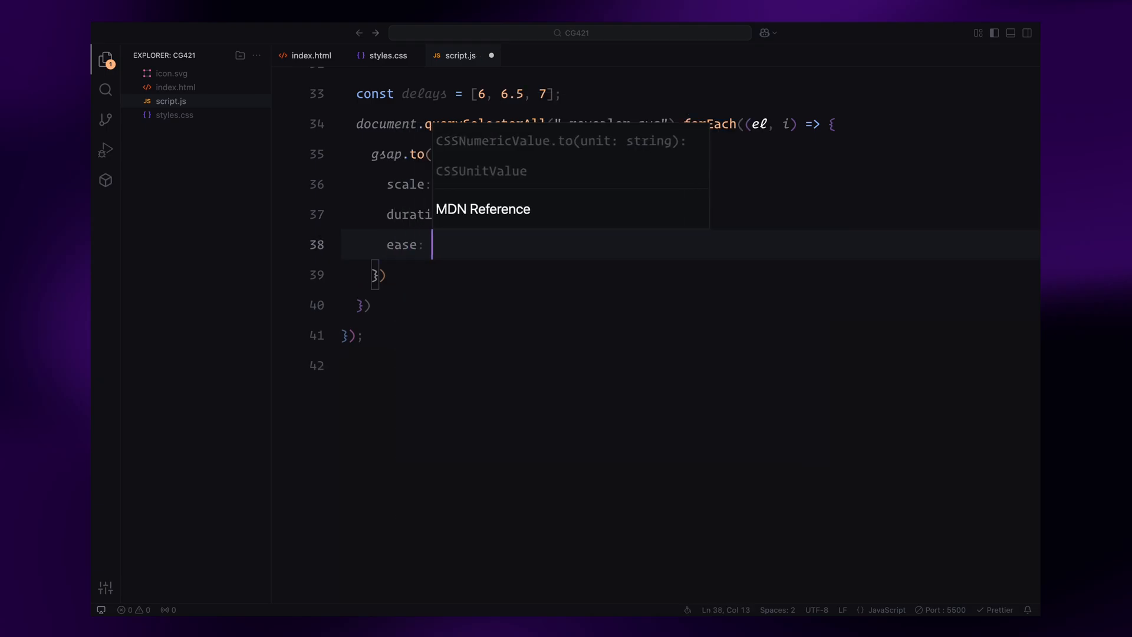
type("\"power4.inOut\",")
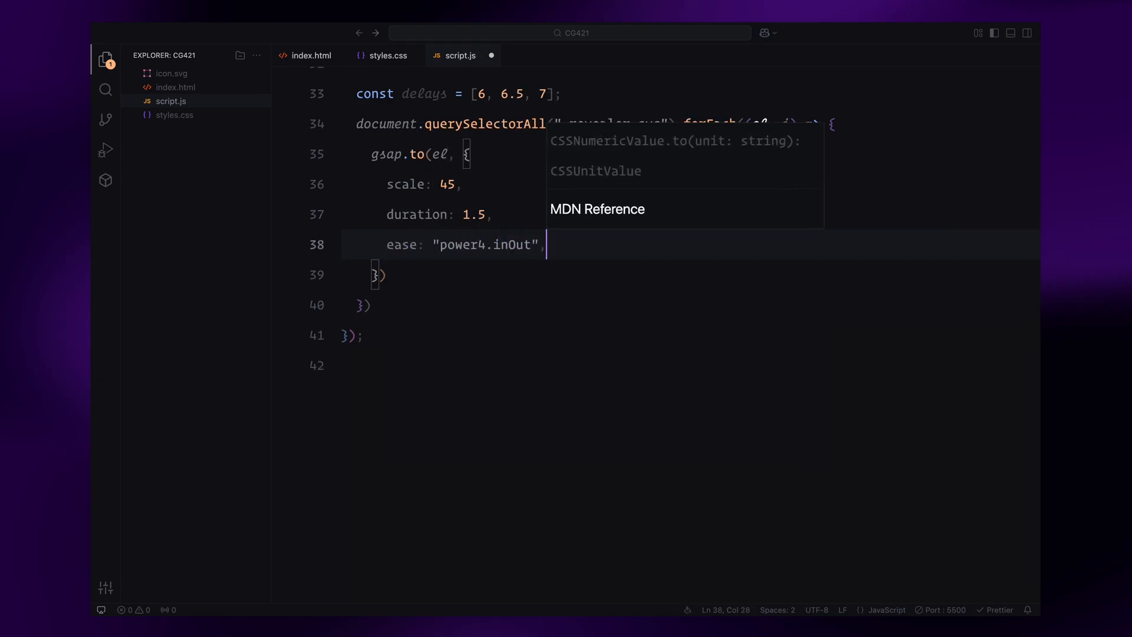
type("delay: delays[i]")
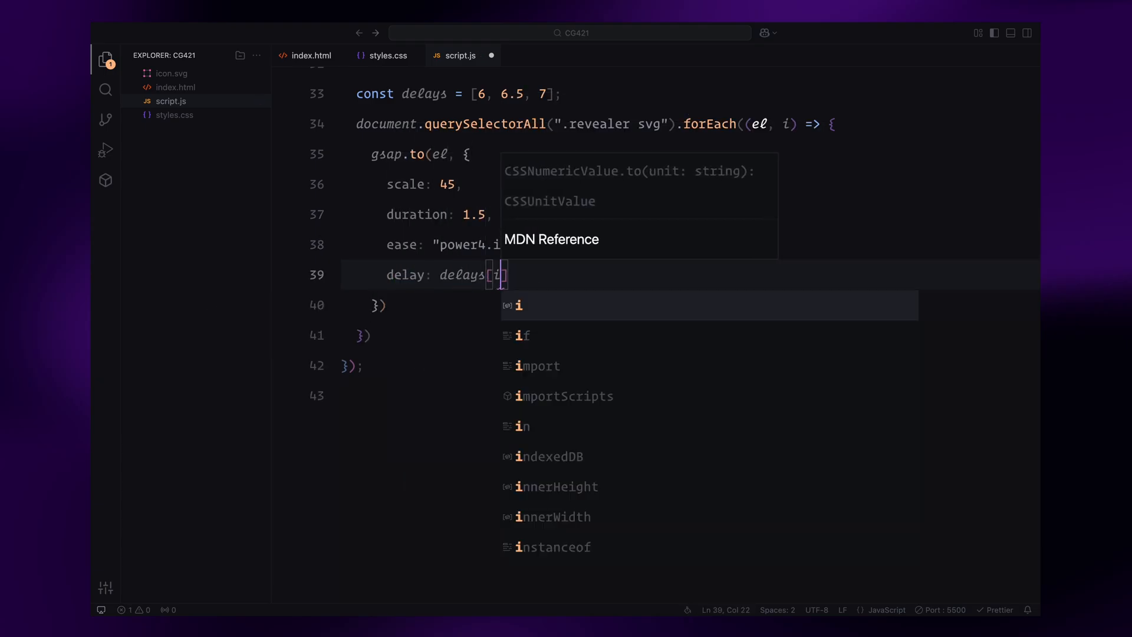
type("on")
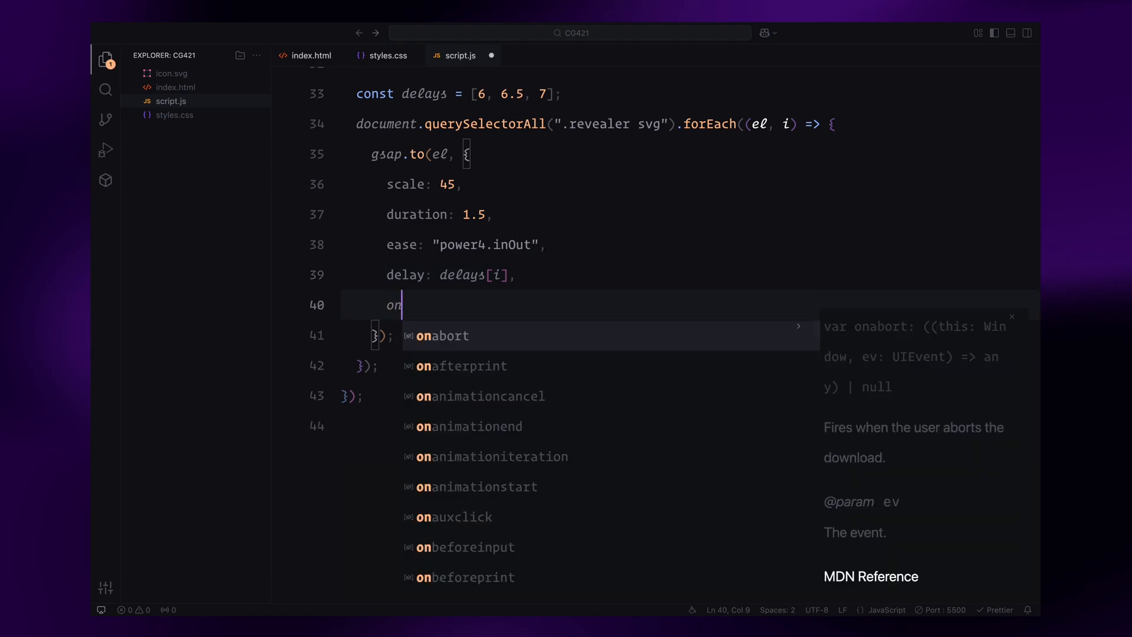
type("Complete: () => {")
type("if (")
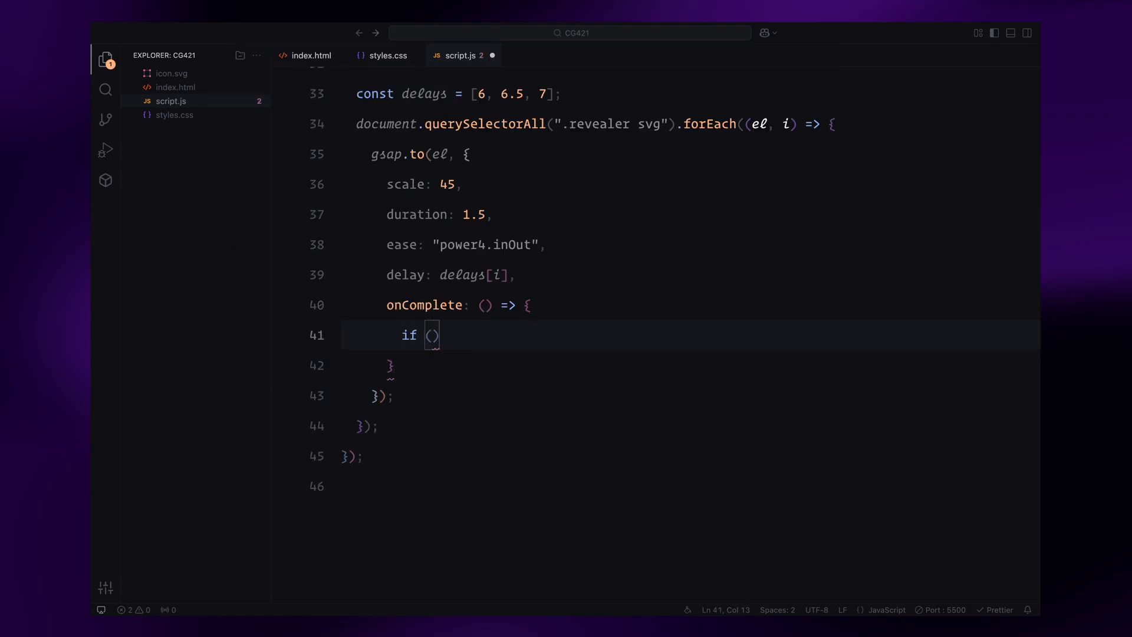
type("i === delays")
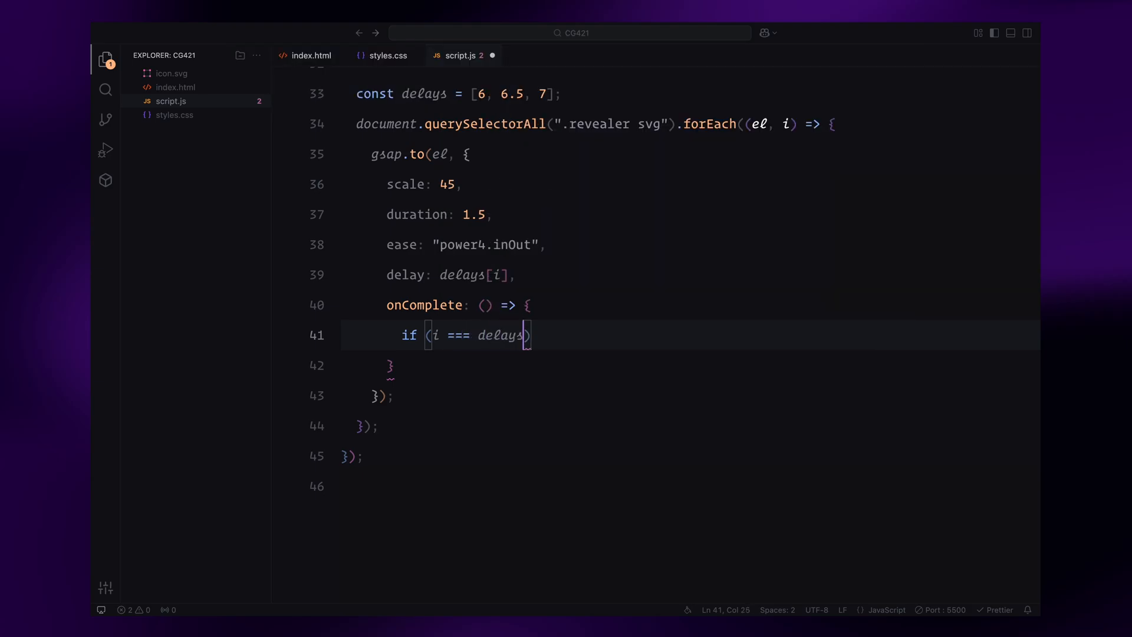
type(".length - 1")
type("document.querySelector")
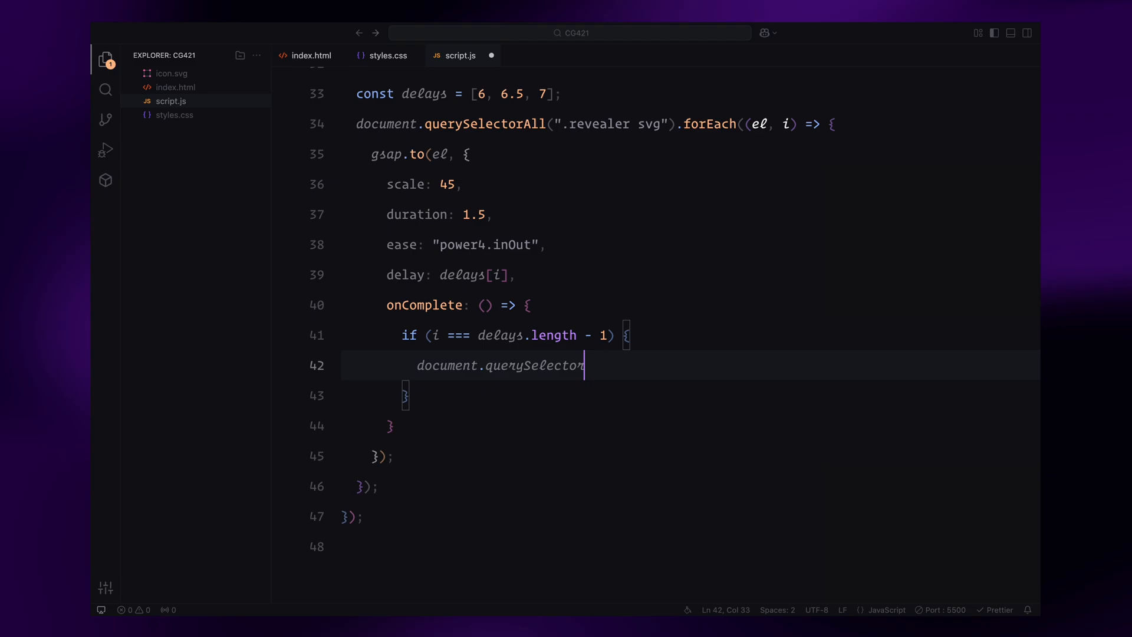
type("(\".loader\").")
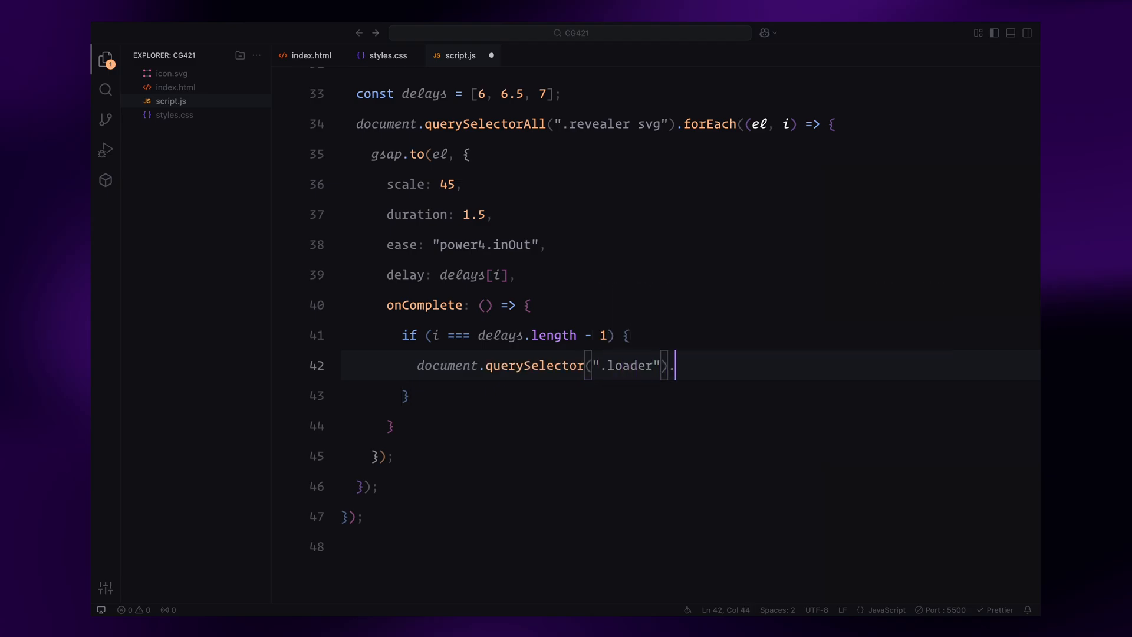
type("remove();")
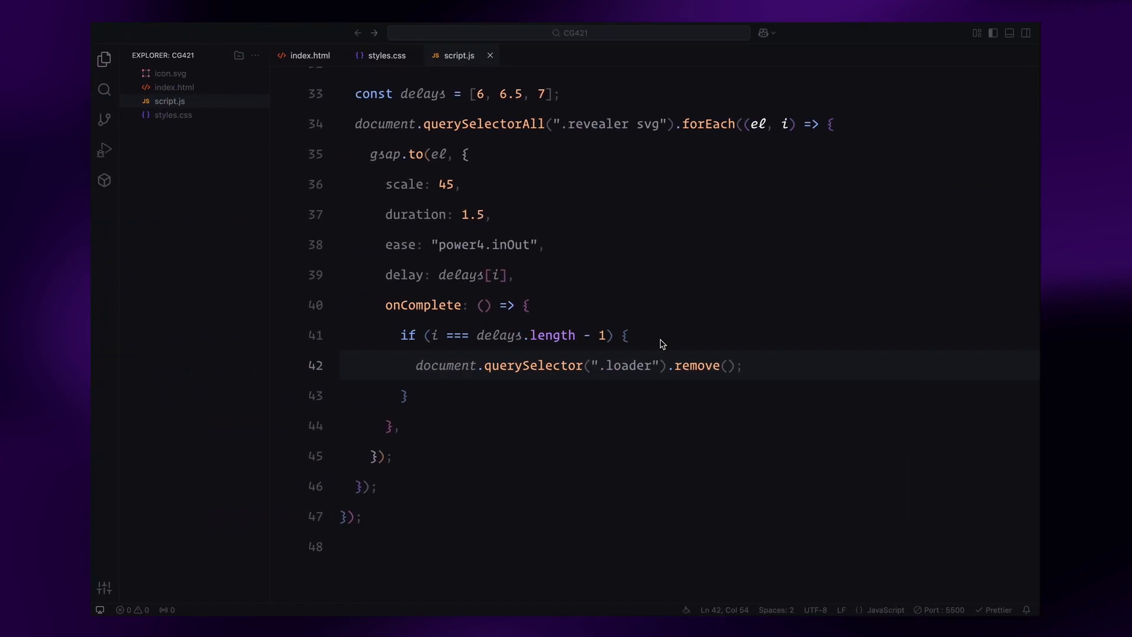
key("Enter")
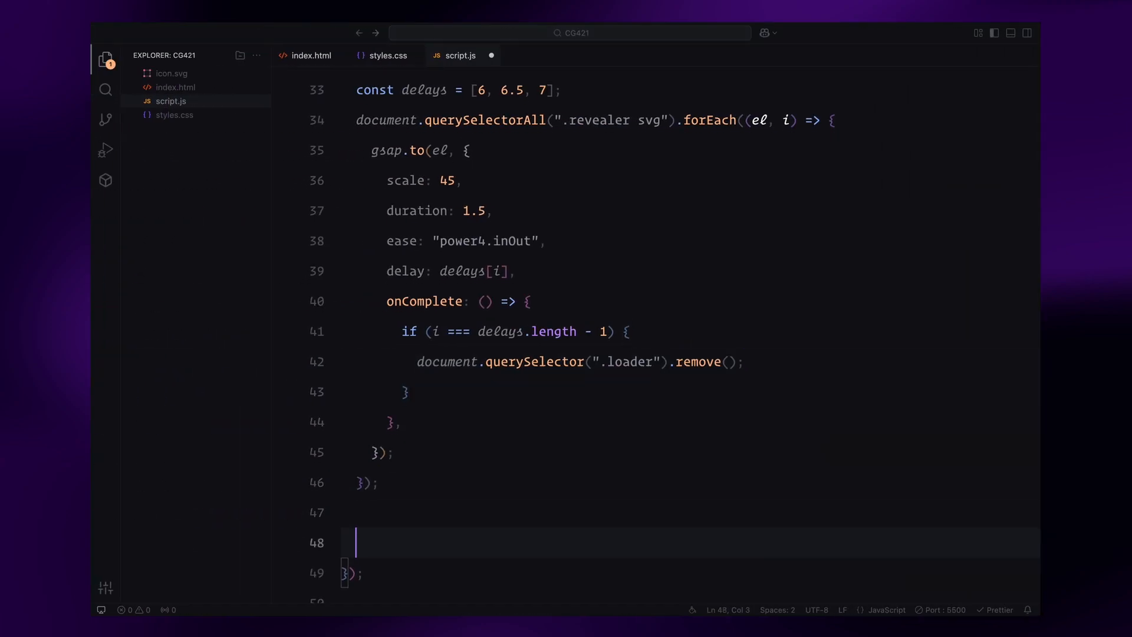
Step: Add a gsap.to on .header h1: rotateY 0, opacity 1, duration 2, power3.out, delay 8
type("gsap.to(\".header h1")
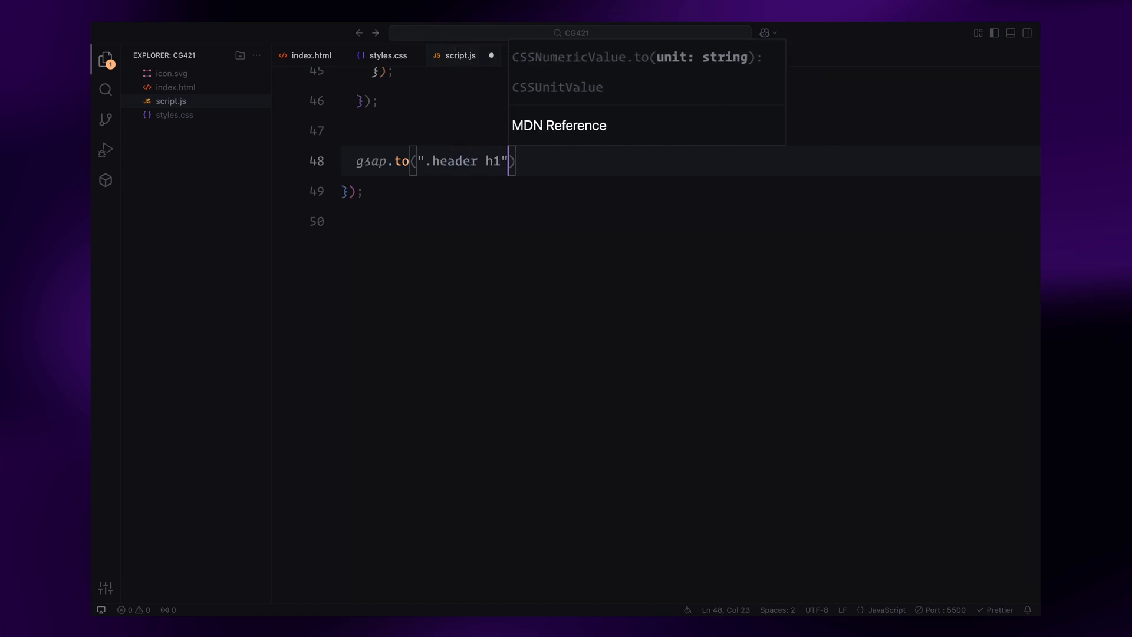
type("rotateY")
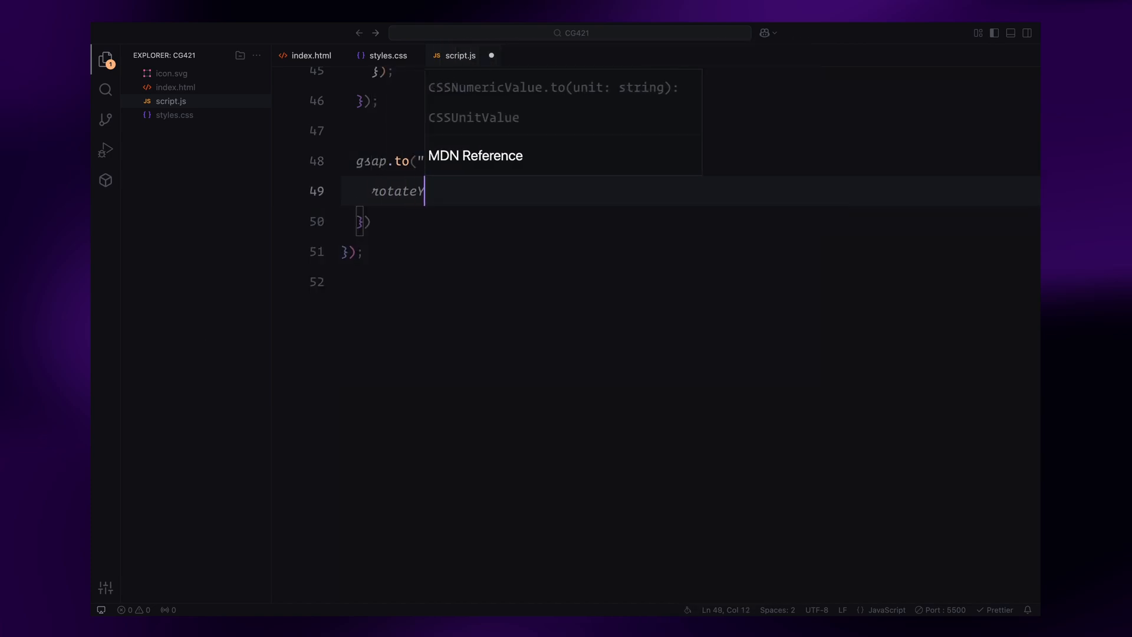
type("opacity: 1,")
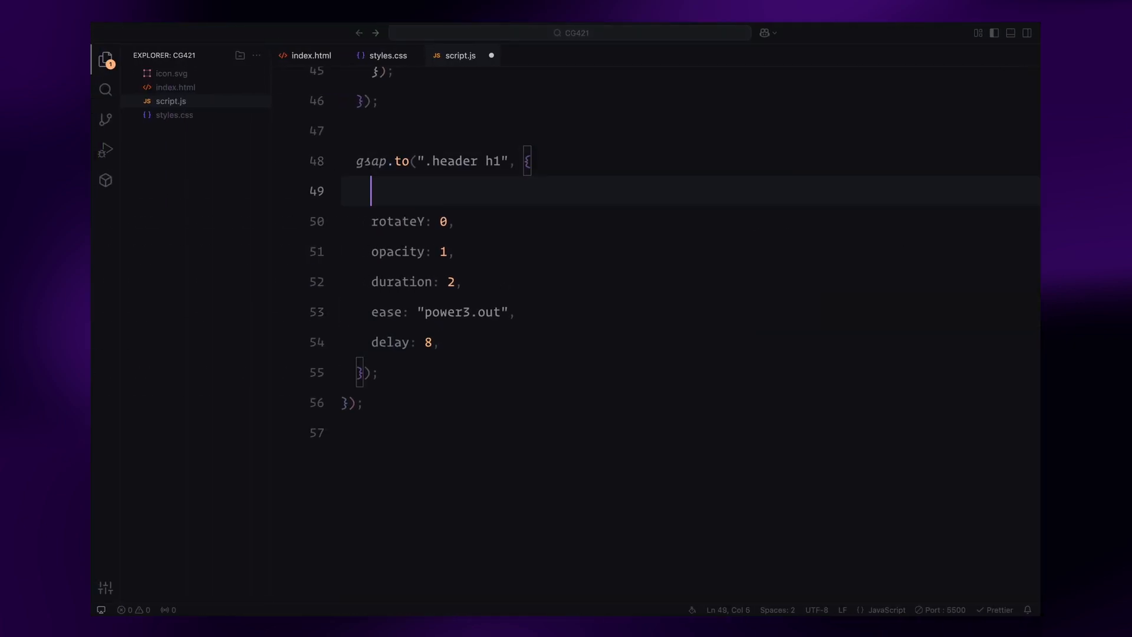
Step: Add onStart scaling .toggle-btn to 1 with power4.inOut, then a staggered .li tween
type("onStart: () => {")
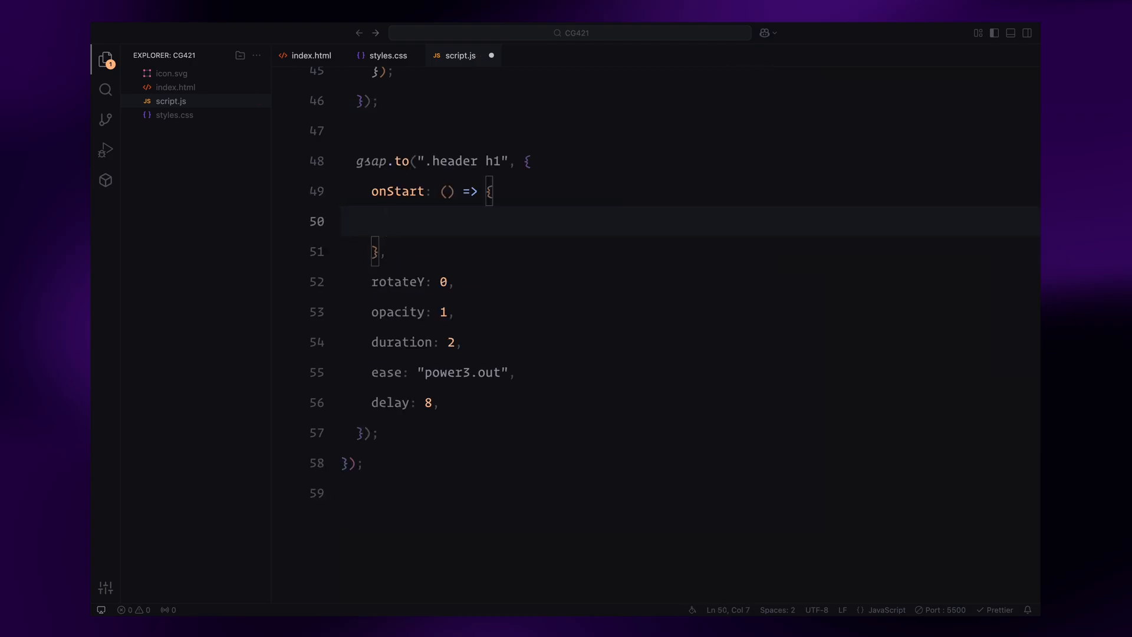
type("gsap.to(\".toggle-b\")")
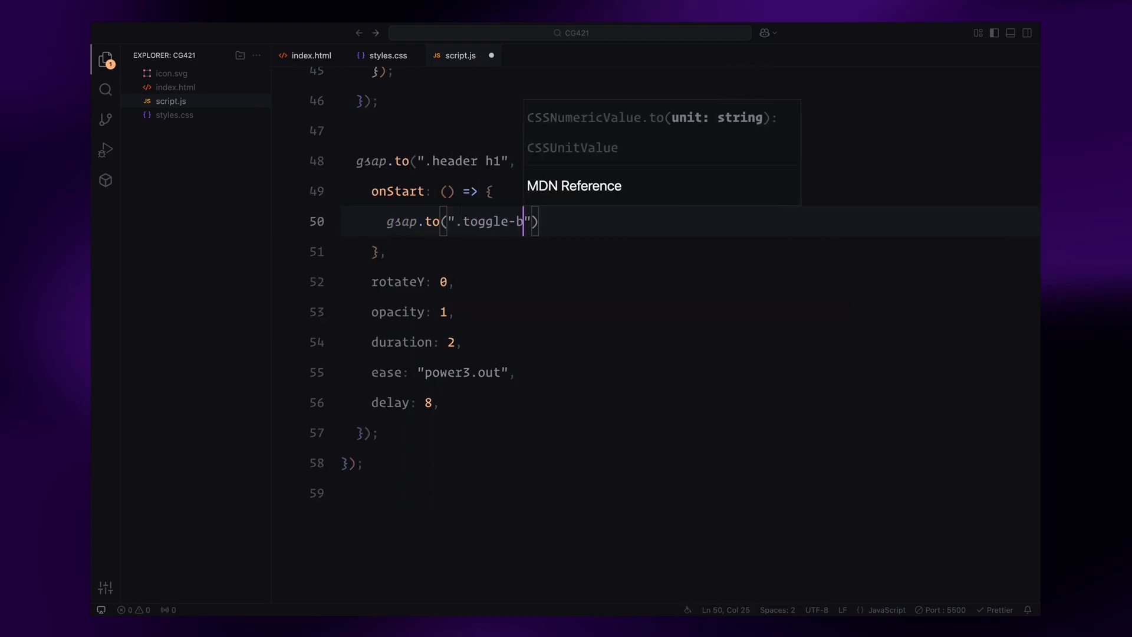
type("scale: 1,")
type("duration: 1")
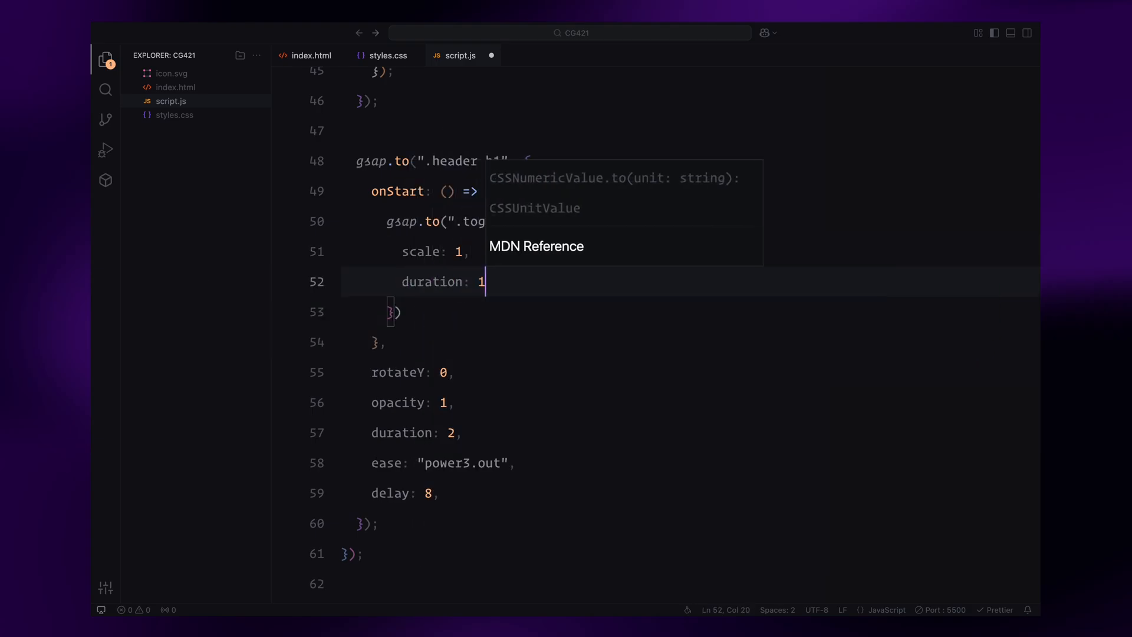
type("ease: \"power4.inOut\",")
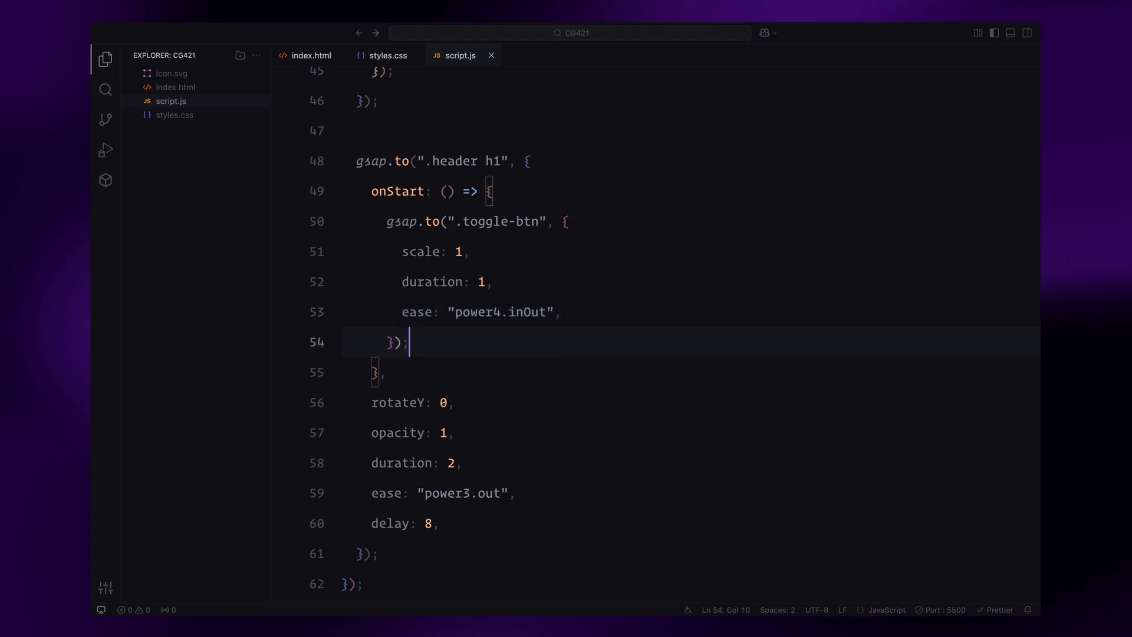
type("gsap.to(\".li\")")
type("y: 0")
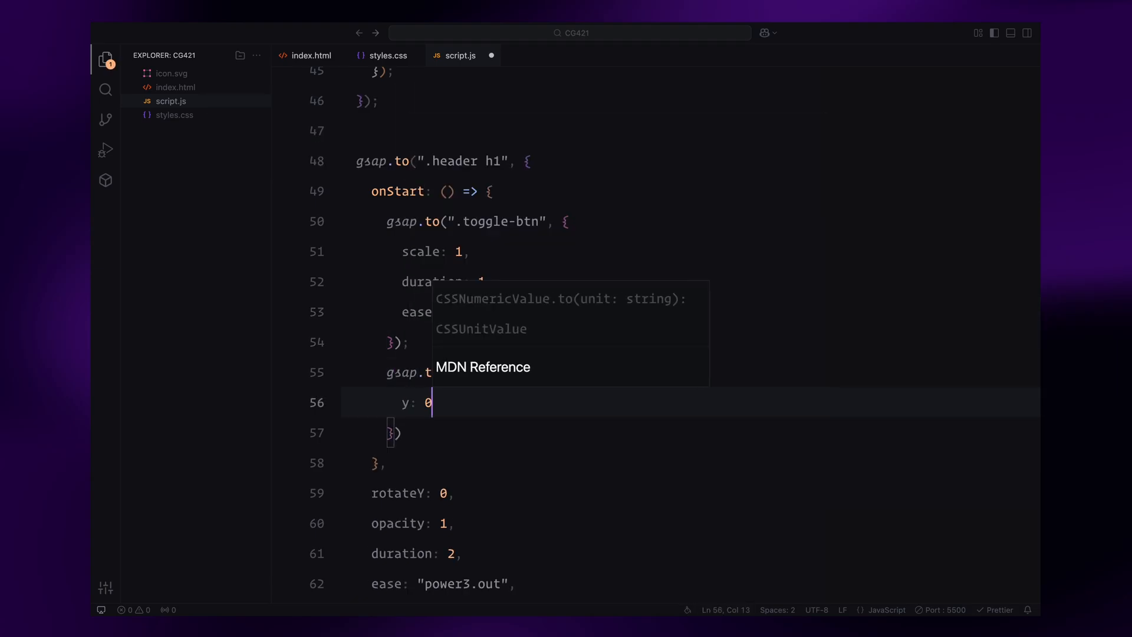
type("stag")
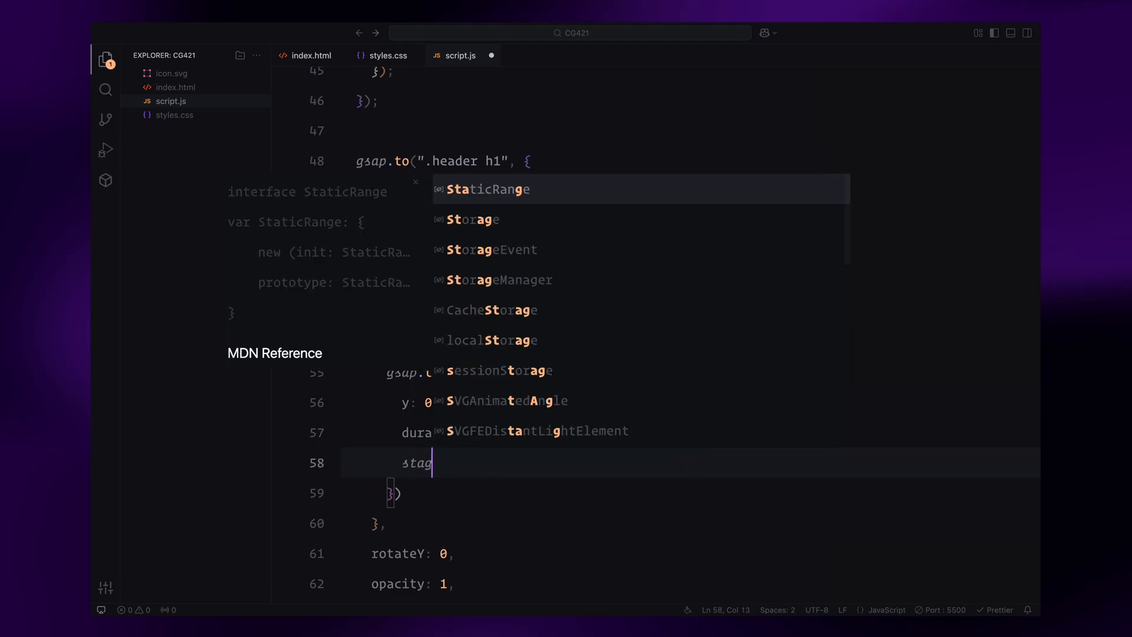